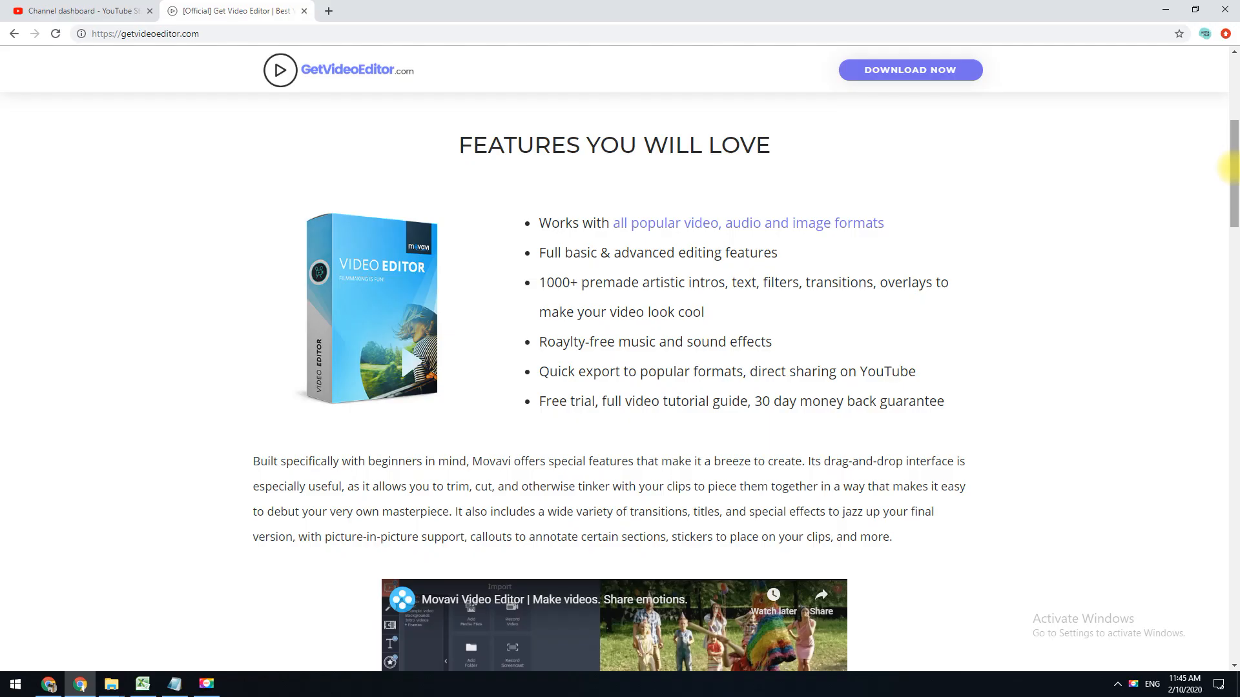
Step: Open the Movavi Video Editor Plus product page and download the free version
scroll(down, 3)
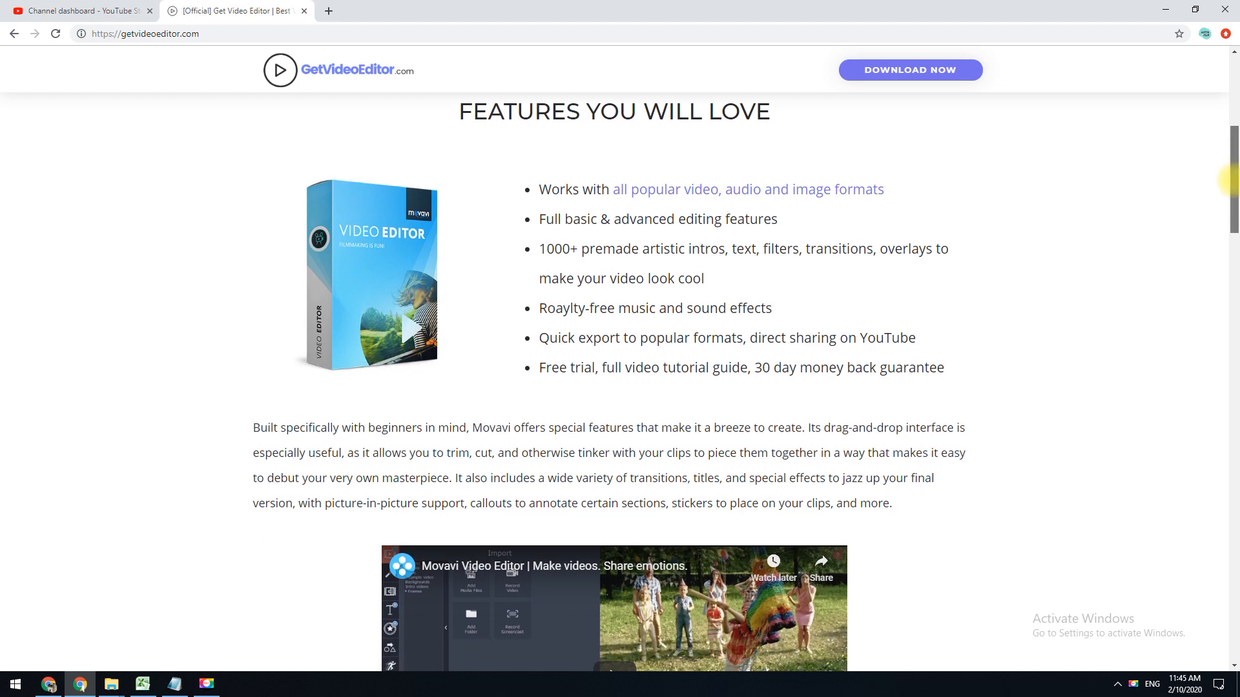
scroll(down, 3)
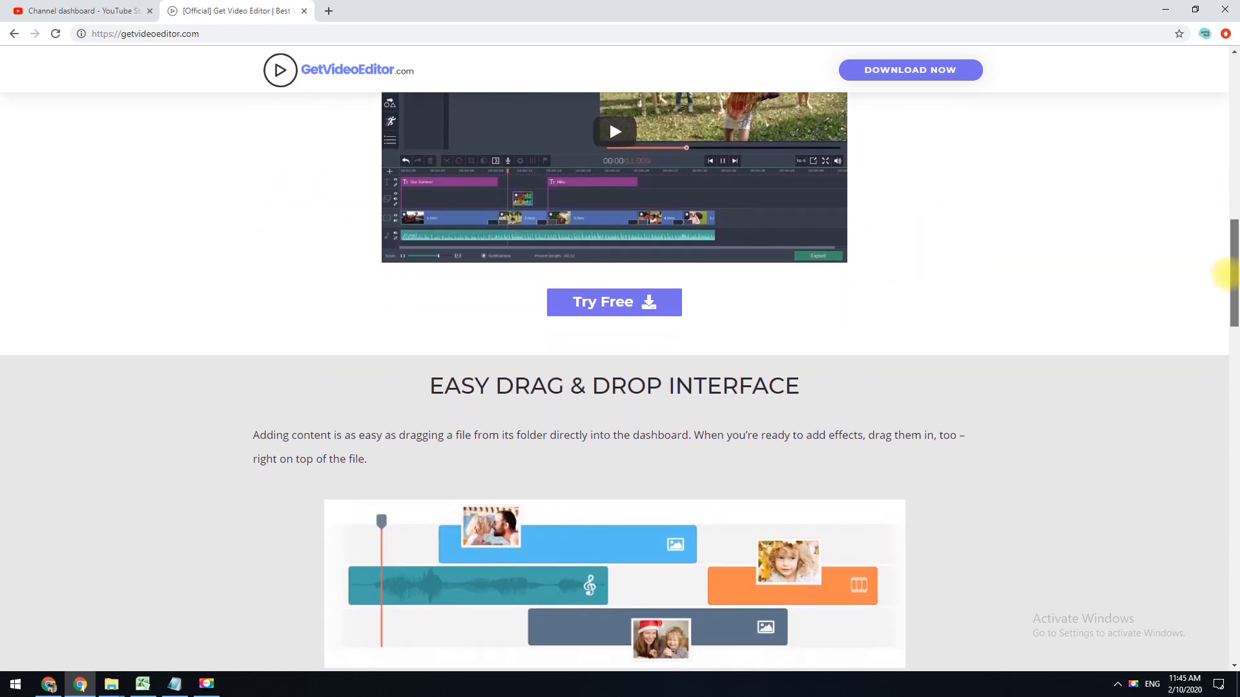
scroll(down, 3)
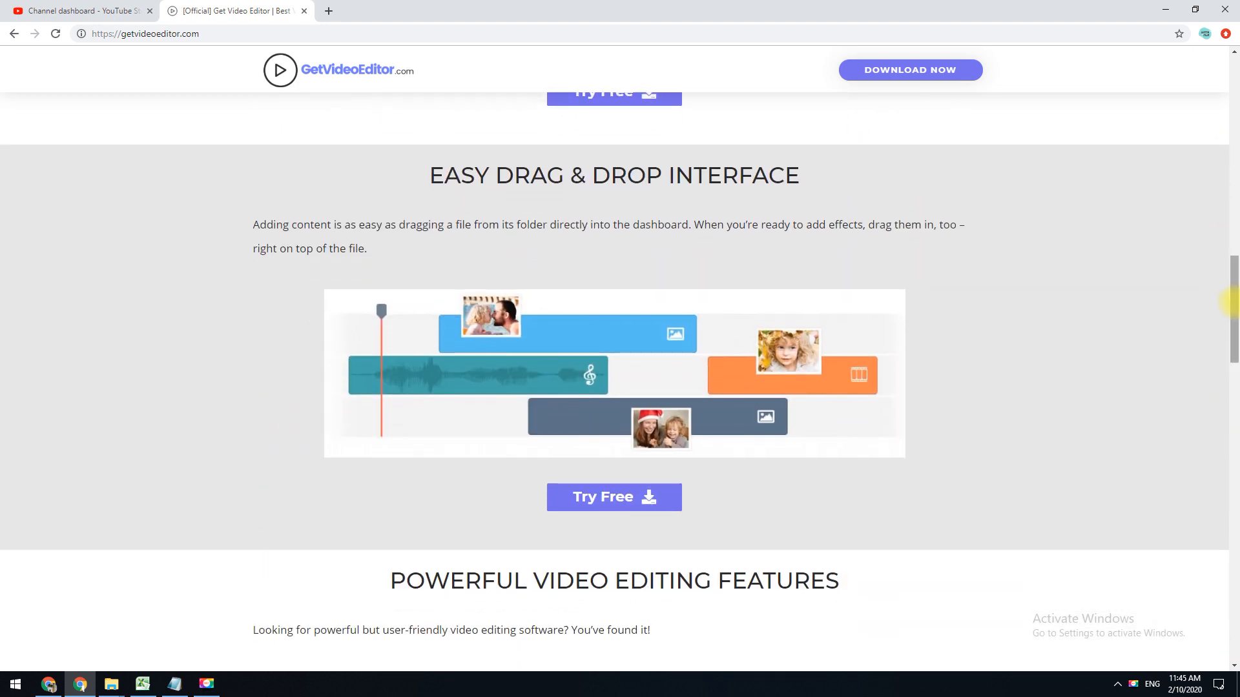
scroll(down, 3)
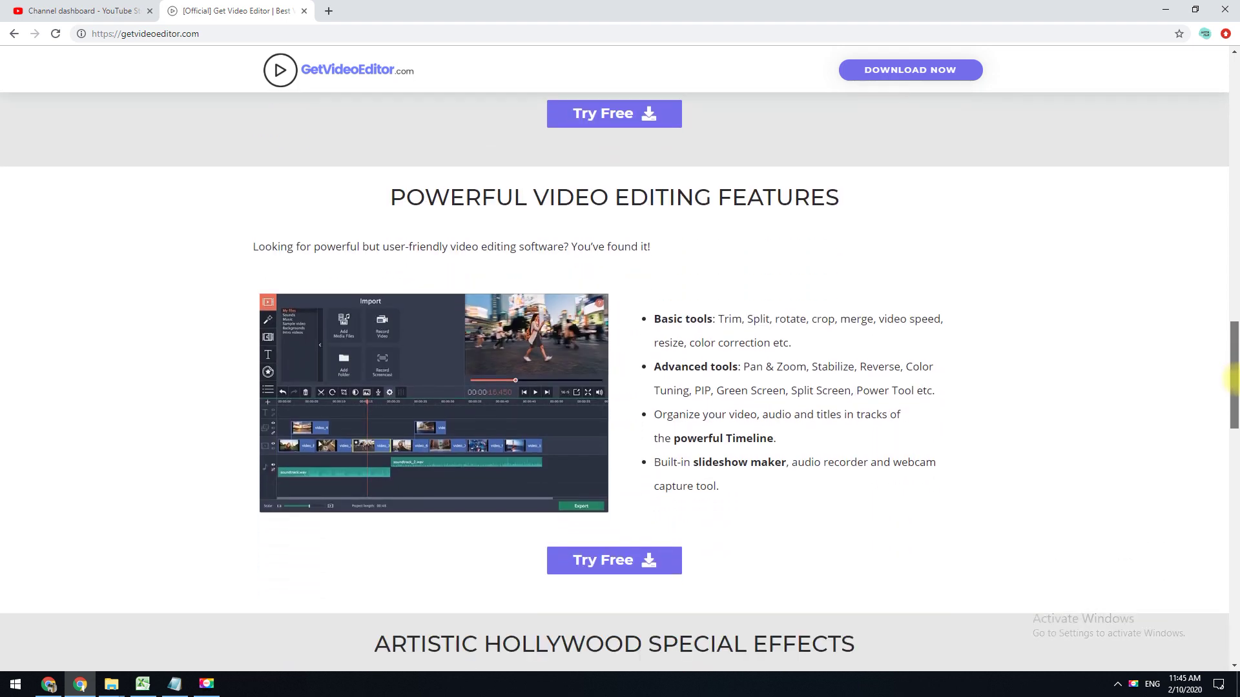
scroll(down, 3)
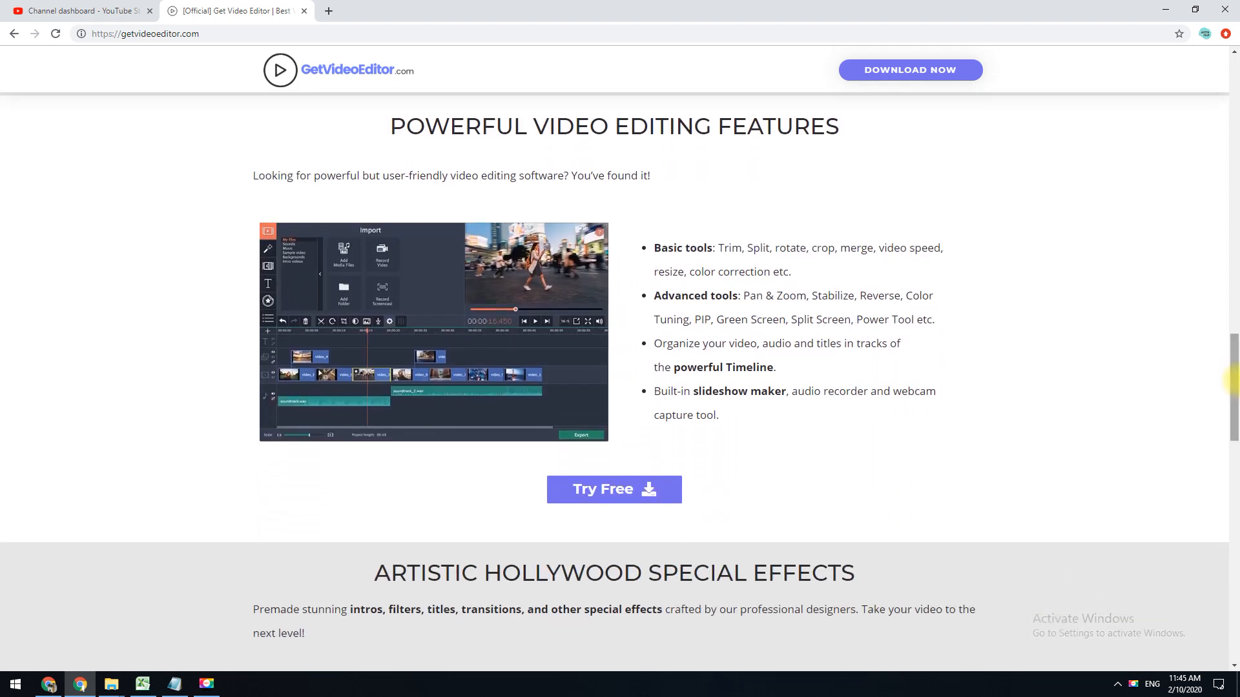
scroll(down, 3)
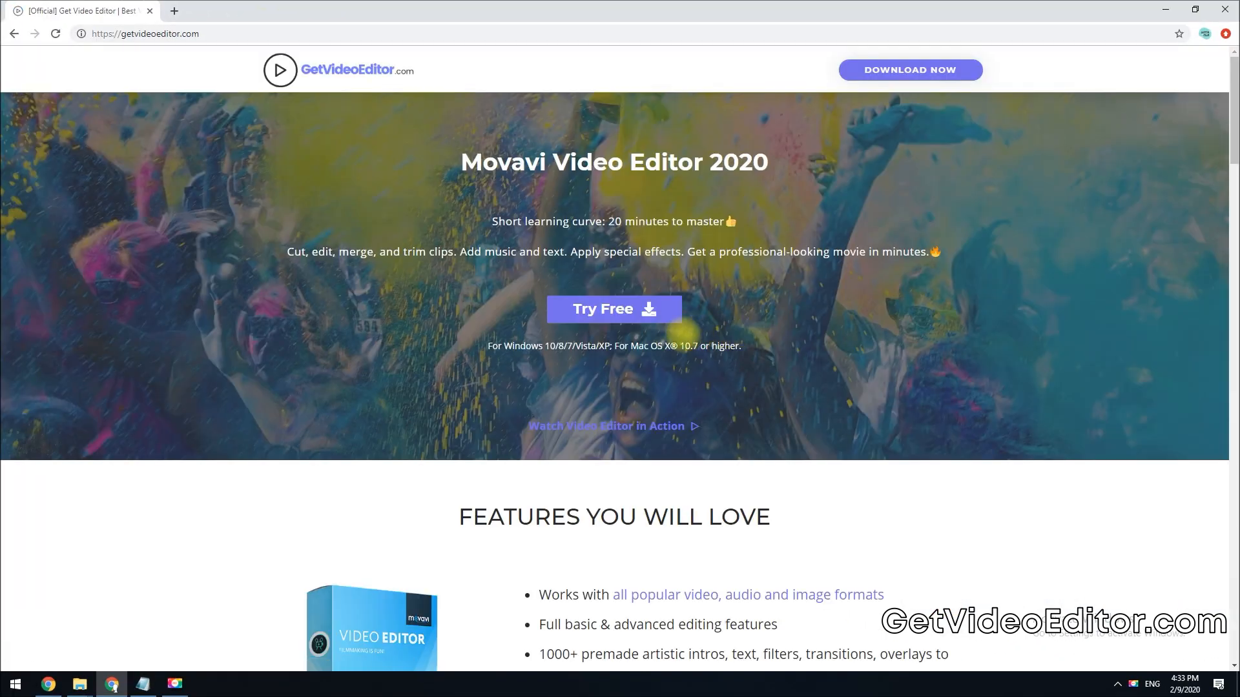
click(614, 309)
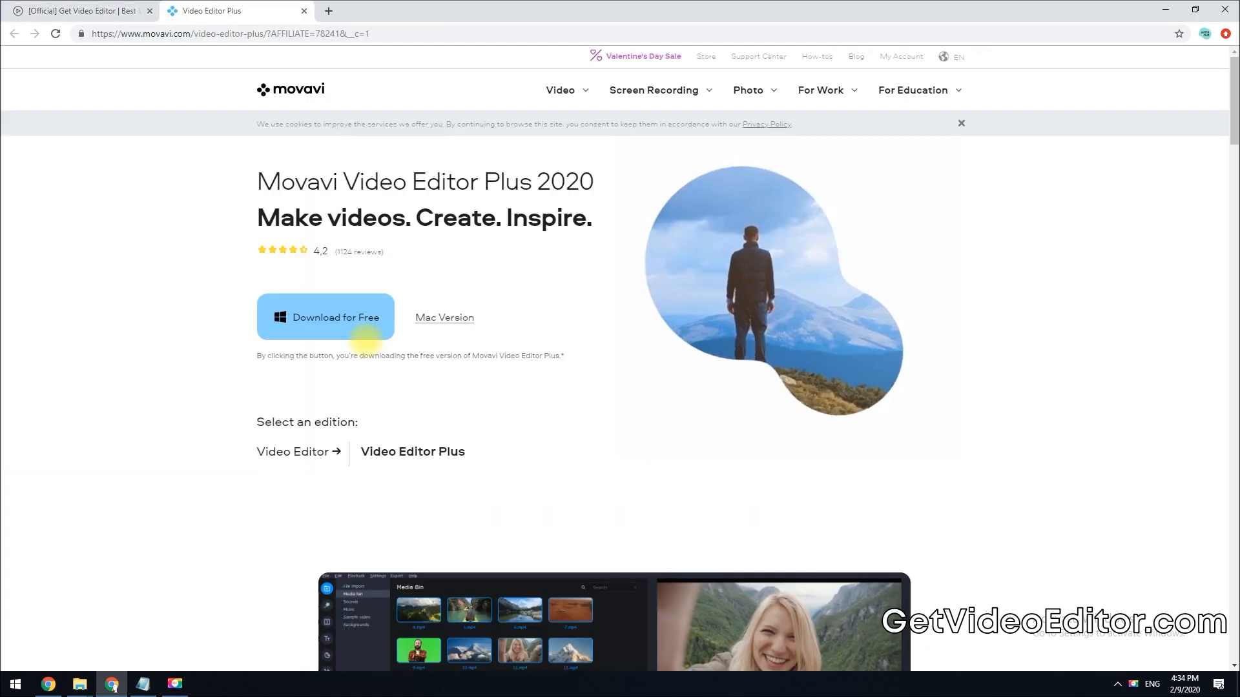
click(325, 317)
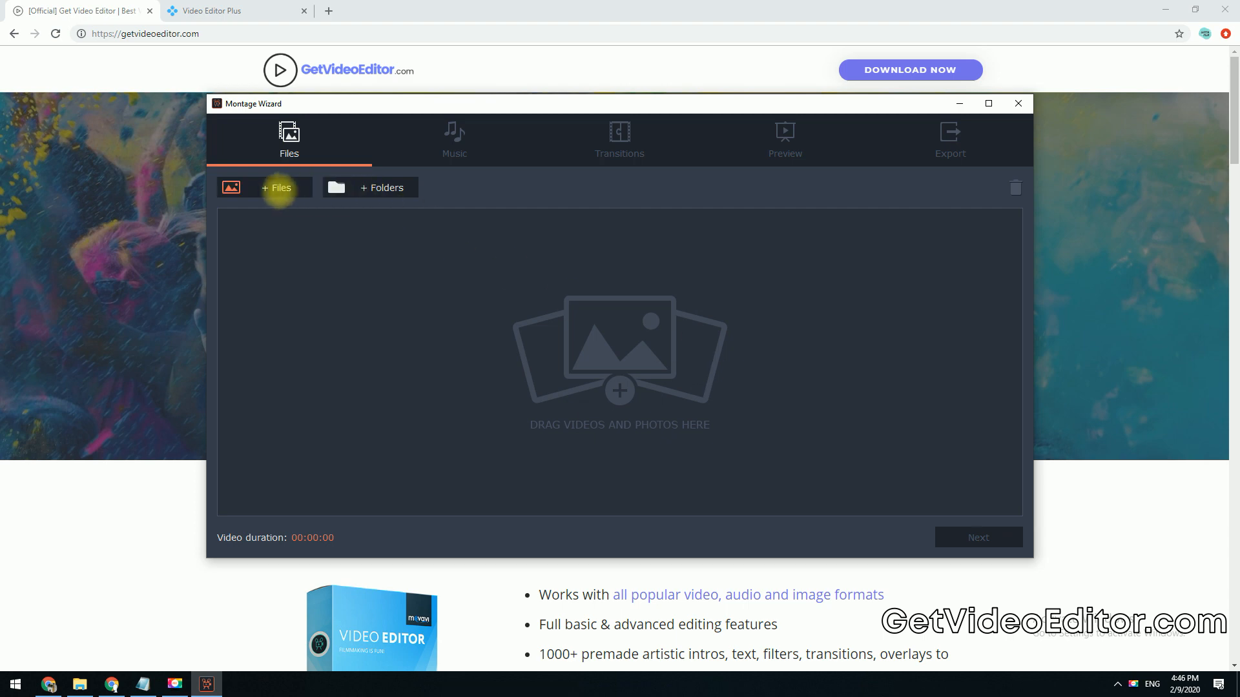
Step: Add photos 01–04 and the Road Trip music track to the montage
click(275, 188)
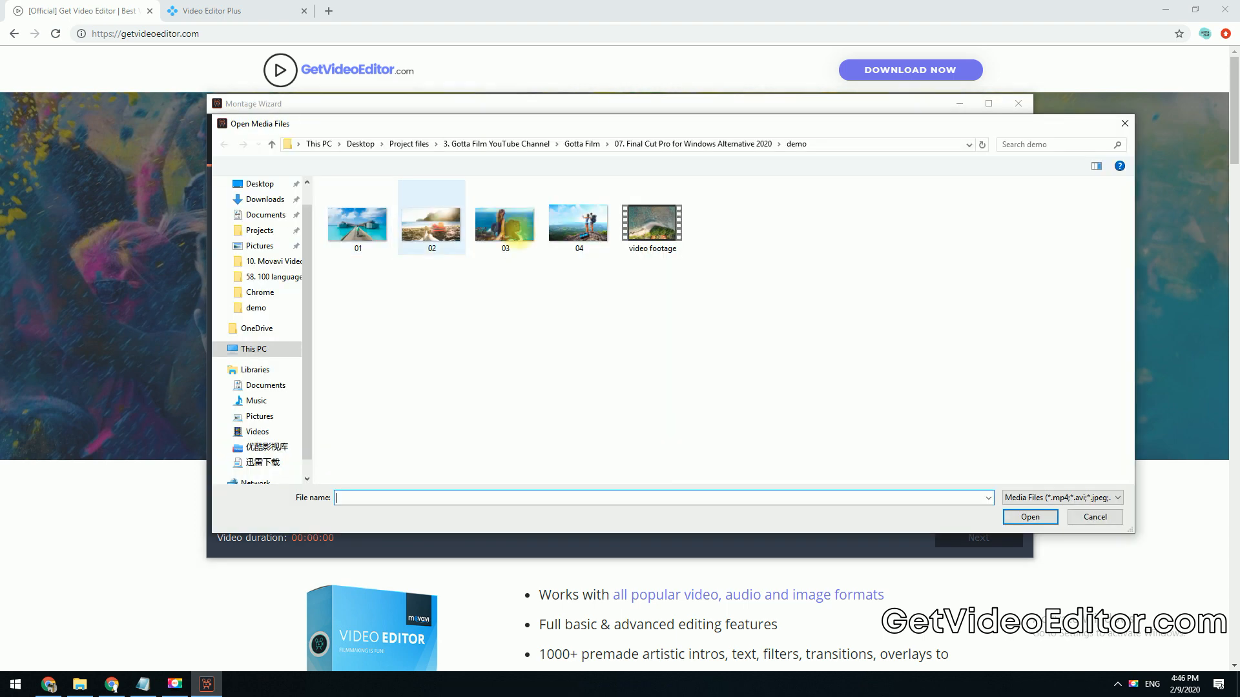
click(578, 218)
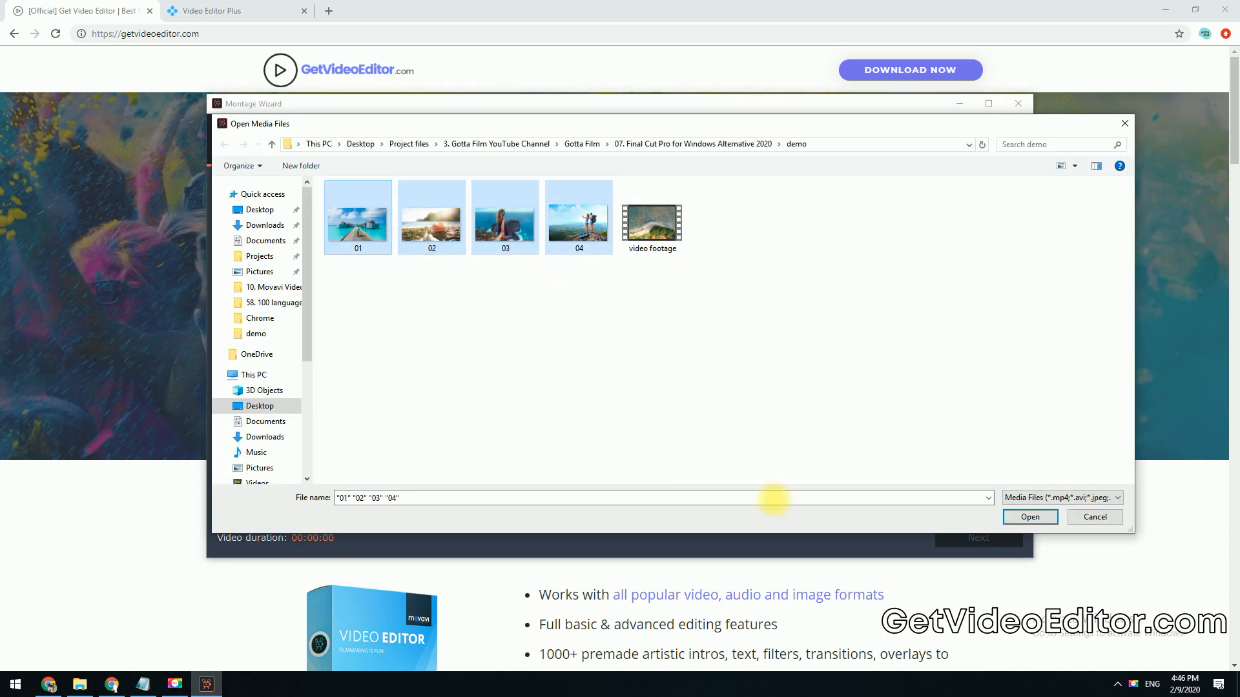
click(1029, 517)
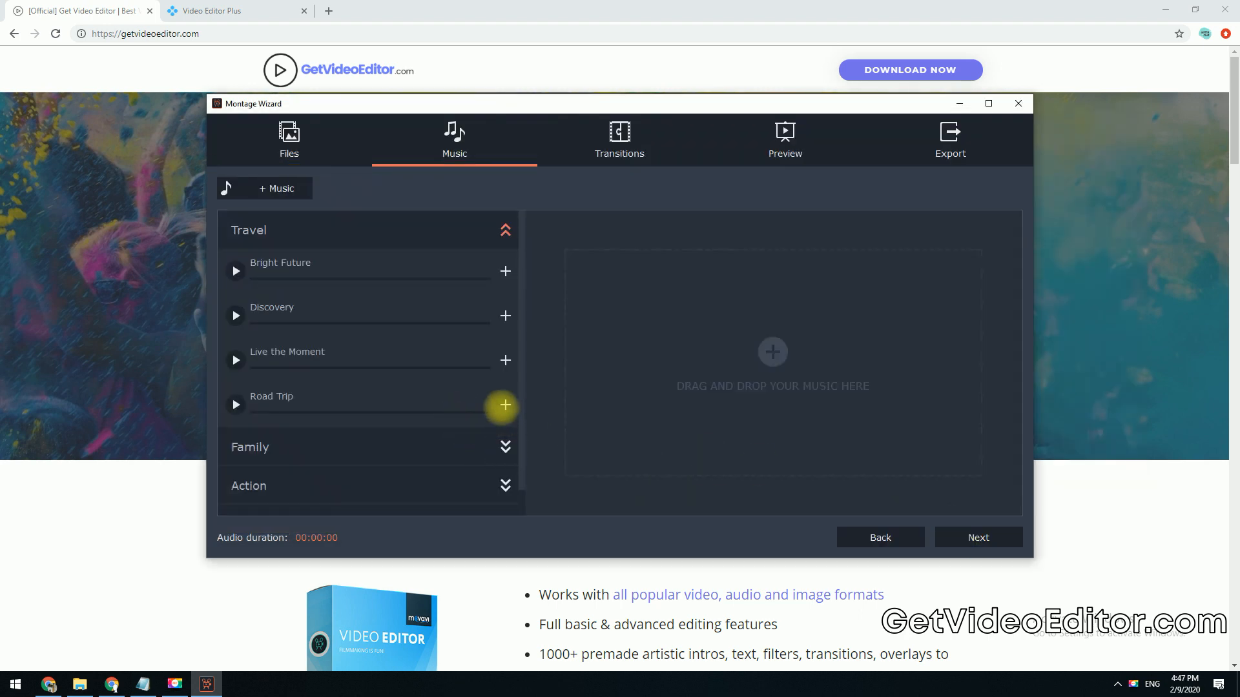
click(504, 405)
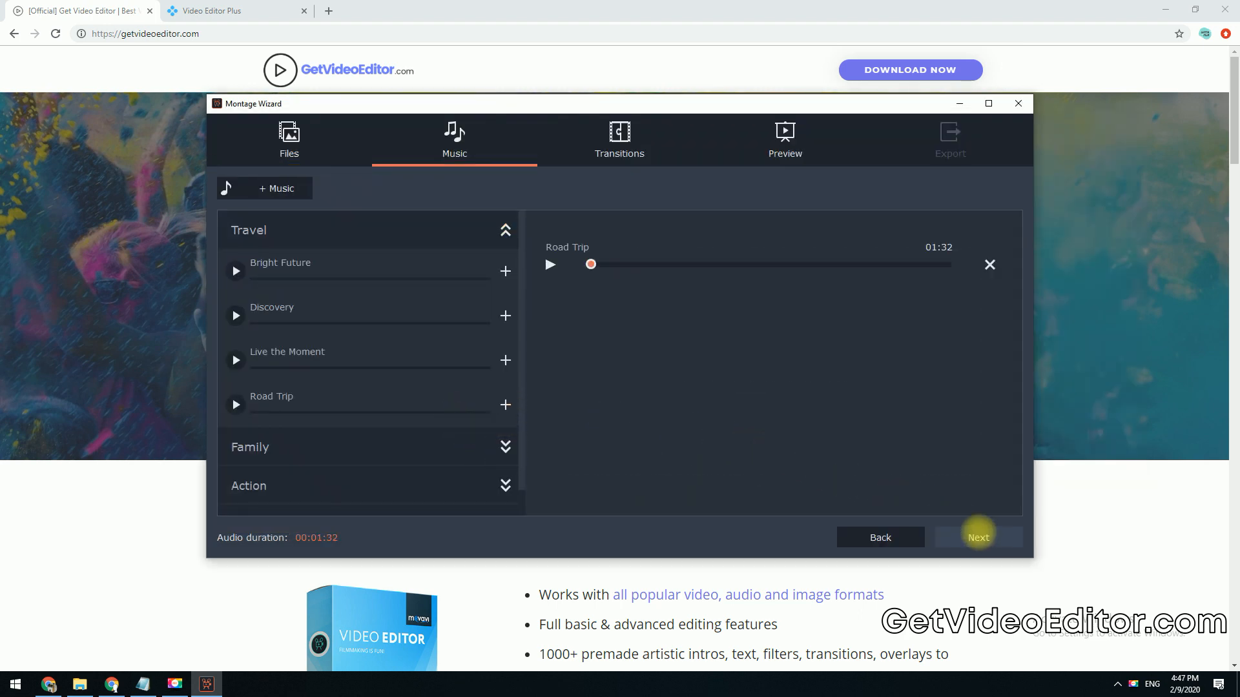
Step: Turn off Fit to music length and Fit to frame, then export the montage as MP4
click(977, 537)
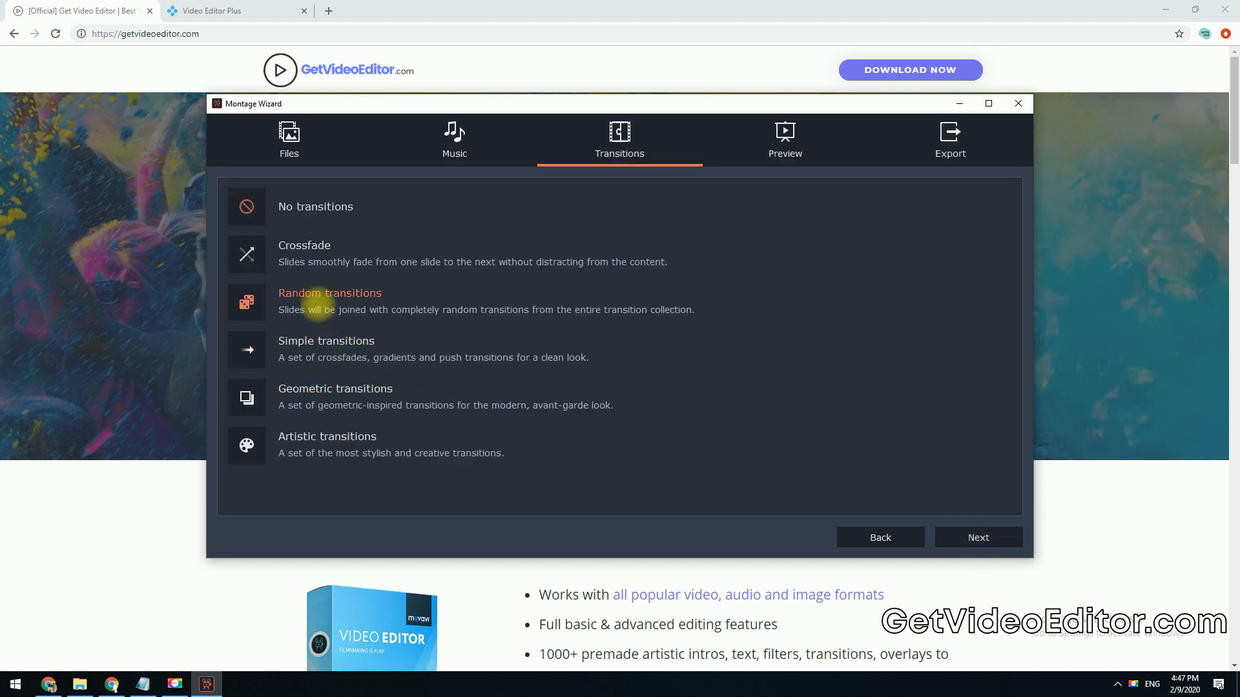
mouse_move(977, 538)
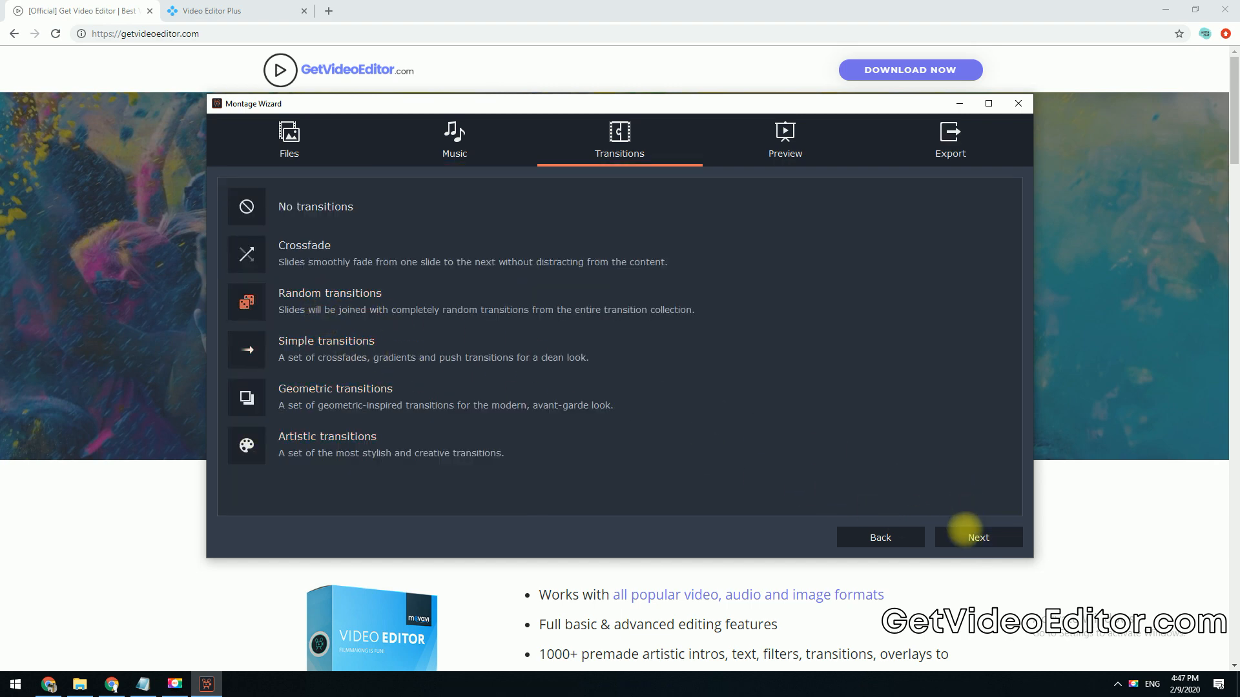
click(978, 538)
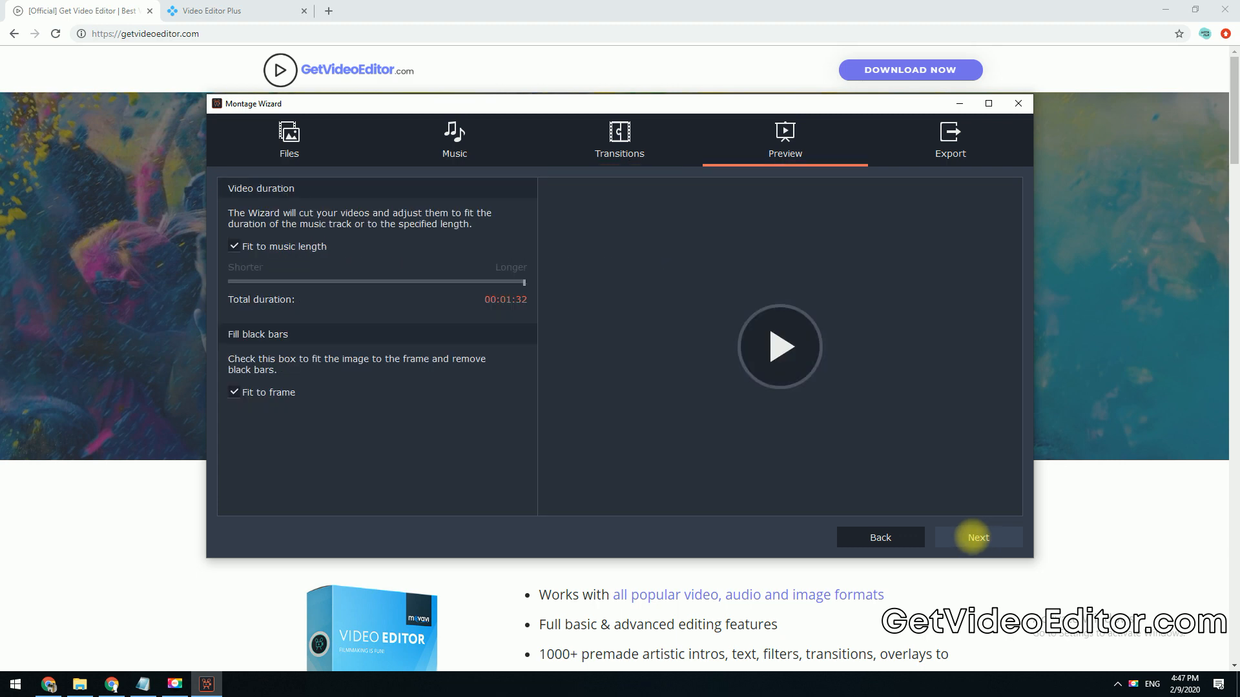
click(234, 246)
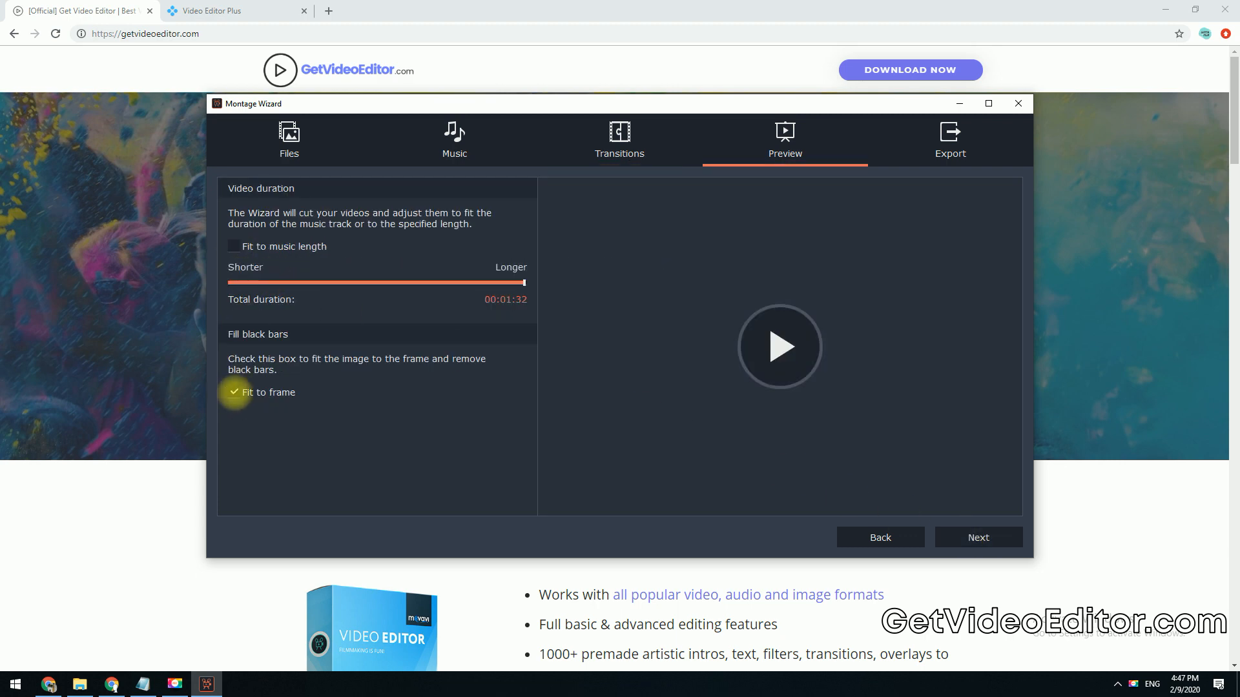
click(779, 347)
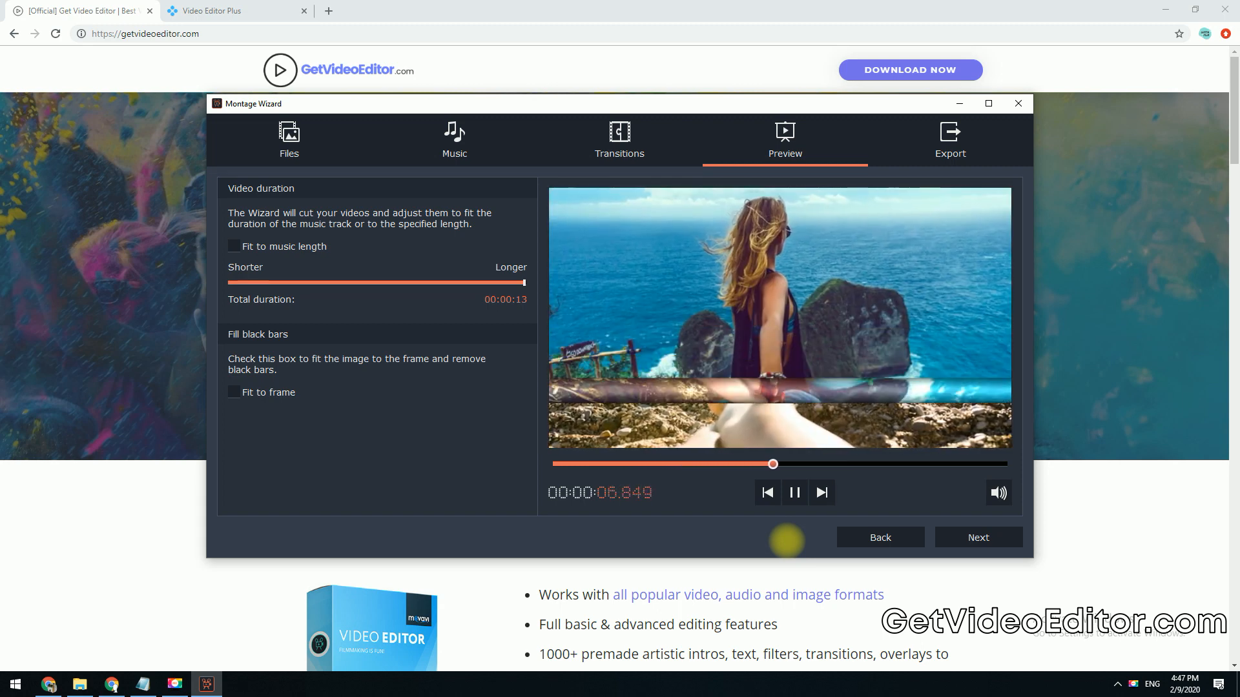
click(794, 492)
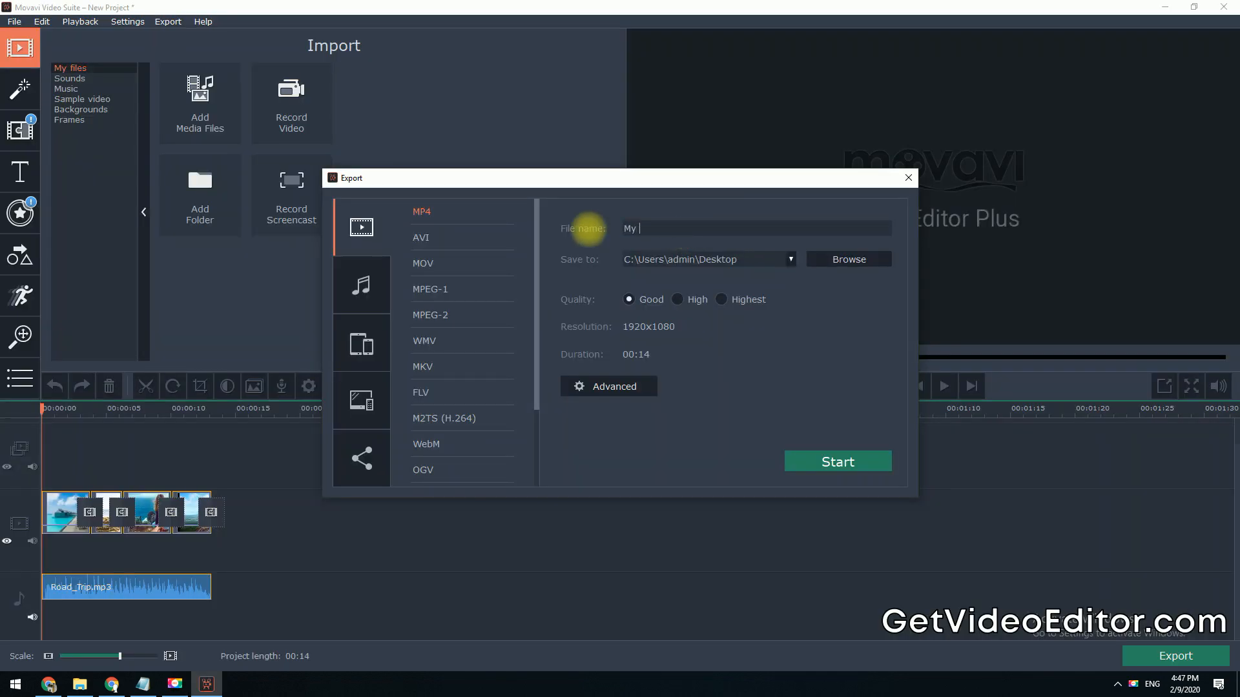
click(836, 461)
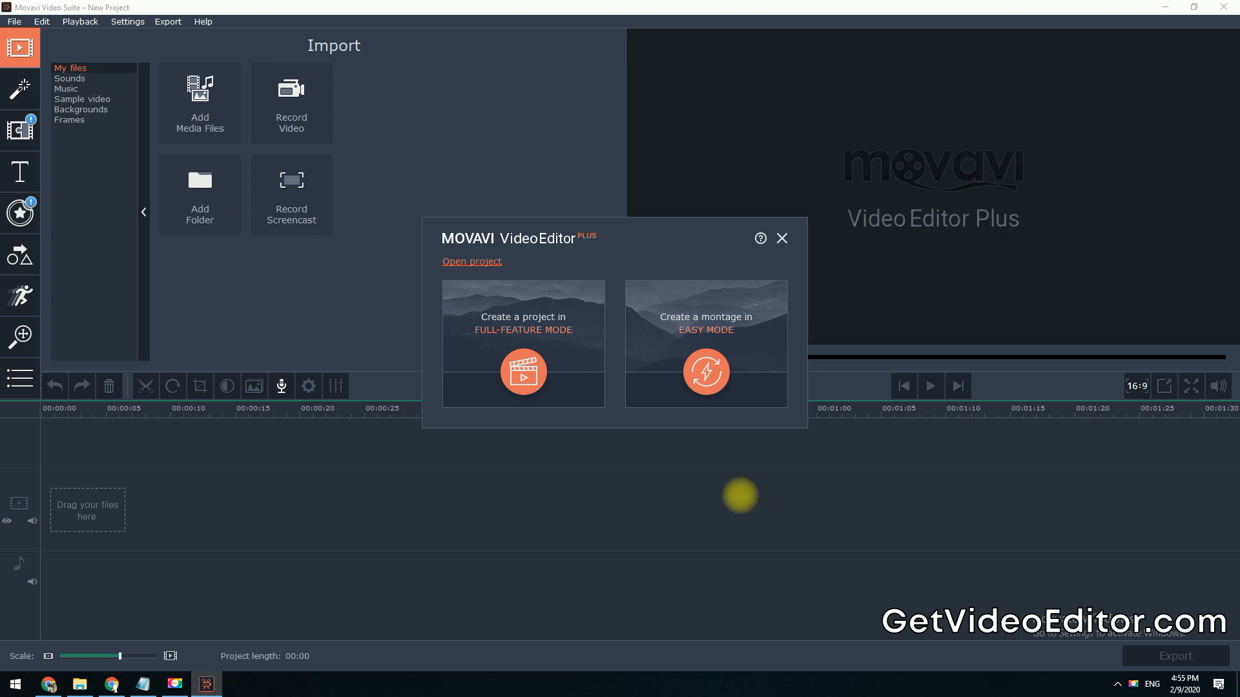
Step: Dismiss the start window to use the full-feature editor
click(781, 238)
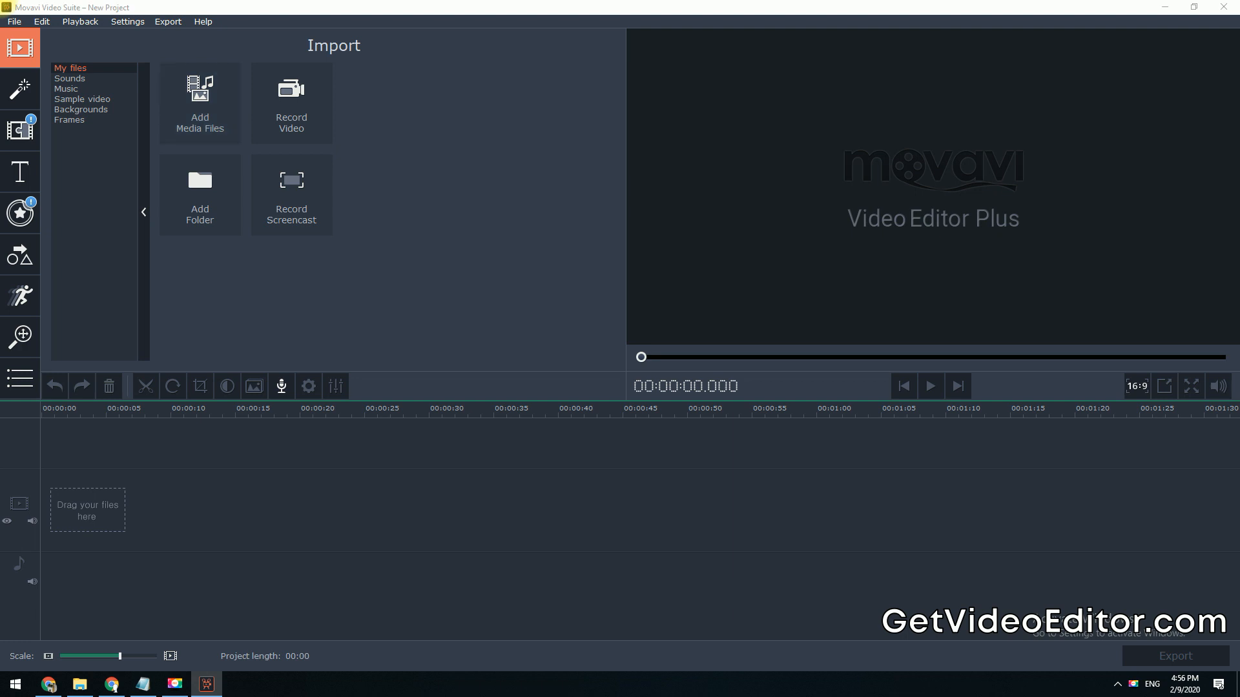
Step: Import the Moving Faces video and briefly preview its playback
click(199, 102)
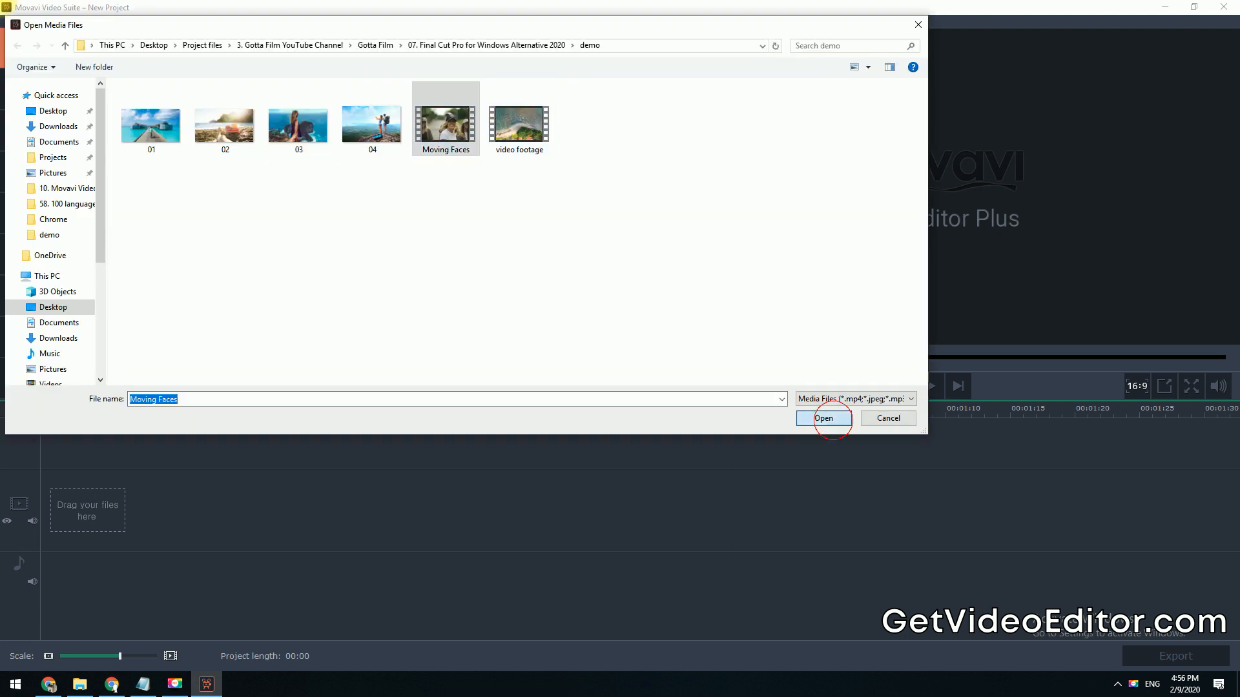
click(824, 419)
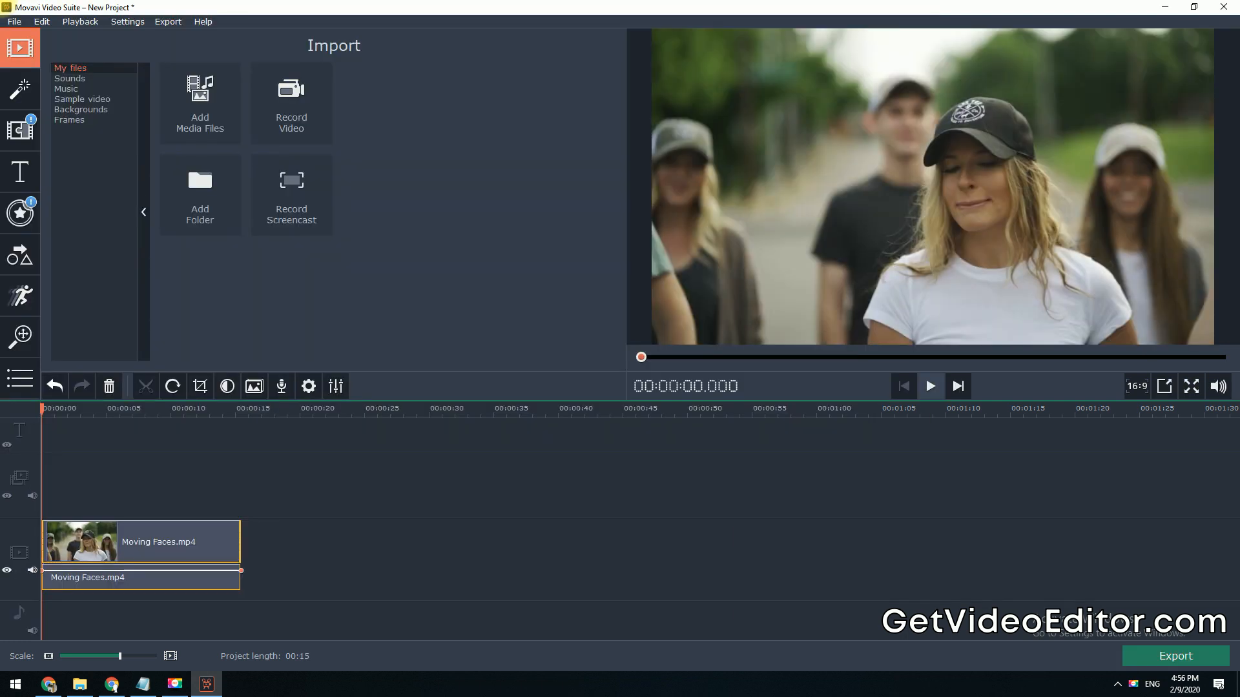
click(930, 387)
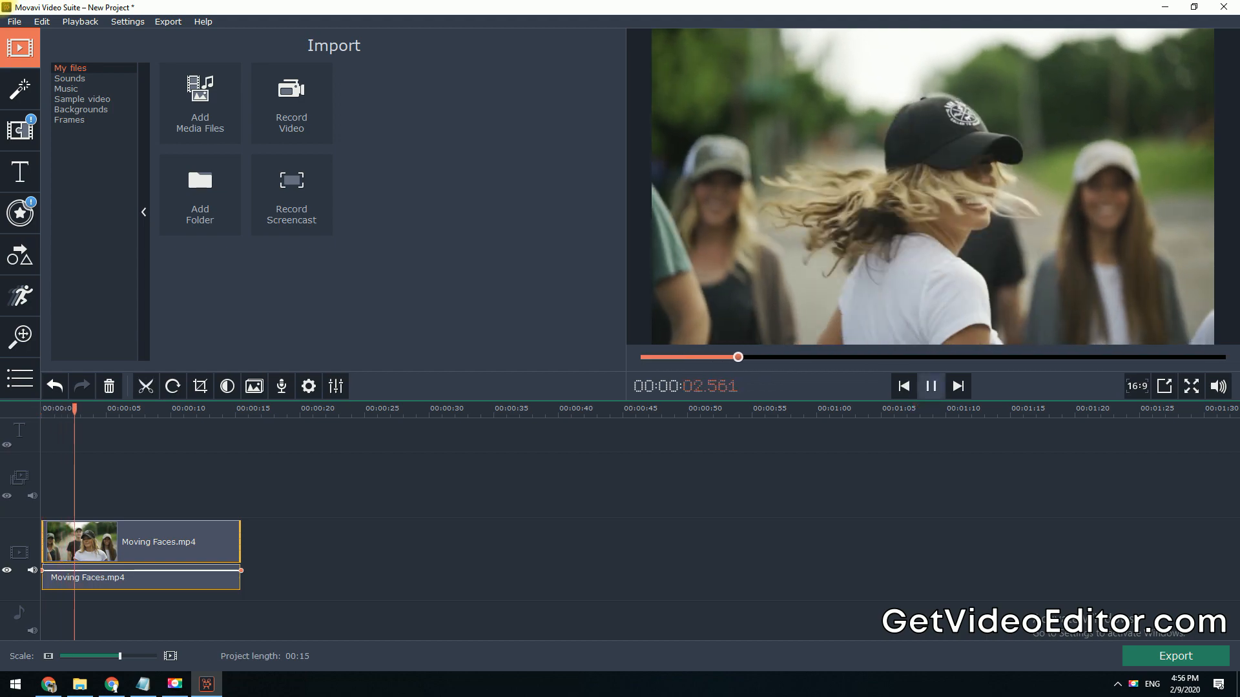
click(904, 387)
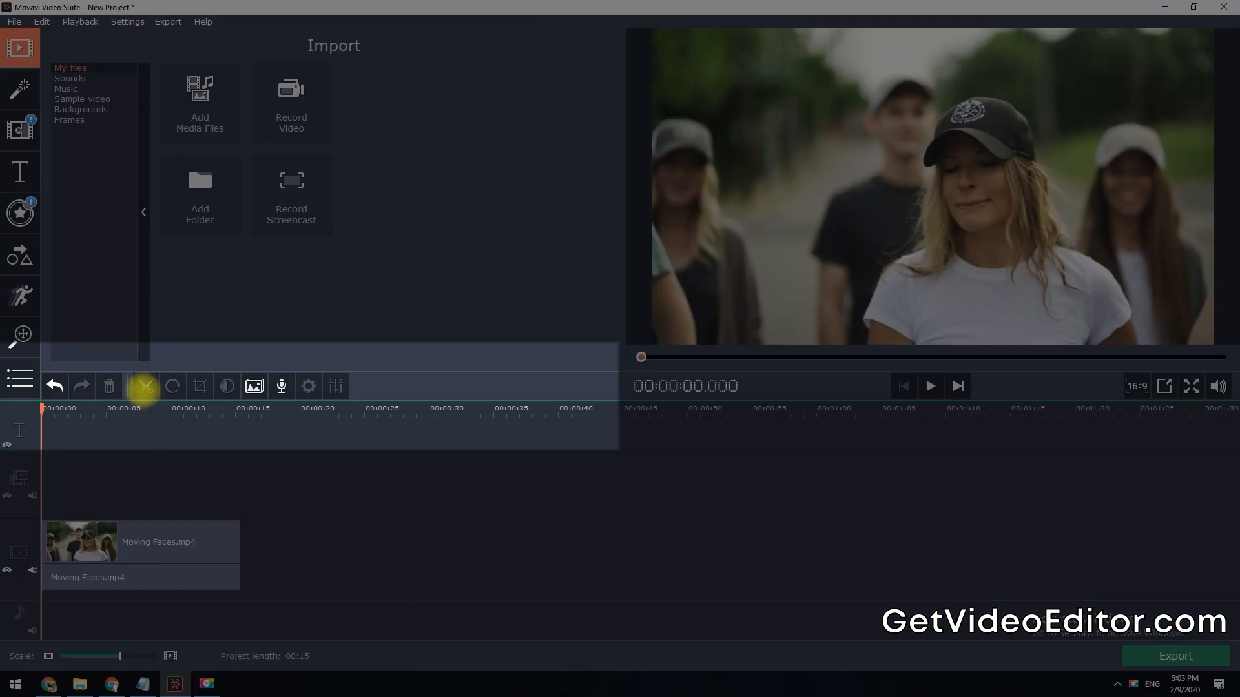
mouse_move(173, 387)
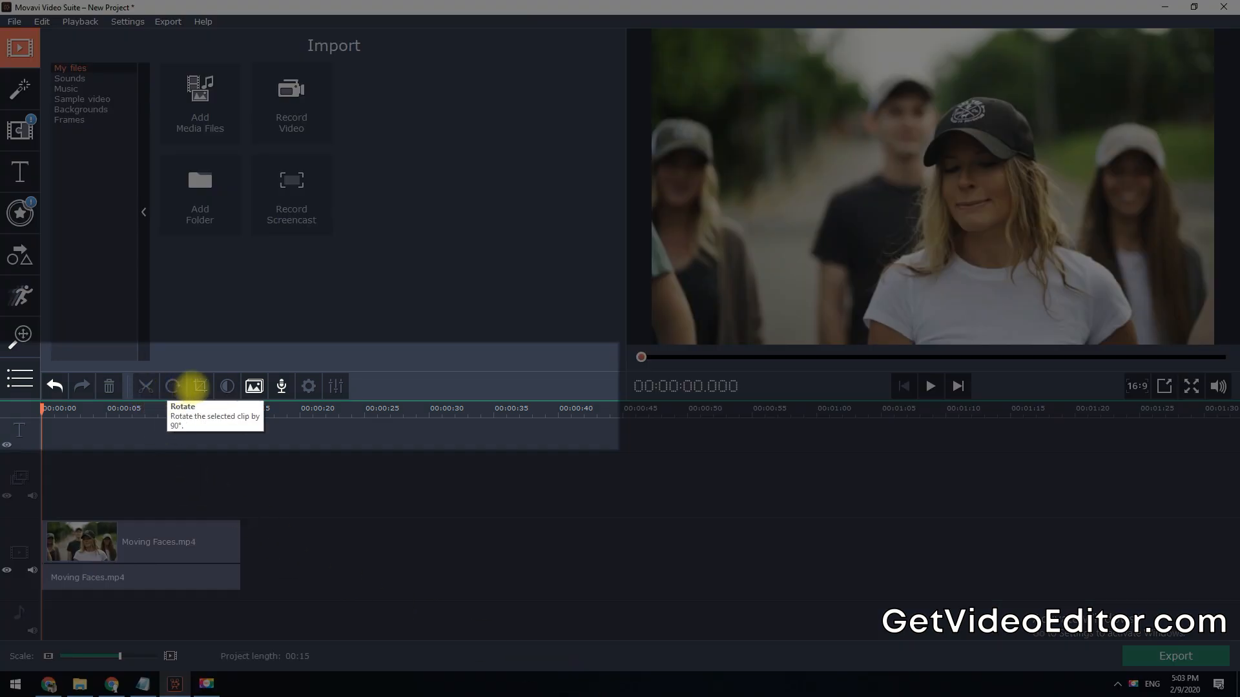
mouse_move(227, 387)
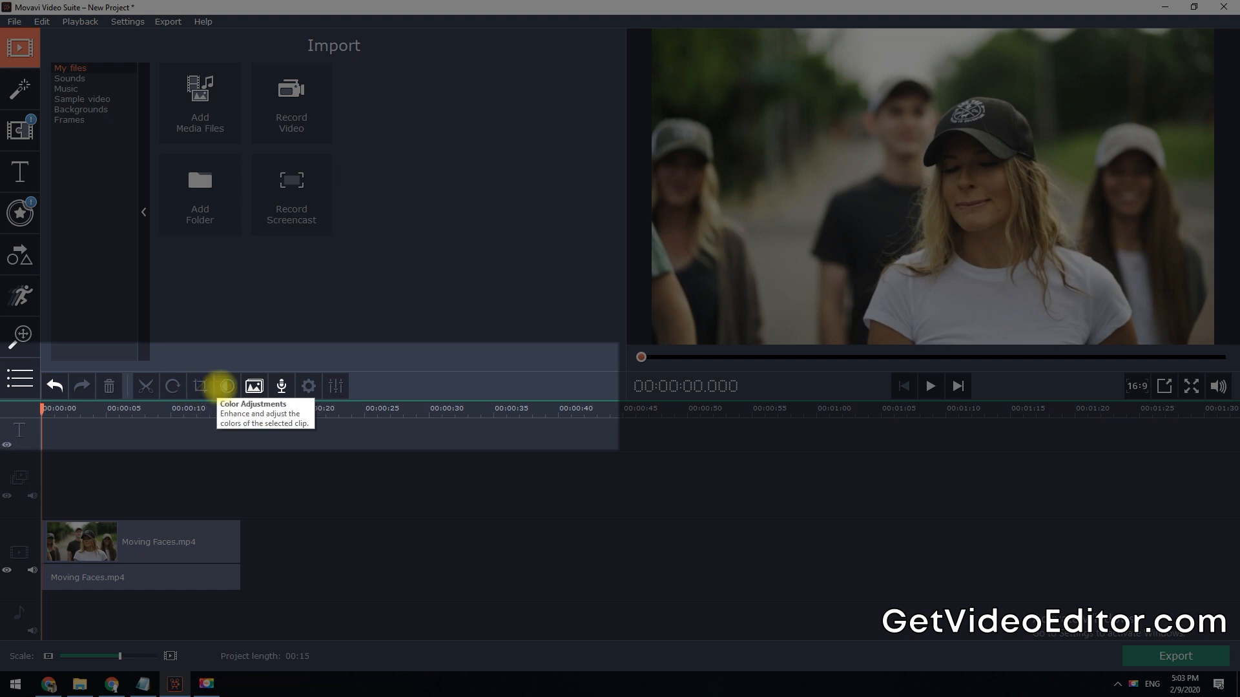
mouse_move(282, 387)
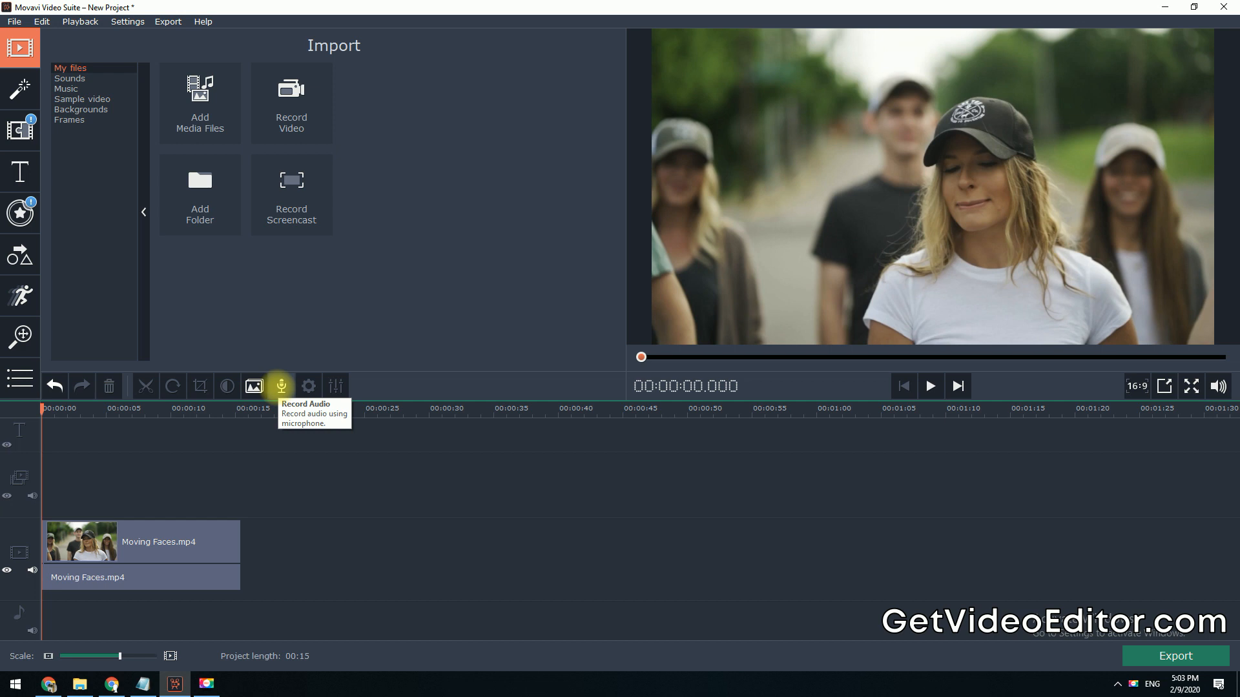
mouse_move(281, 440)
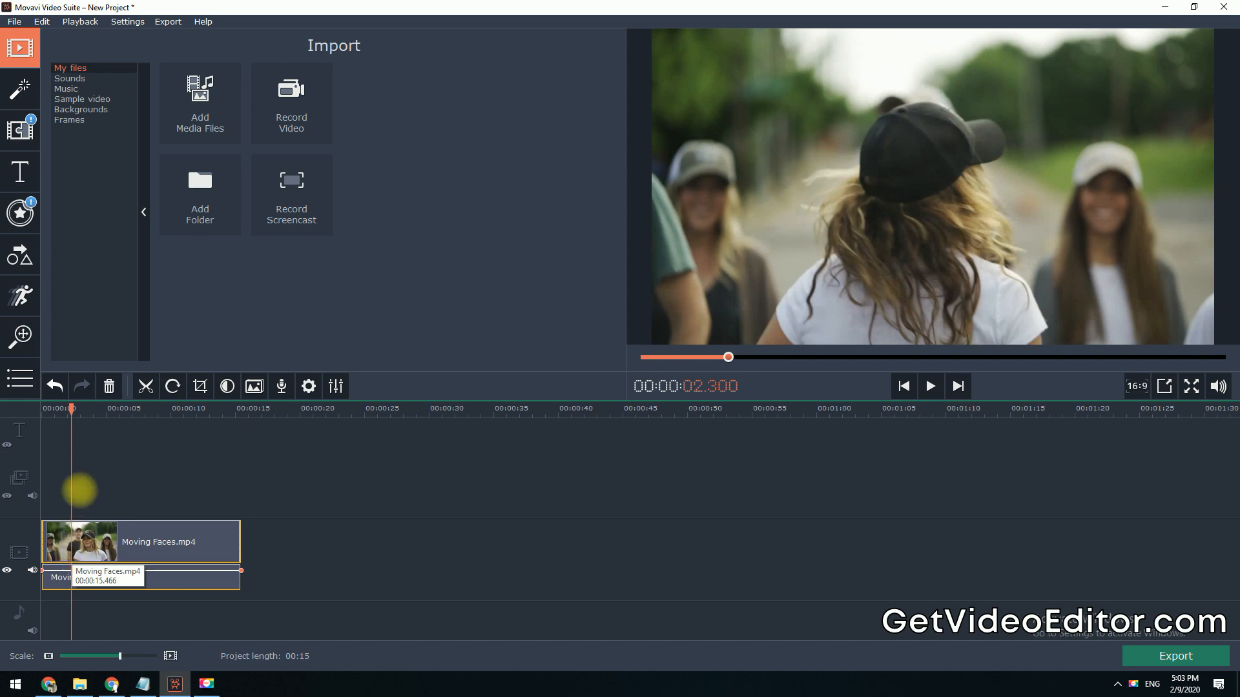
Step: Cut the Moving Faces clip at about two and four seconds
click(67, 409)
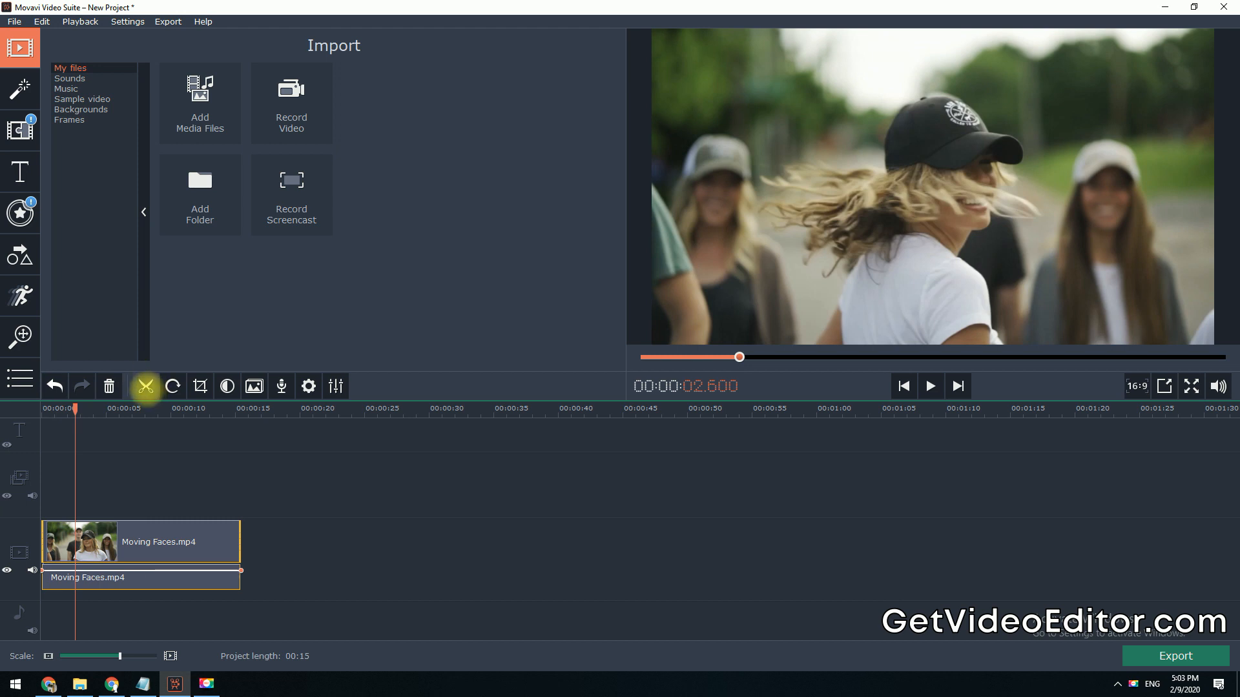
click(145, 386)
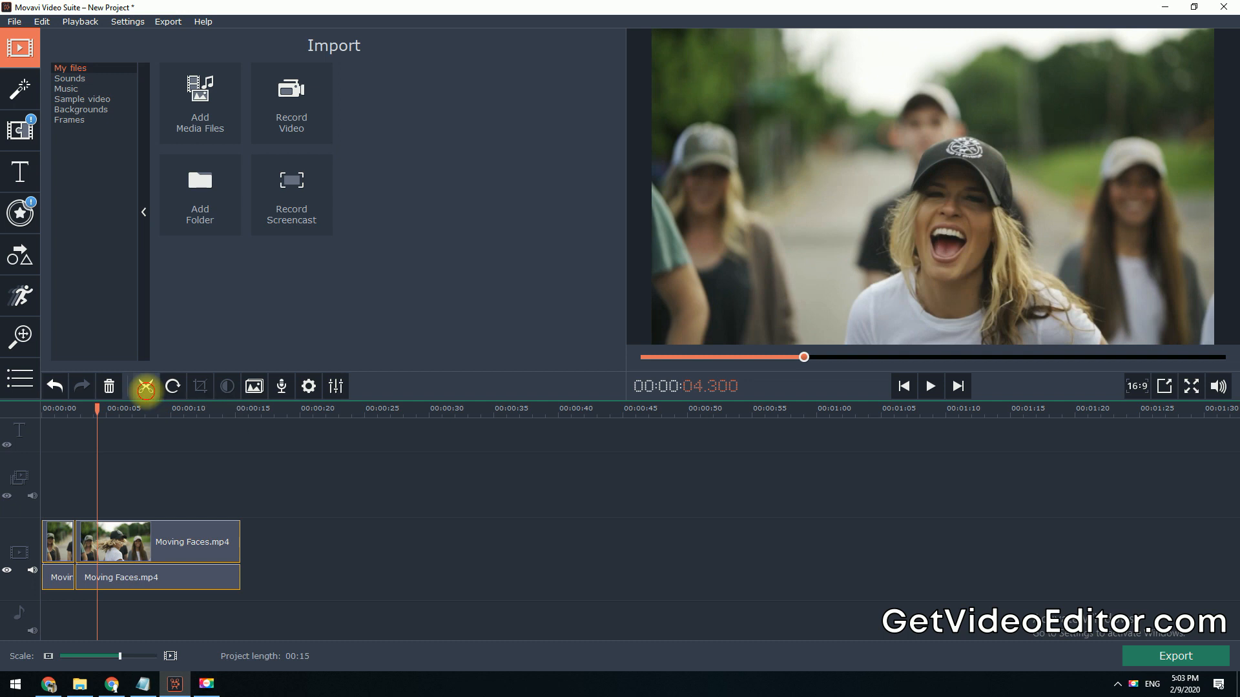
click(145, 387)
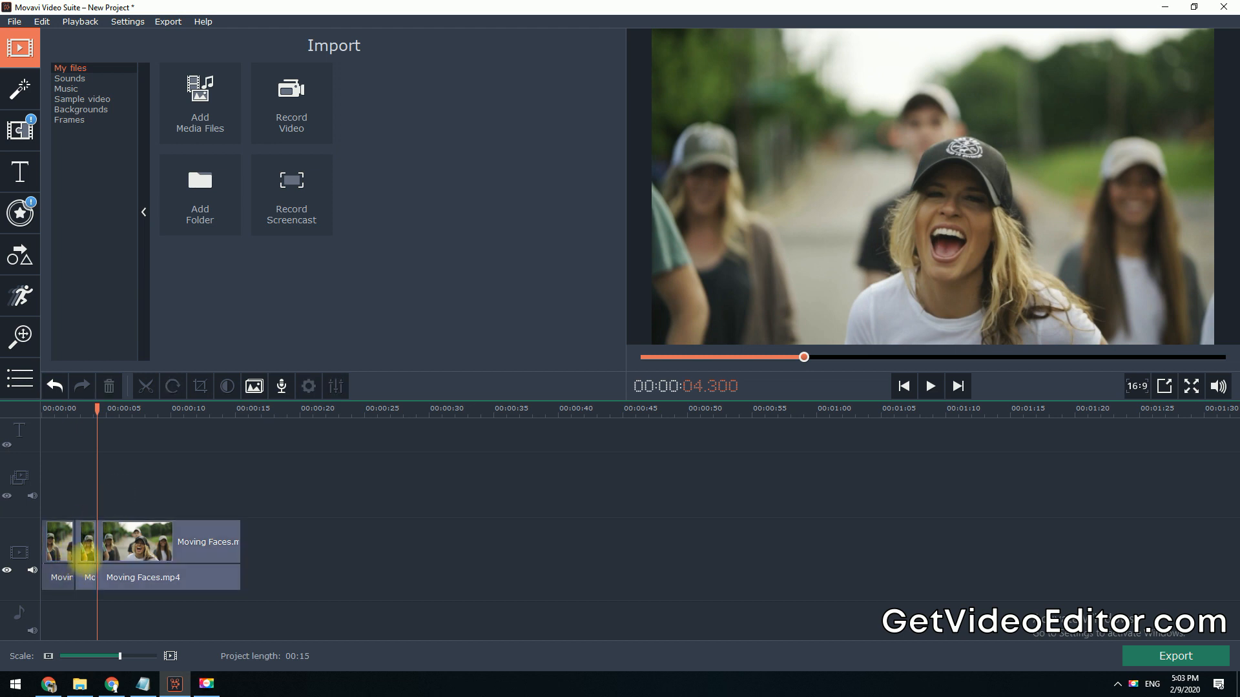
mouse_move(109, 386)
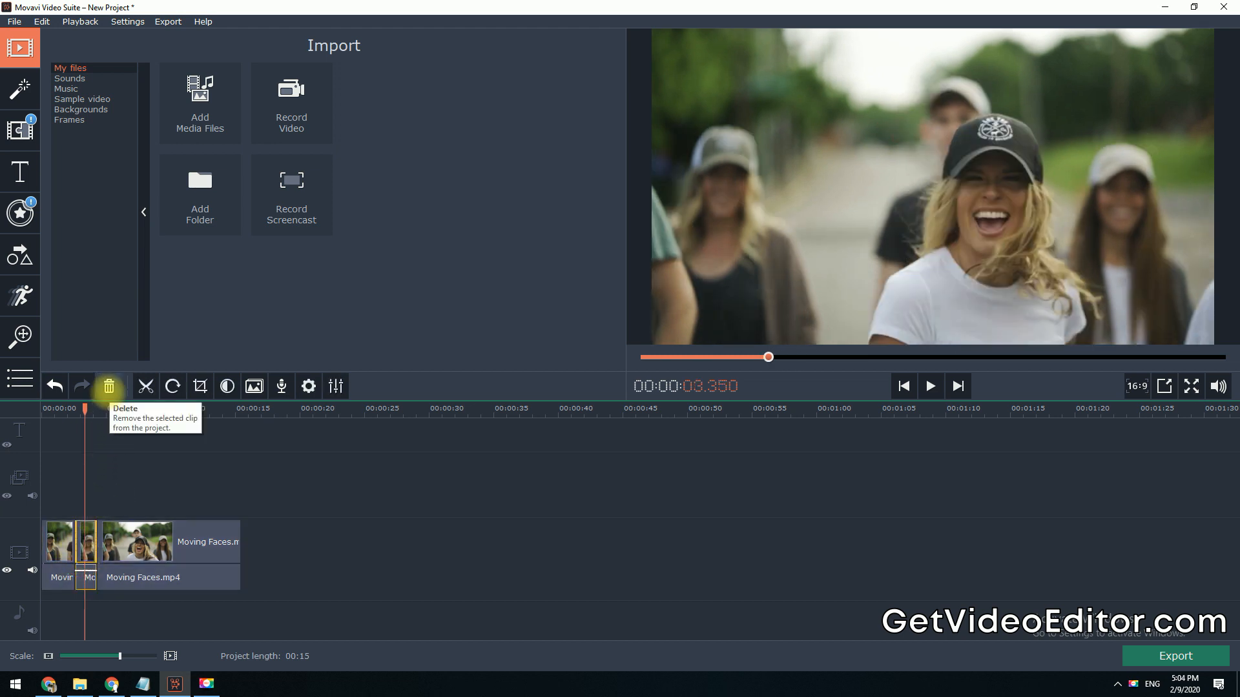
Step: Delete the short middle fragment and try rotating the first clip
click(108, 387)
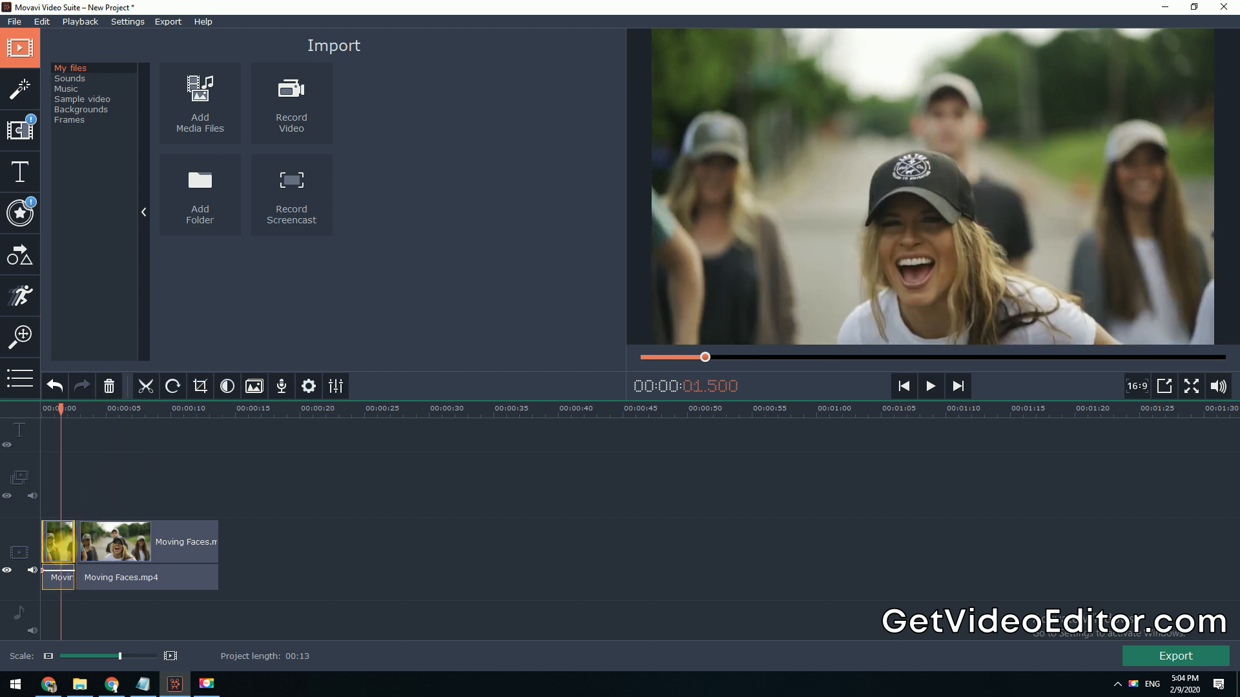
click(172, 387)
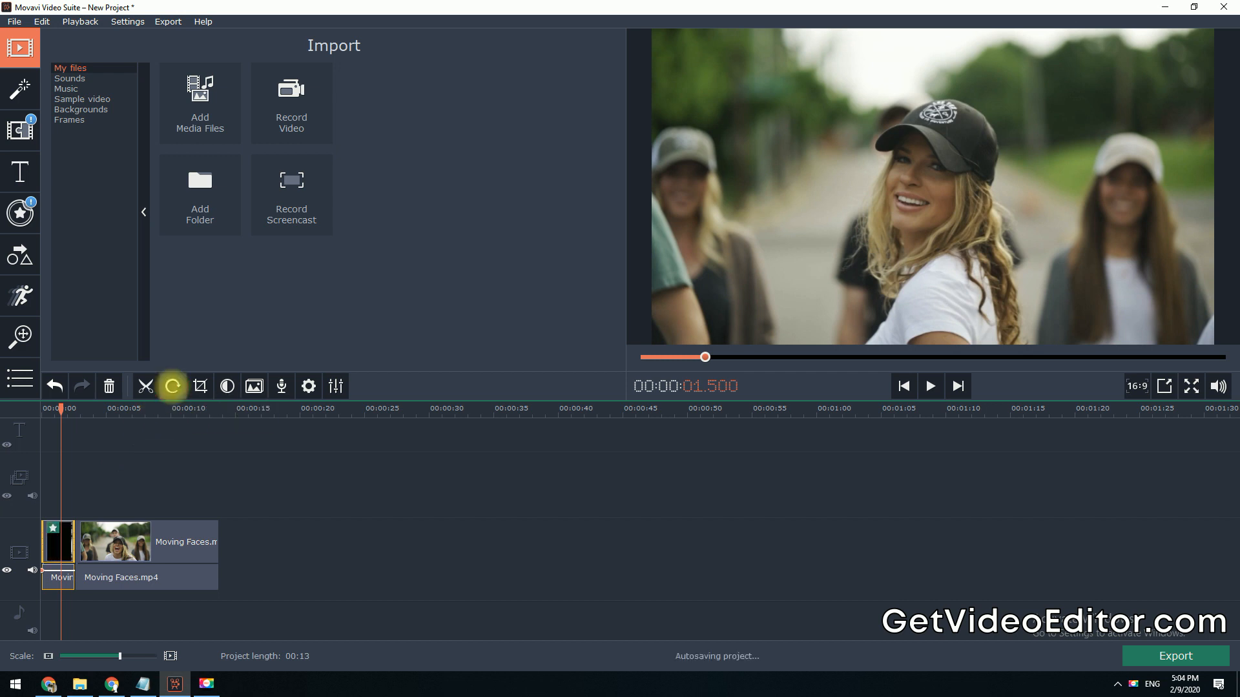
click(172, 386)
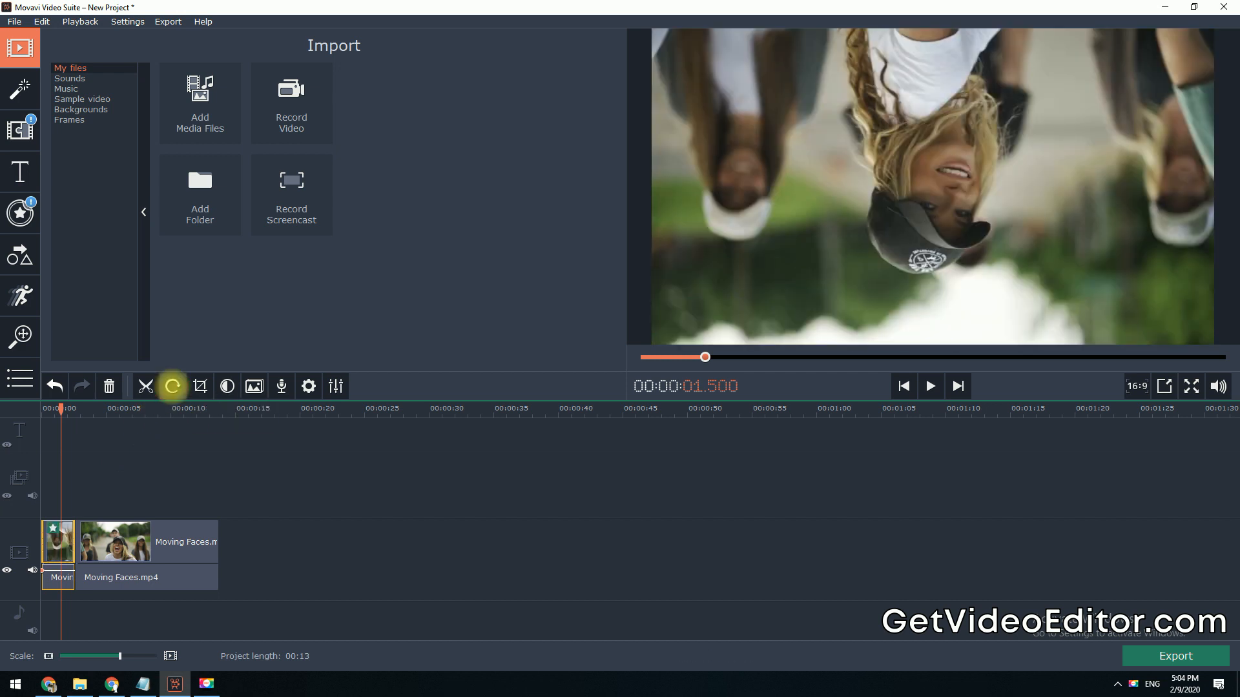
click(173, 386)
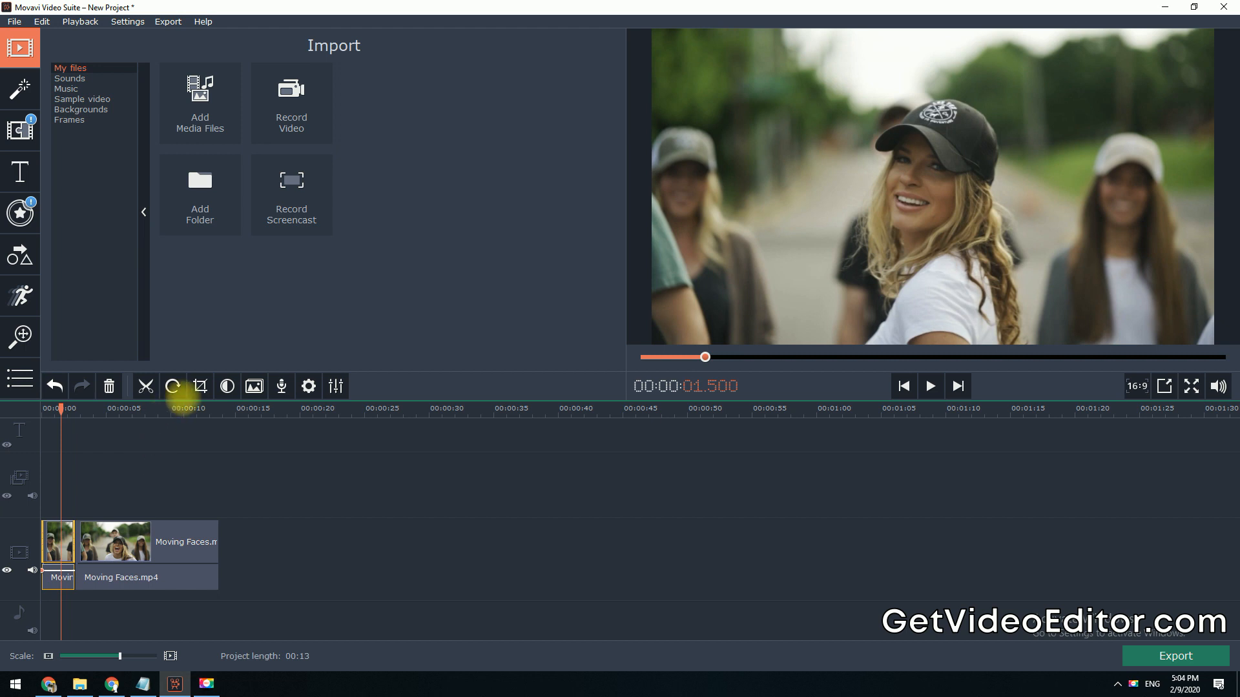
click(200, 386)
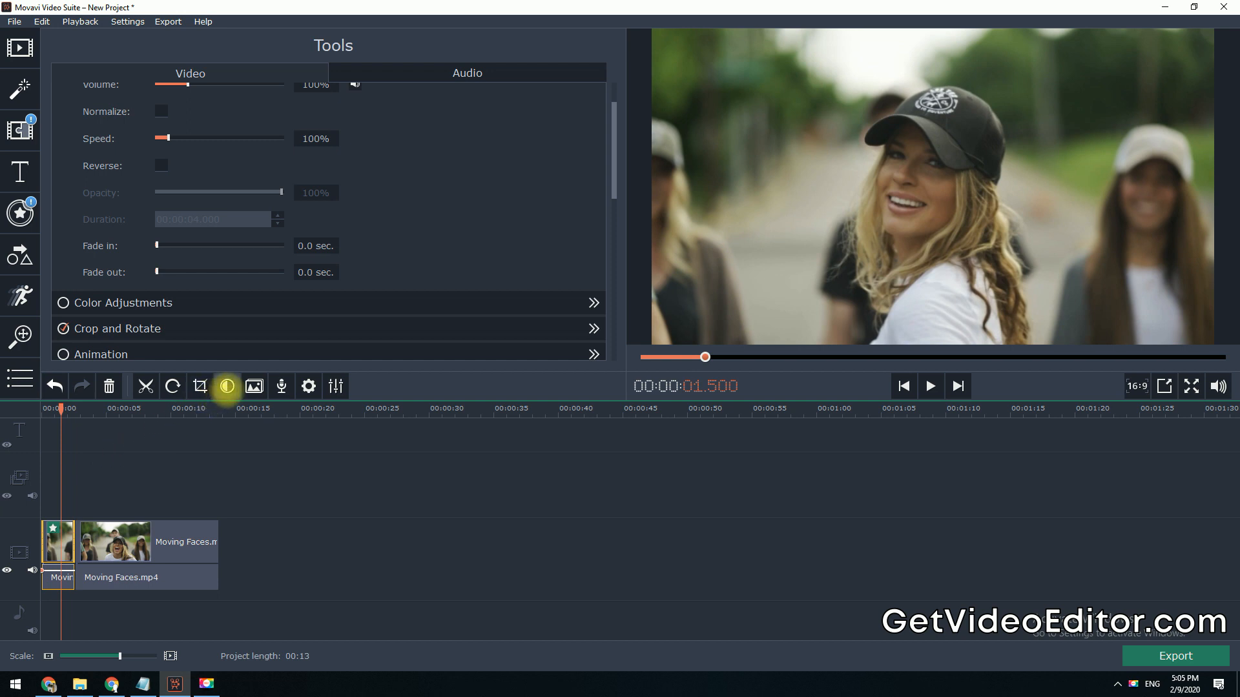
Step: Open the Color Adjustments panel for the first Moving Faces clip
click(593, 302)
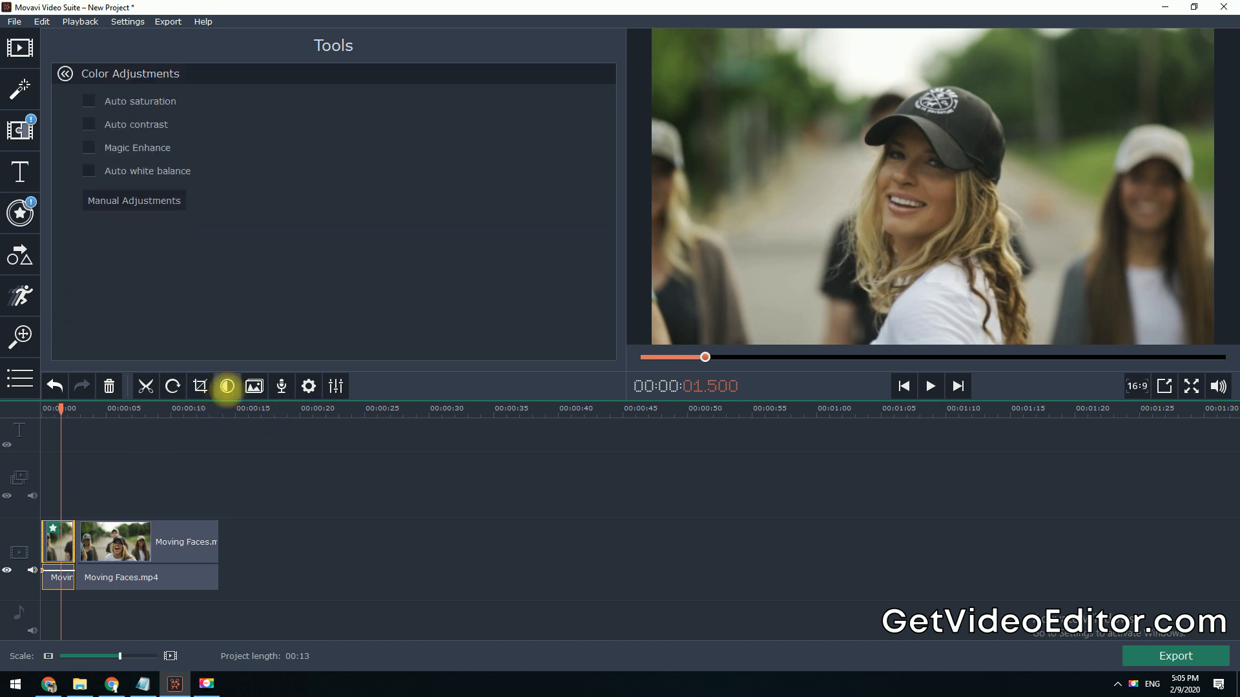
mouse_move(175, 106)
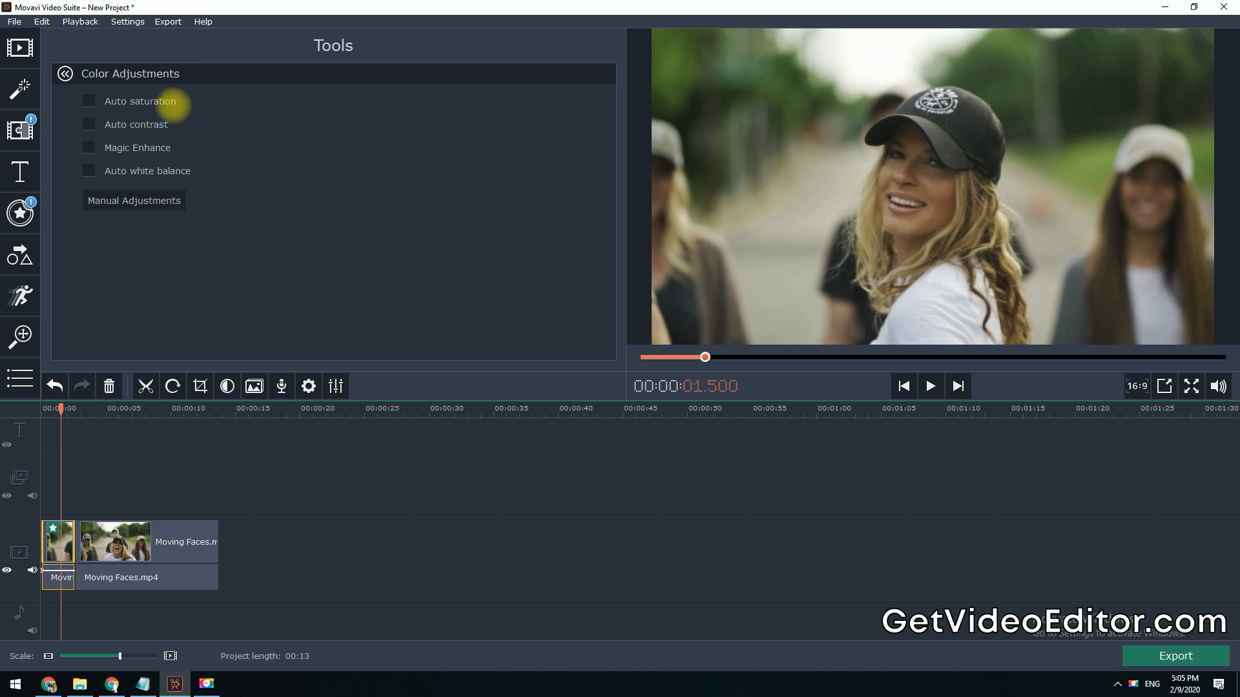
mouse_move(172, 149)
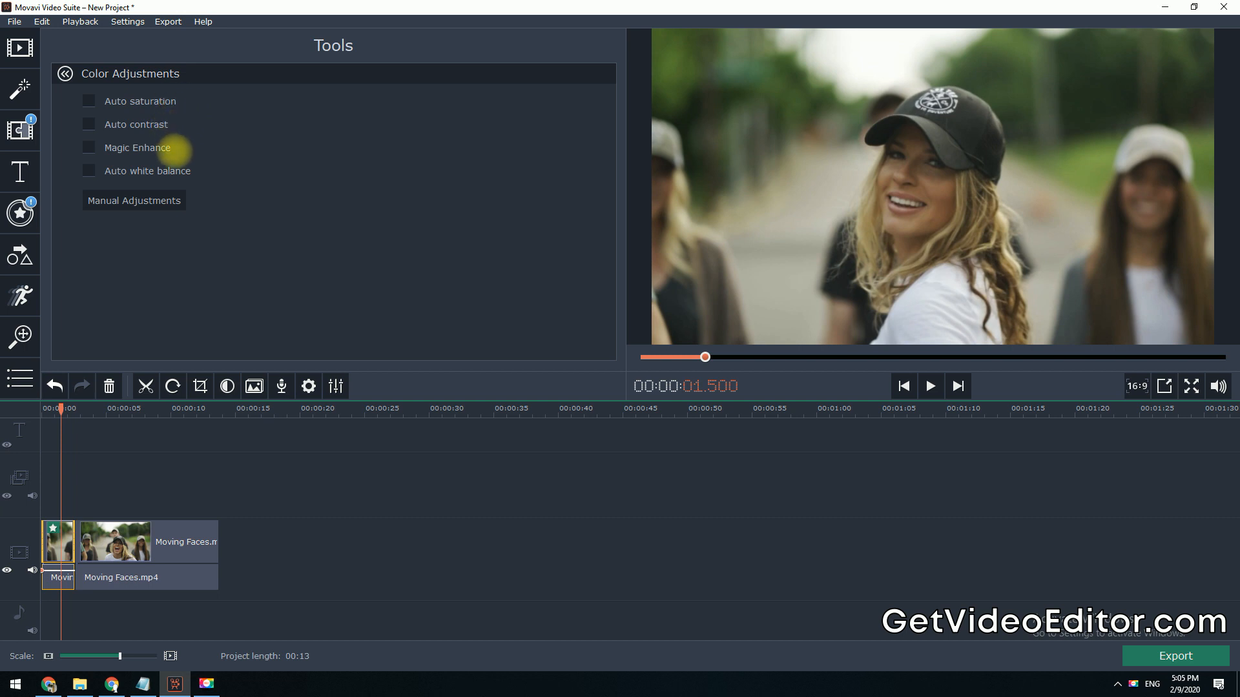
mouse_move(200, 170)
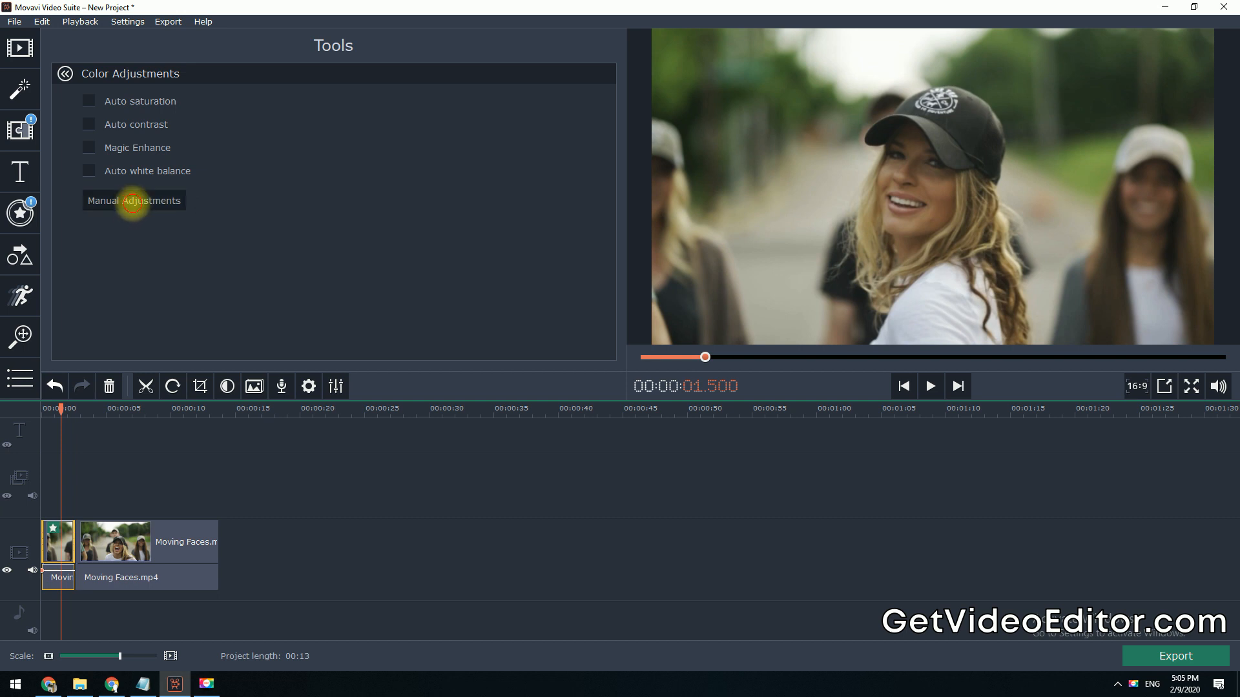
Step: Under Manual Adjustments, set brightness to -4 and saturation to 1.55
click(134, 201)
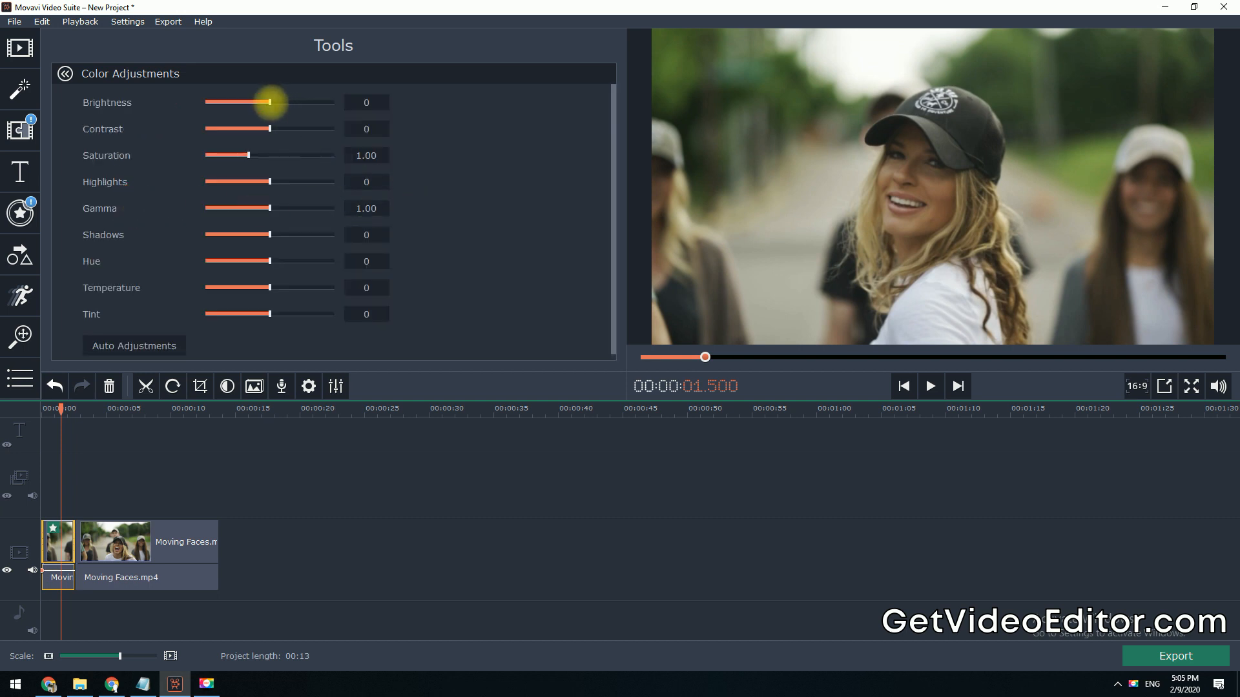
drag(268, 102, 299, 102)
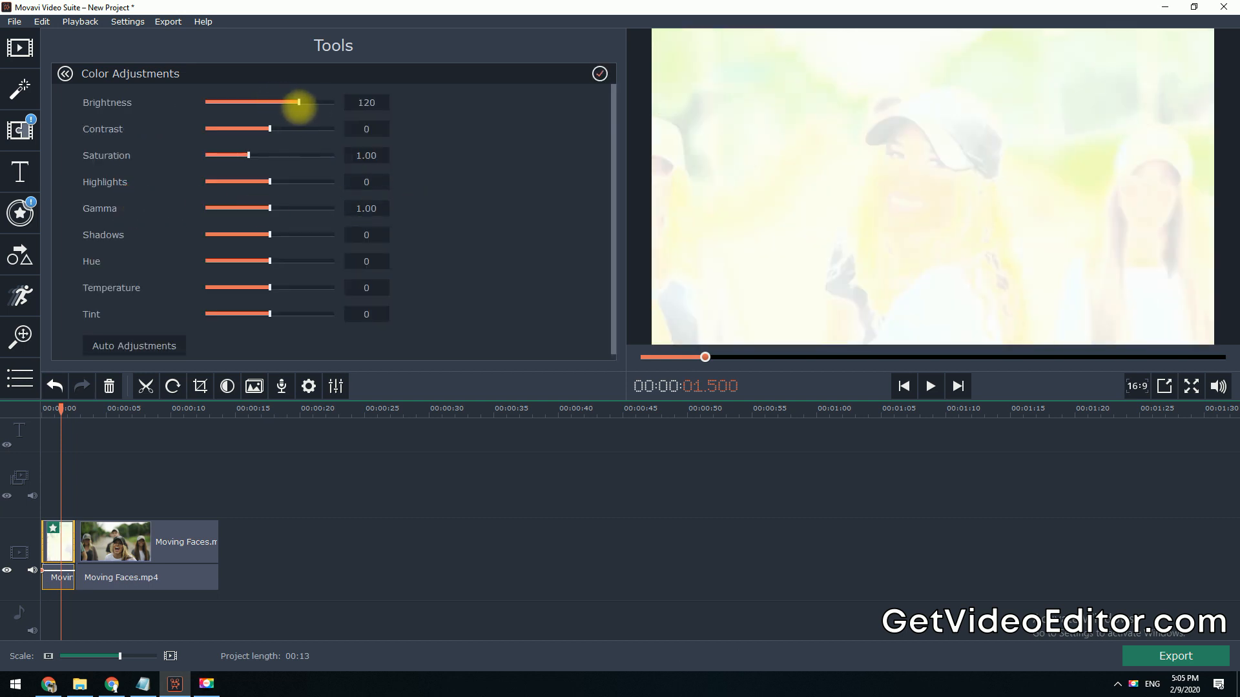
drag(297, 102, 267, 102)
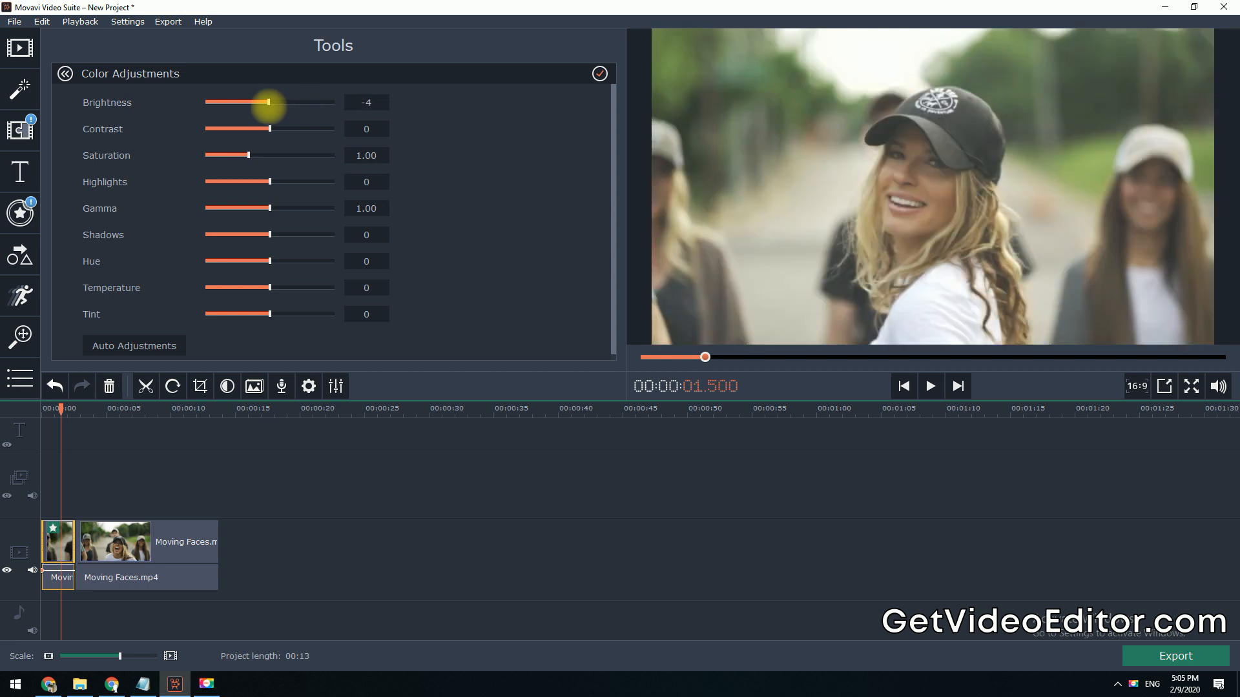
drag(246, 155, 261, 155)
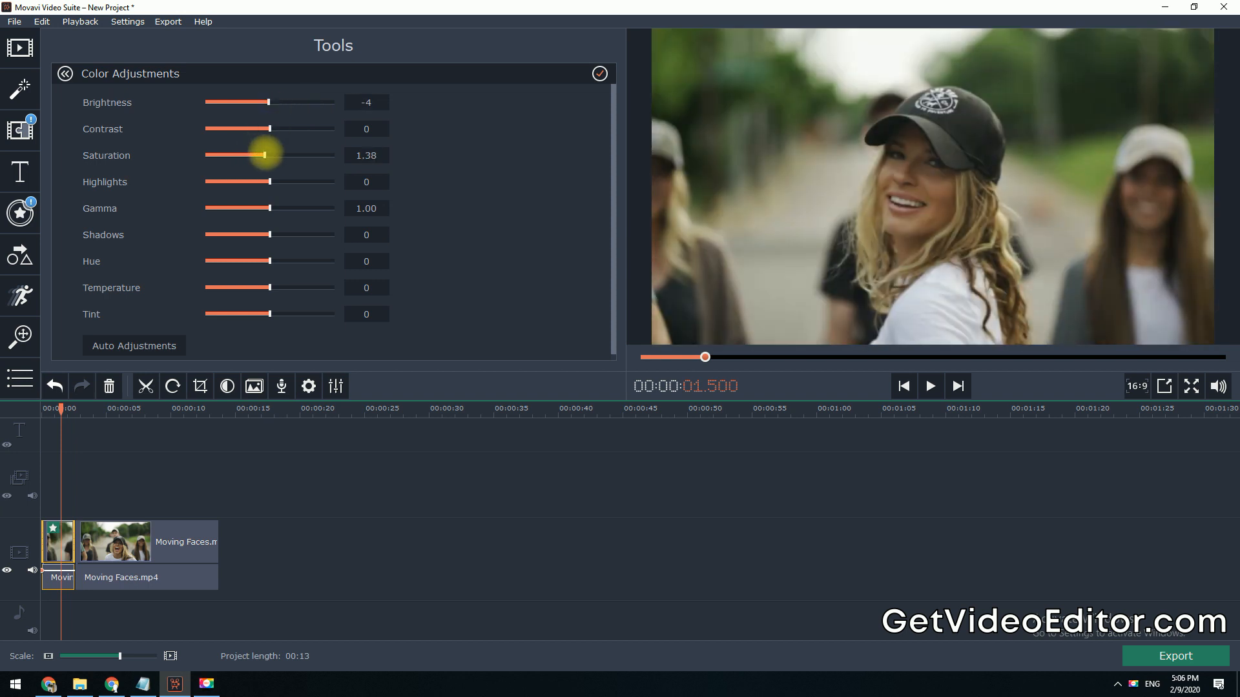
drag(260, 155, 272, 155)
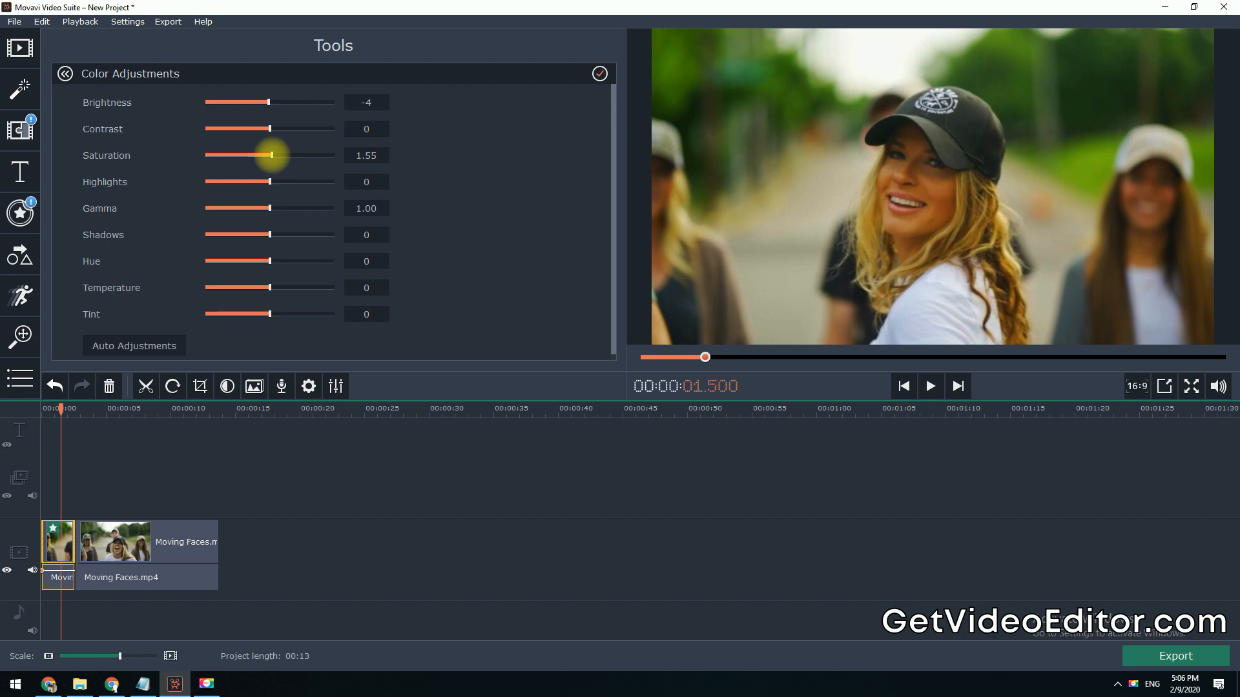
click(599, 73)
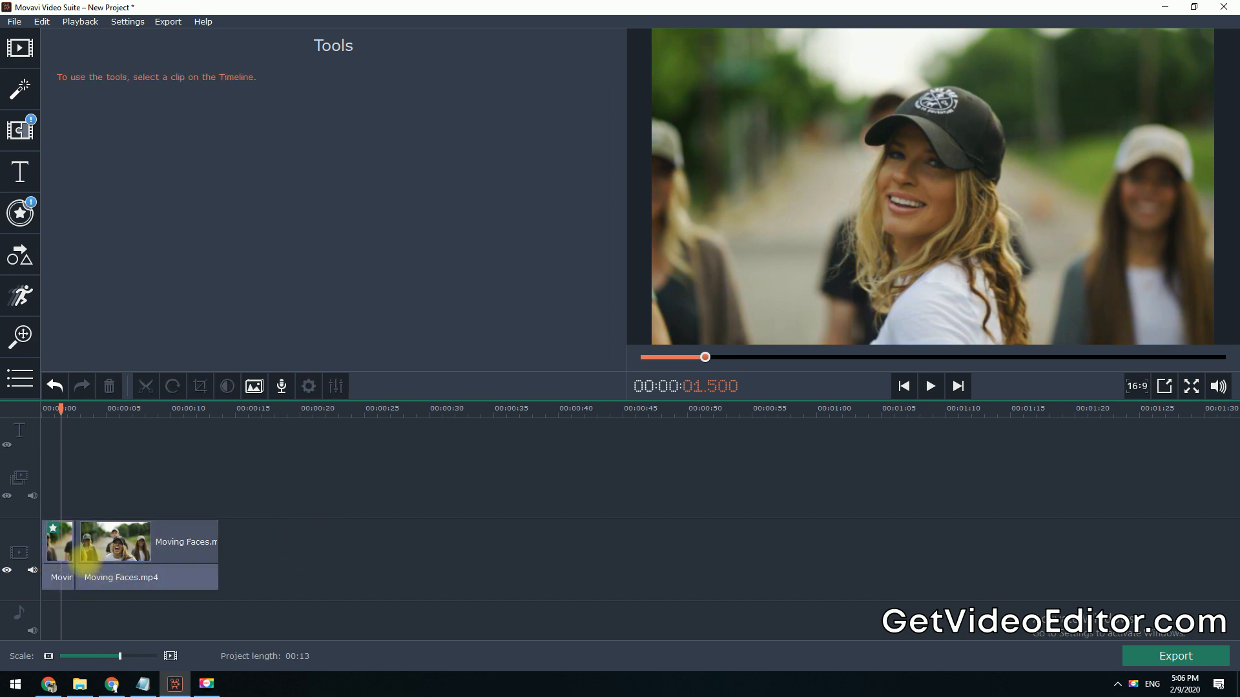
Step: In the first clip's properties, set speed to 154% and volume to 95%
click(309, 387)
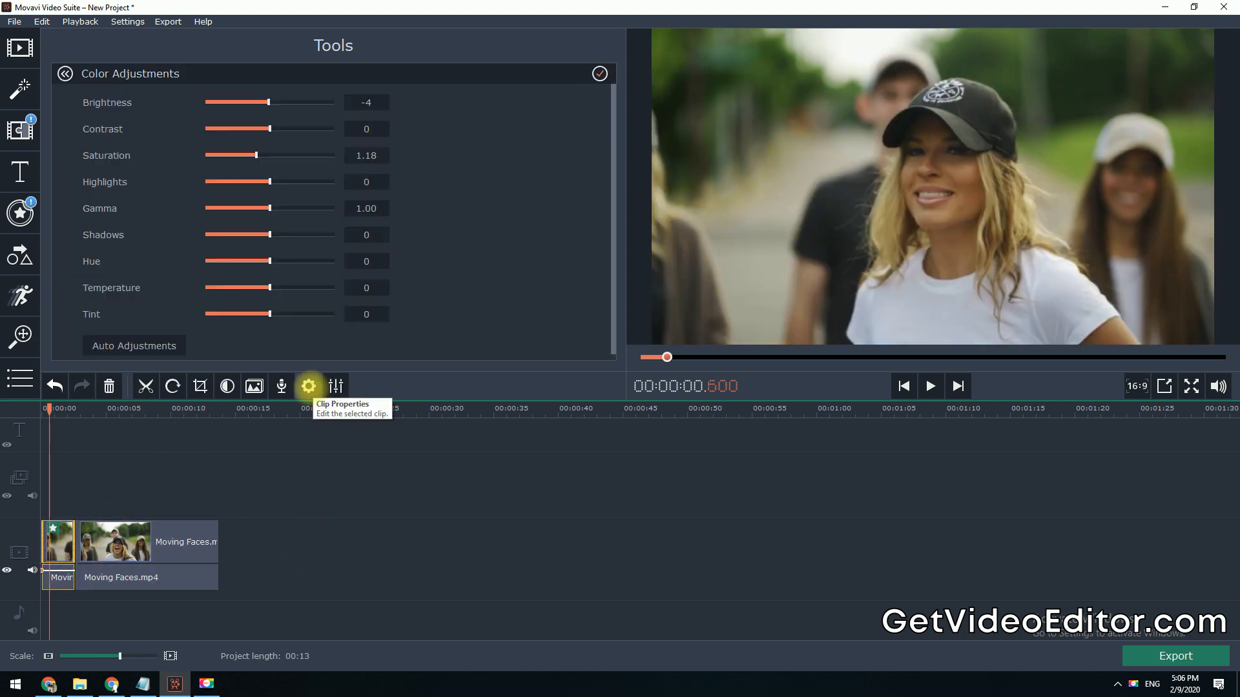
click(308, 387)
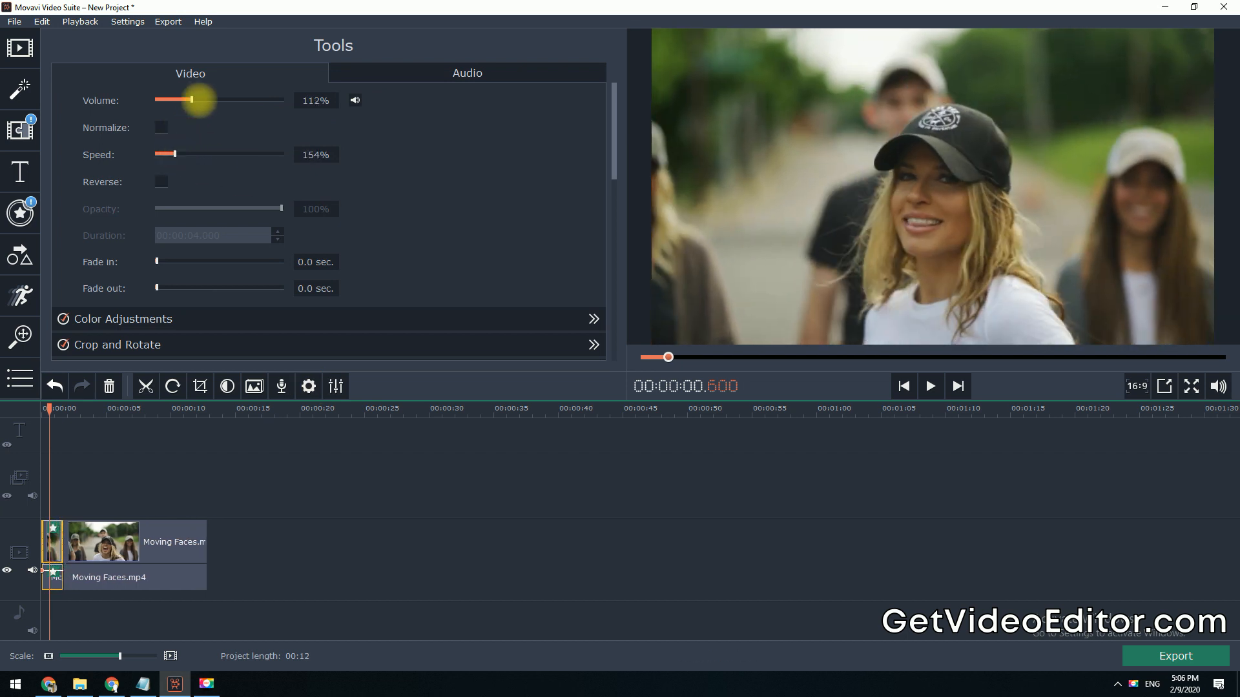
drag(193, 100, 184, 100)
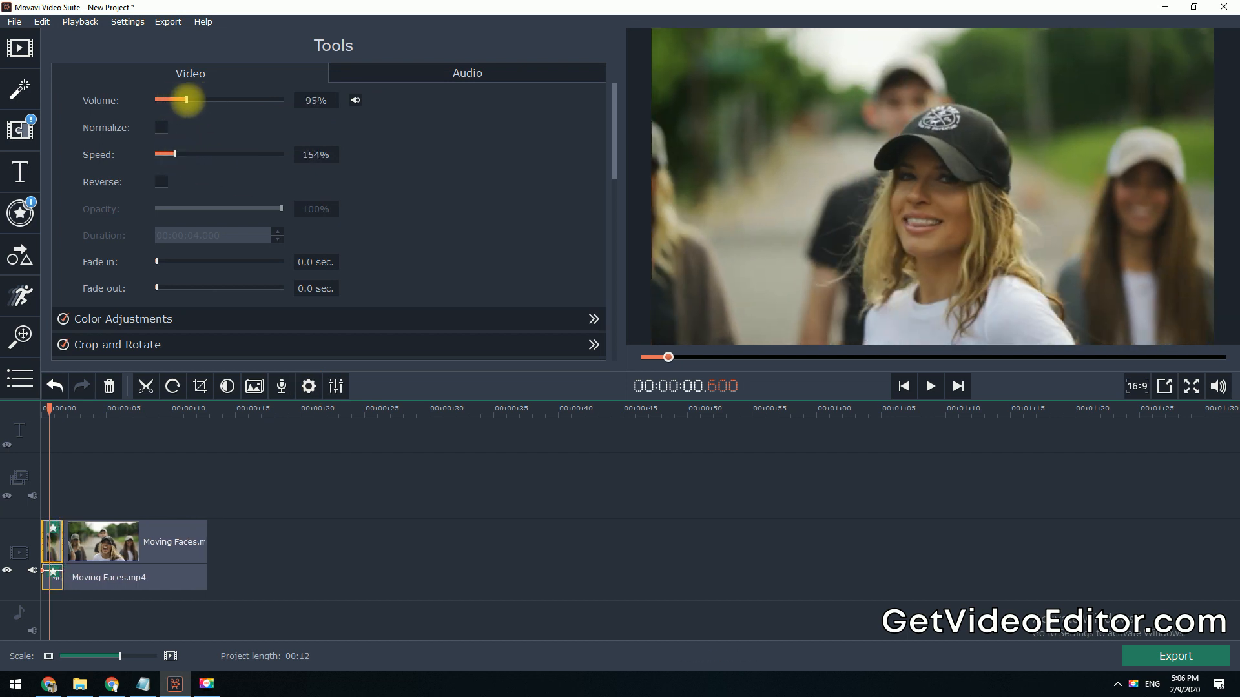
click(161, 180)
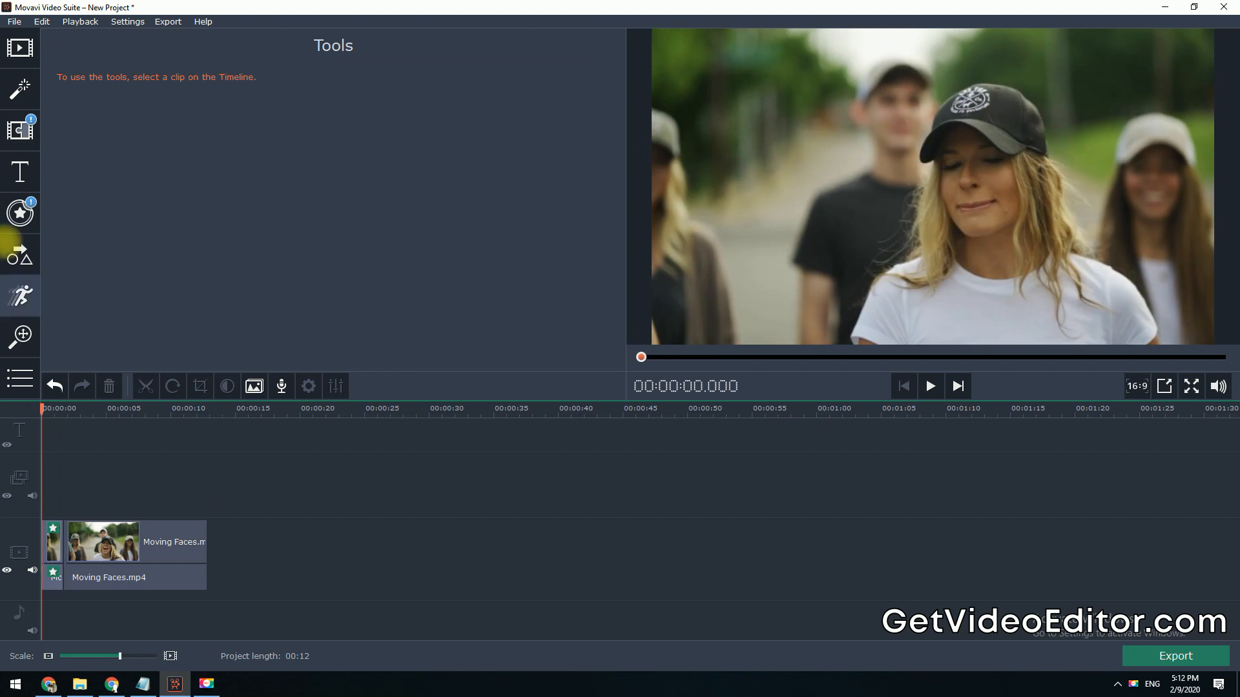
mouse_move(20, 47)
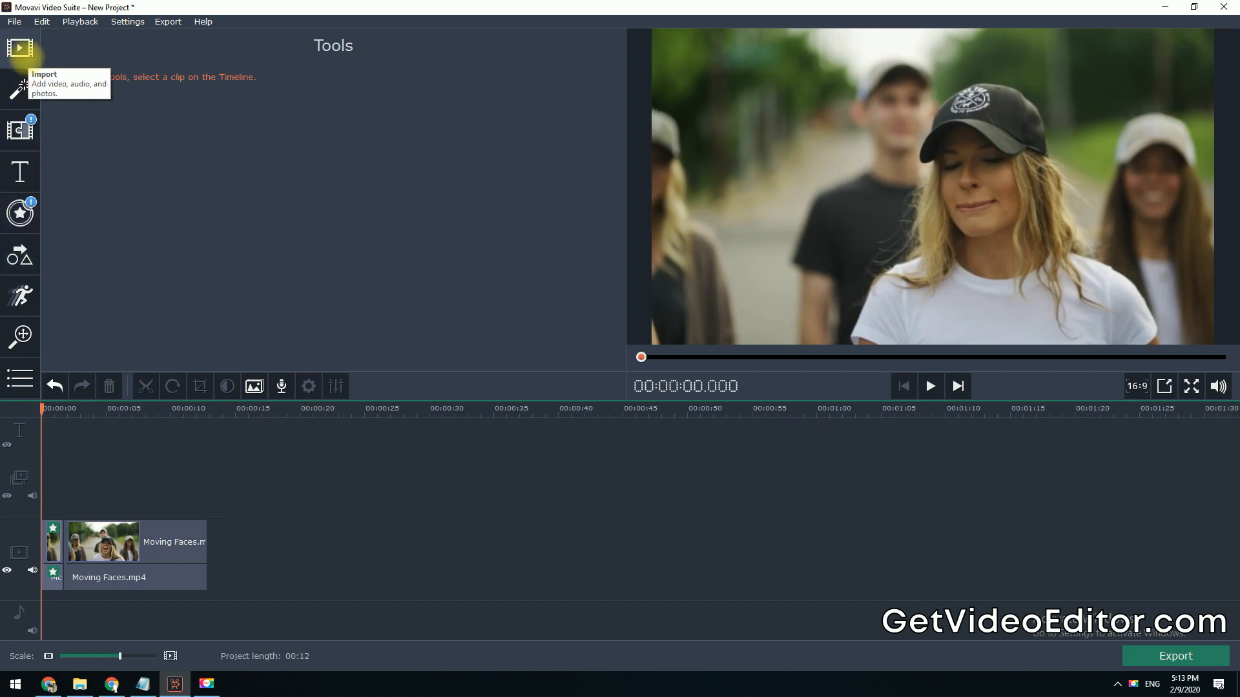
mouse_move(20, 88)
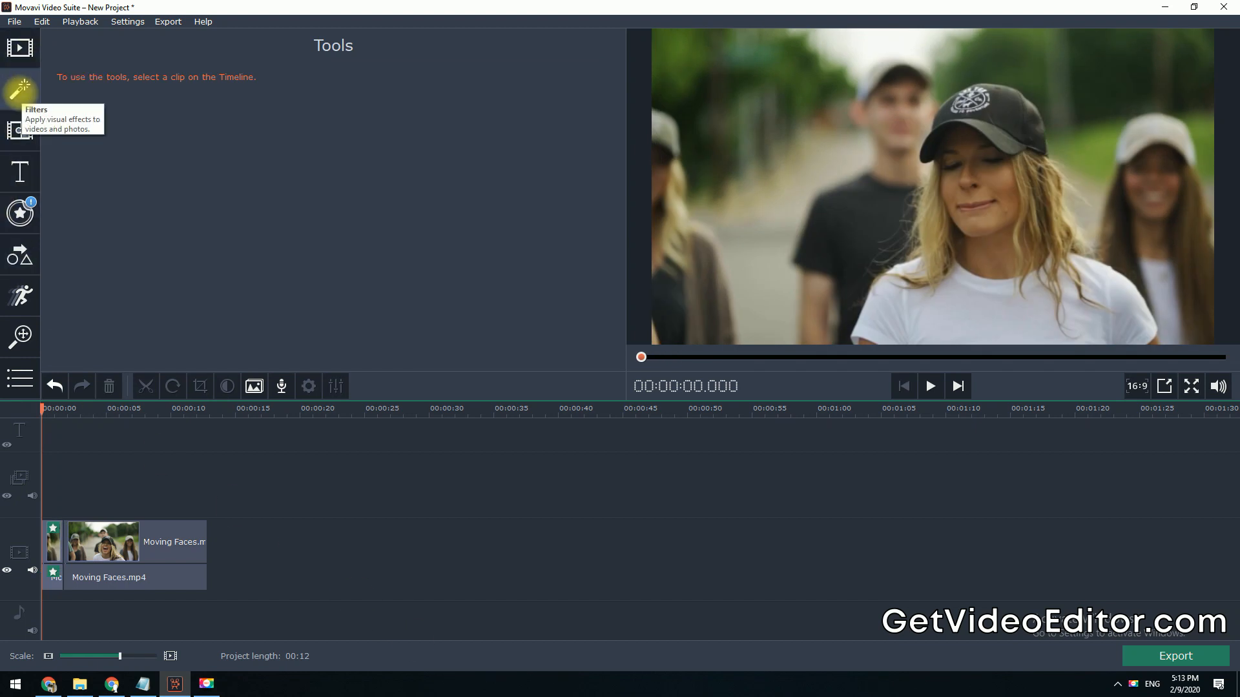
mouse_move(20, 131)
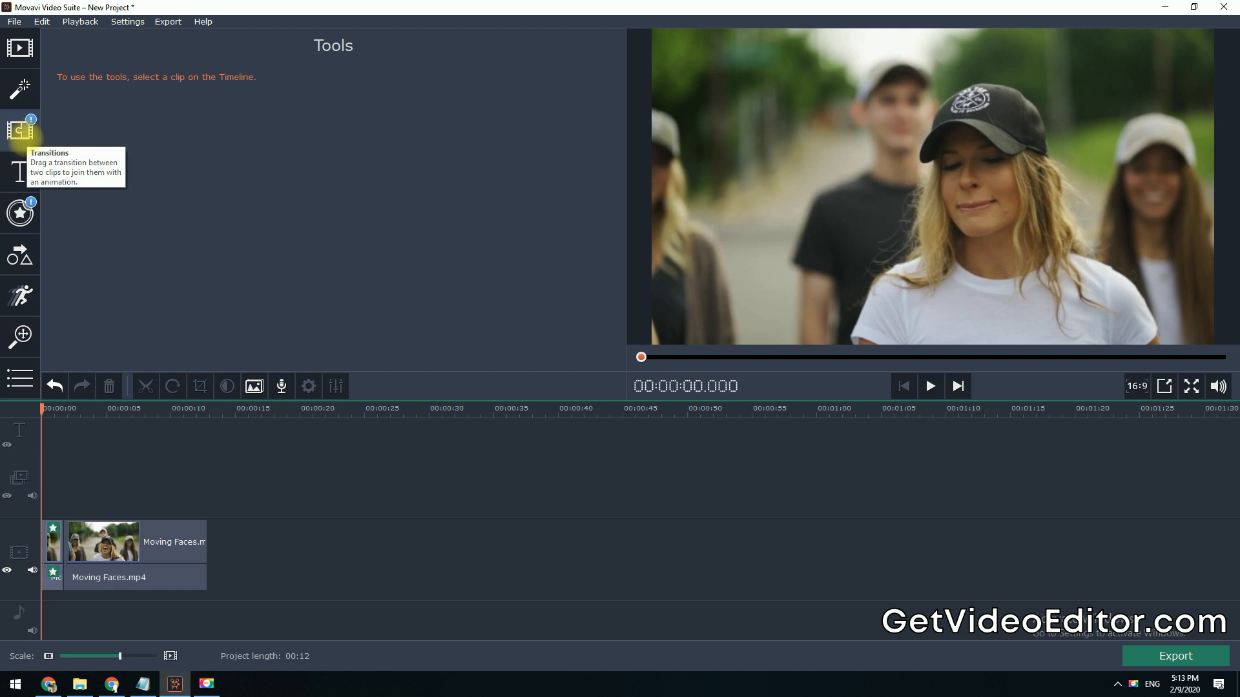
mouse_move(20, 214)
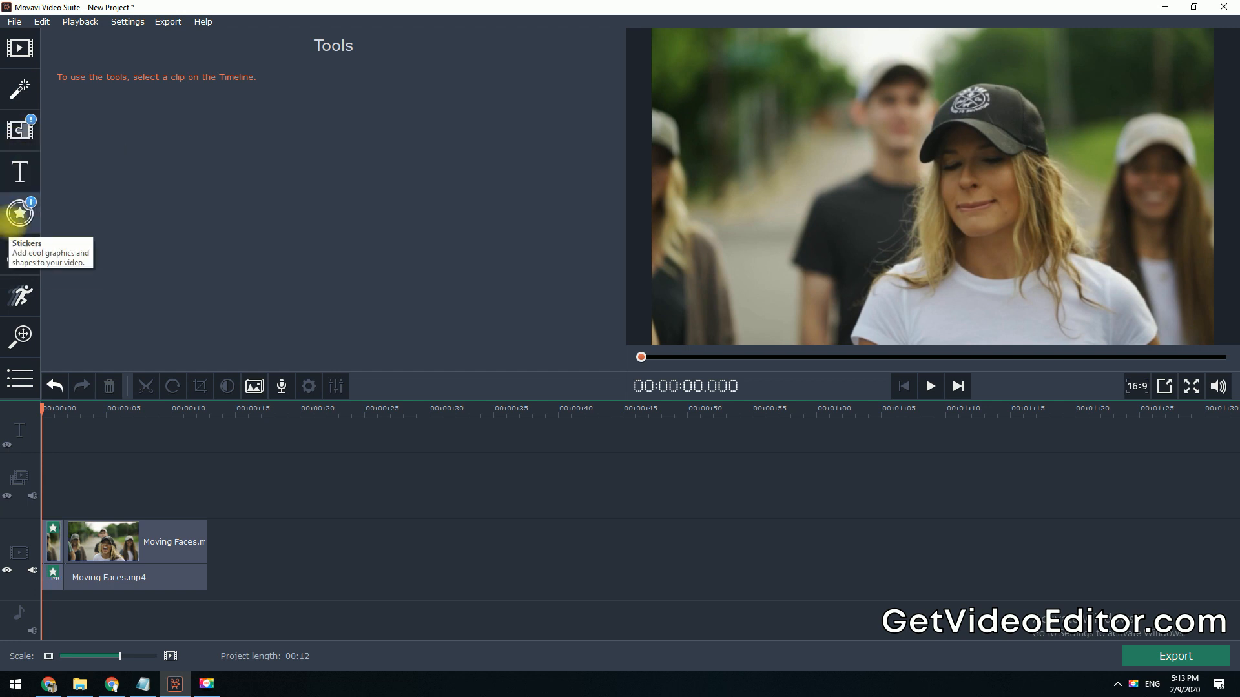
mouse_move(20, 257)
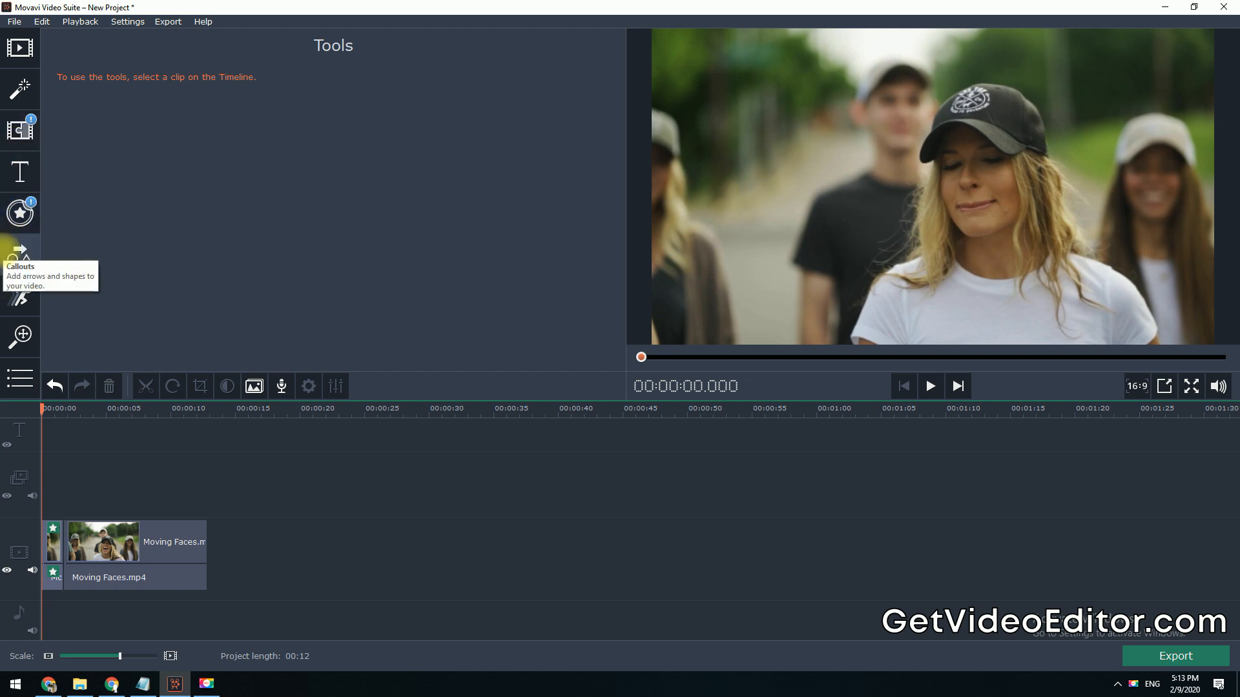
mouse_move(20, 334)
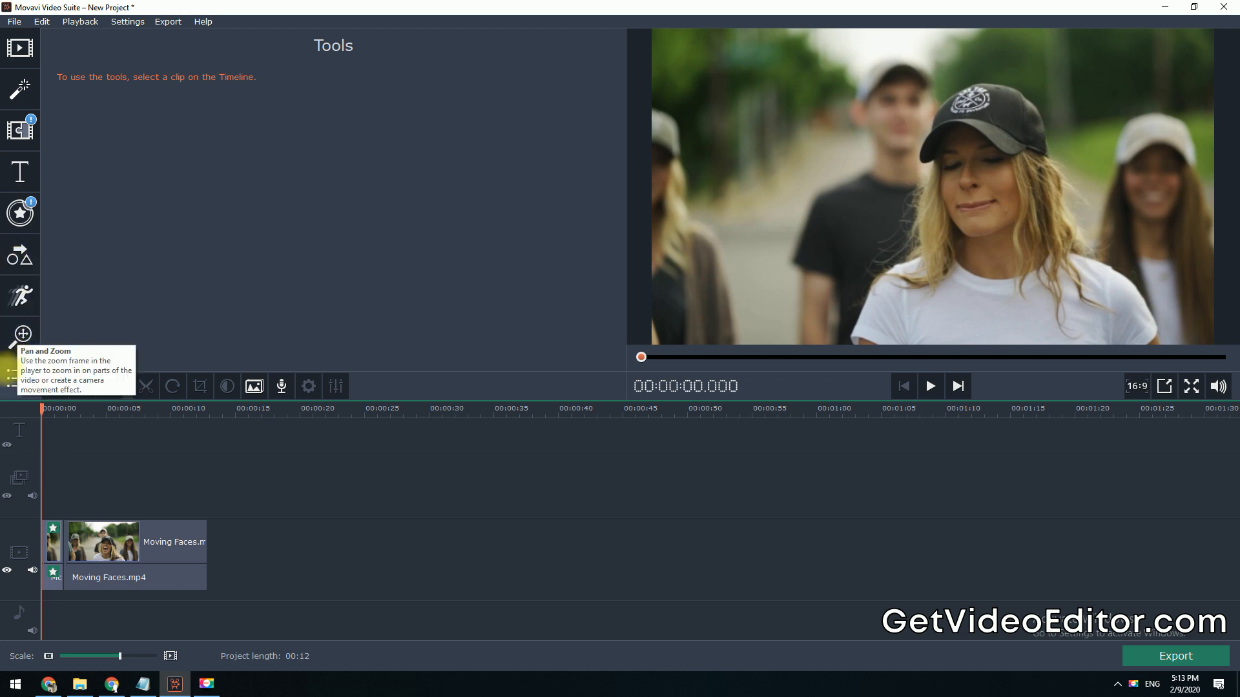
Step: Browse the sidebar tabs and switch to the Import panel
click(19, 377)
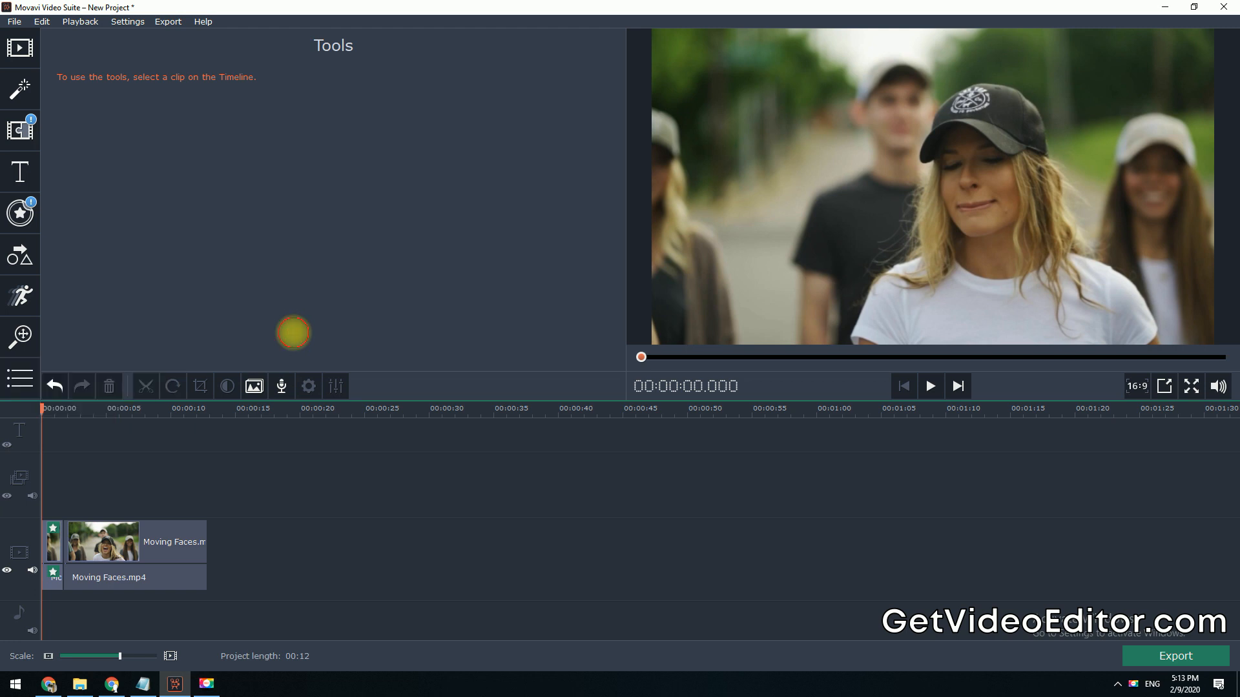
click(20, 47)
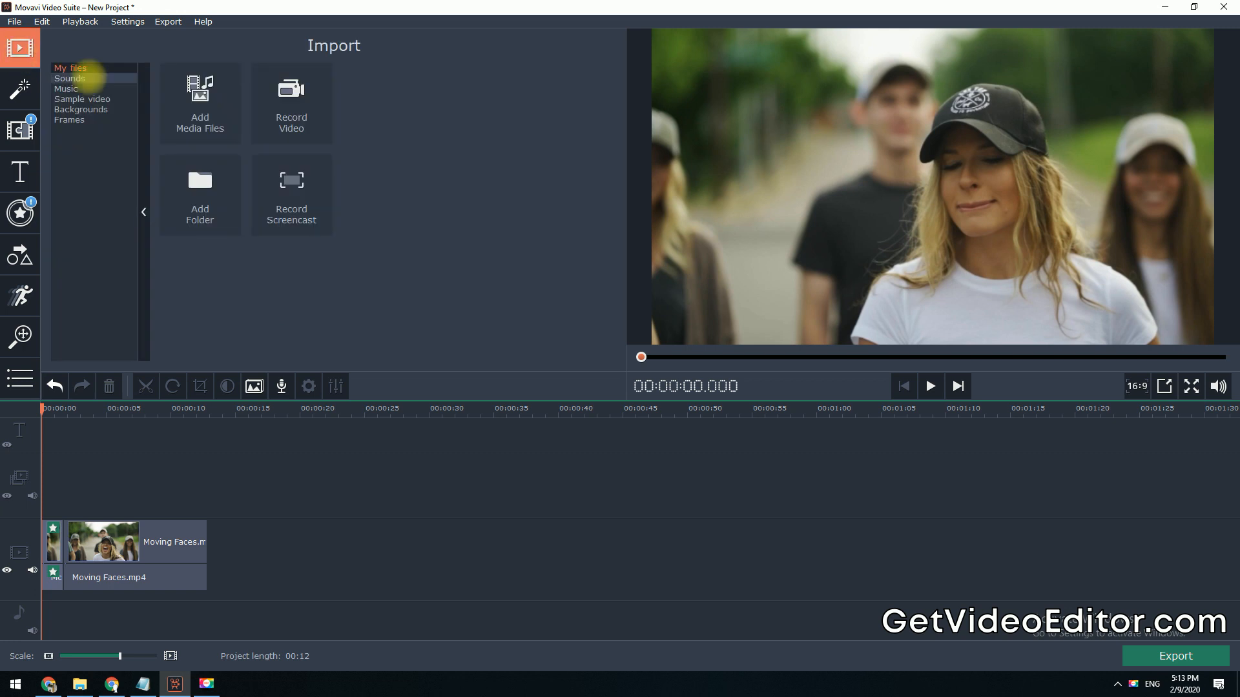
Step: Browse the Sounds, Music, Sample video, Backgrounds and Frames libraries, ending on Sounds
click(70, 78)
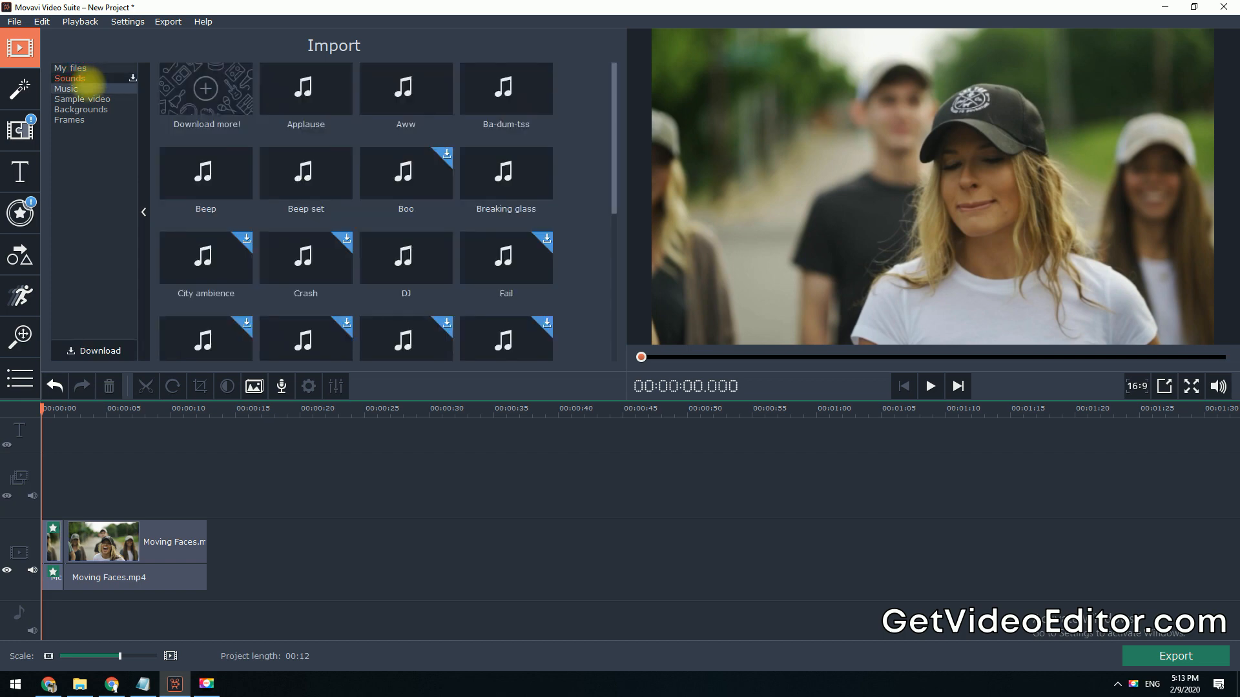
click(67, 89)
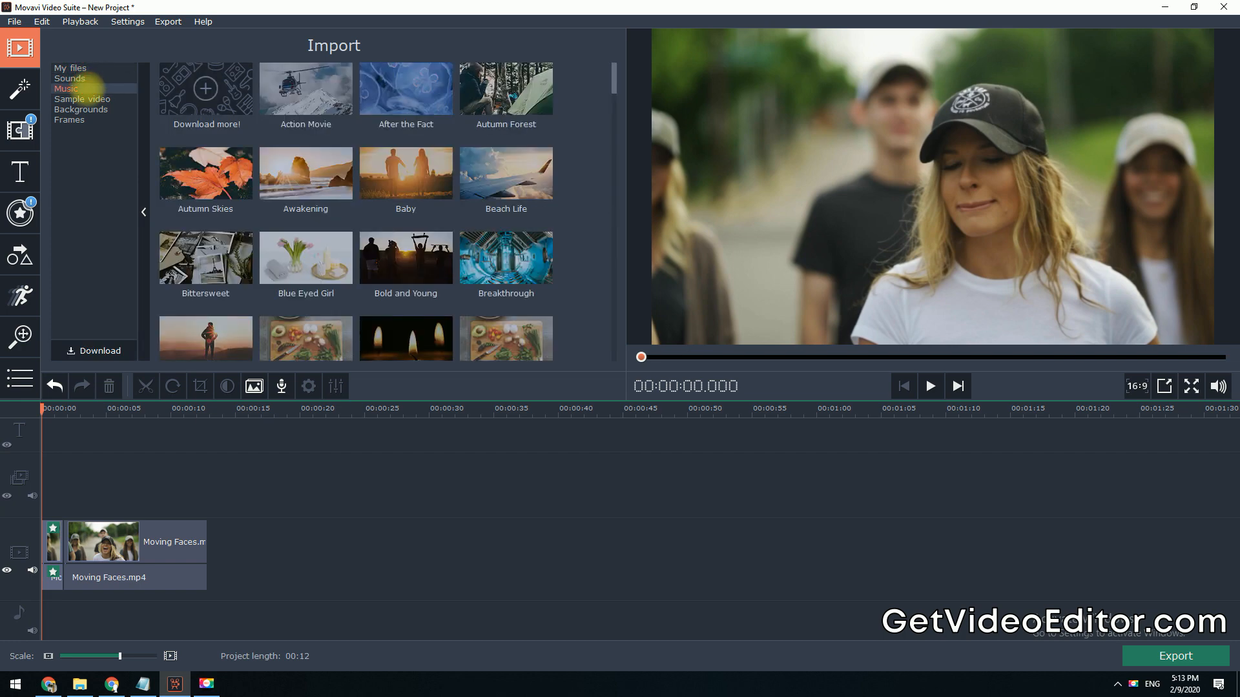
click(82, 98)
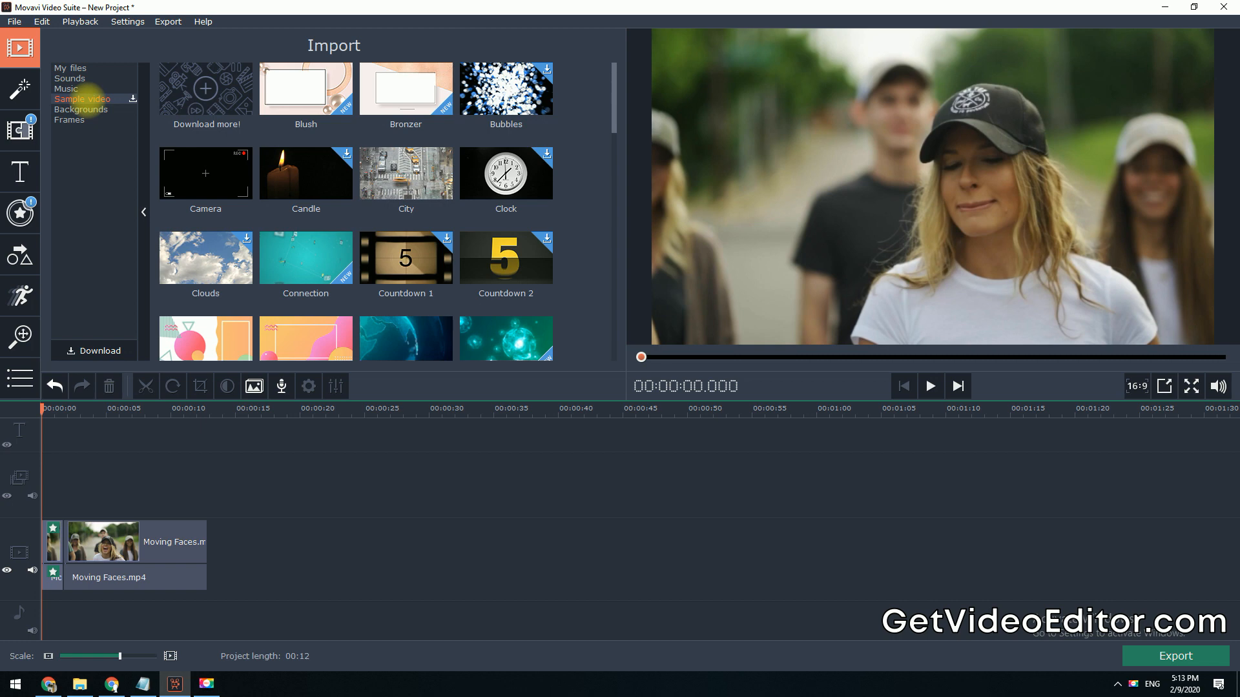
click(80, 109)
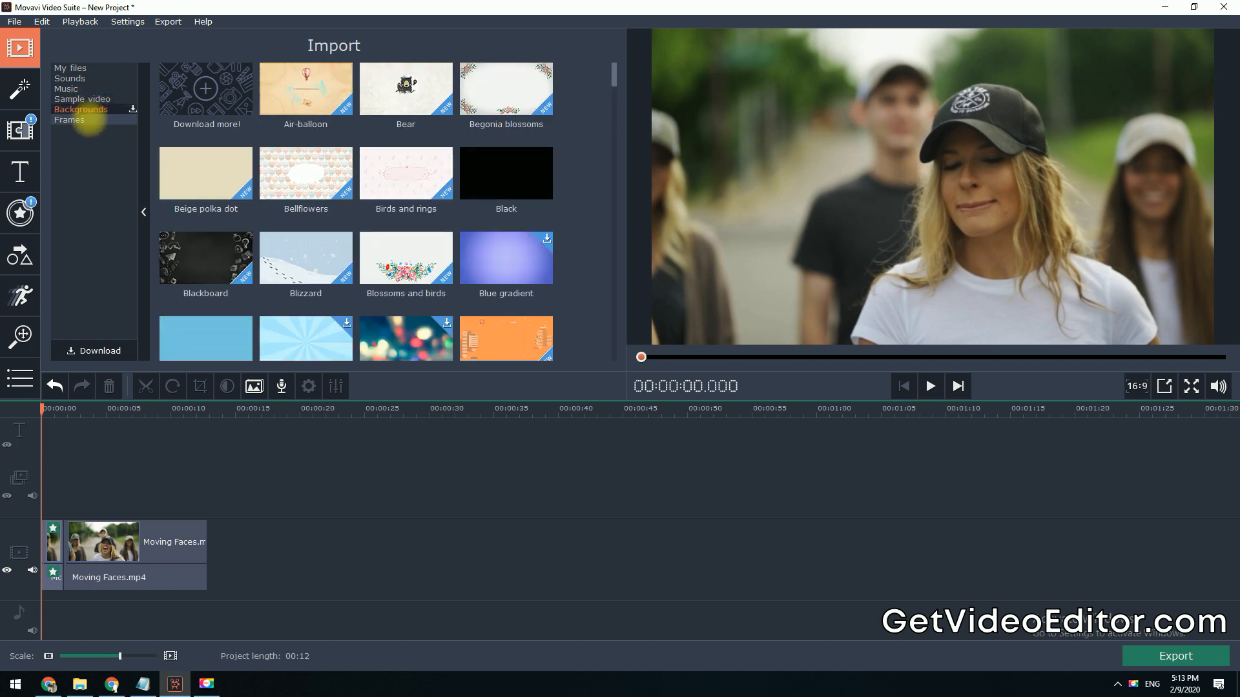
click(70, 119)
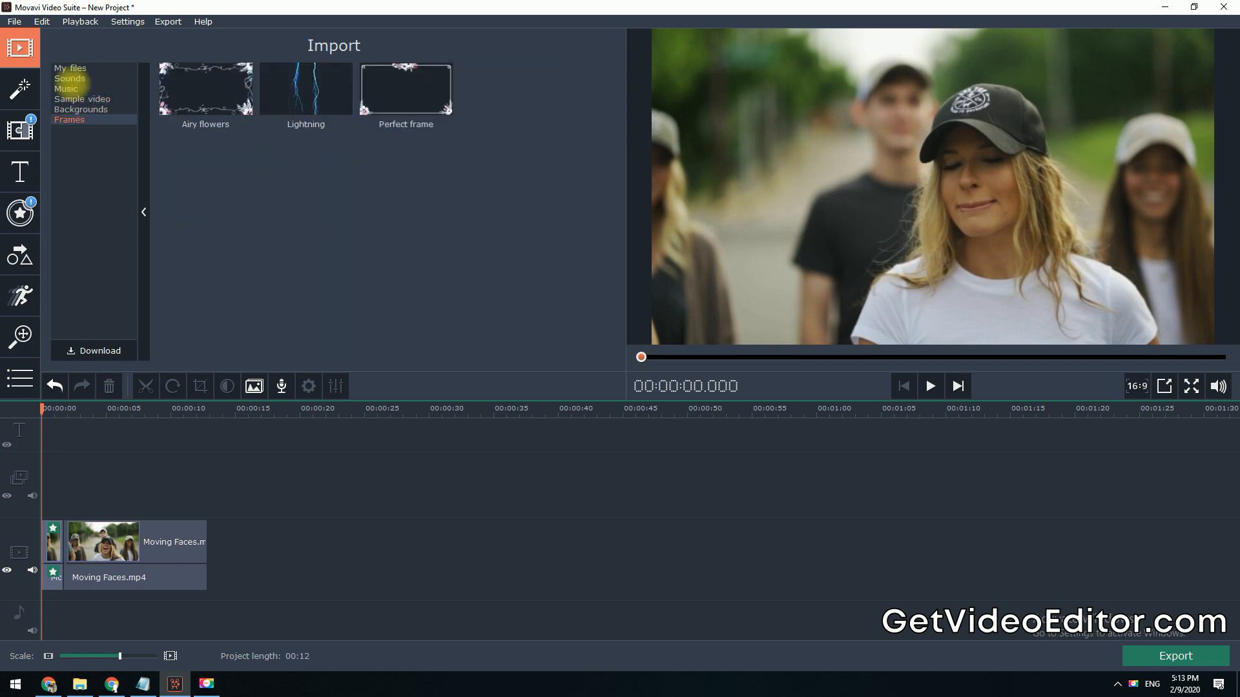
click(70, 78)
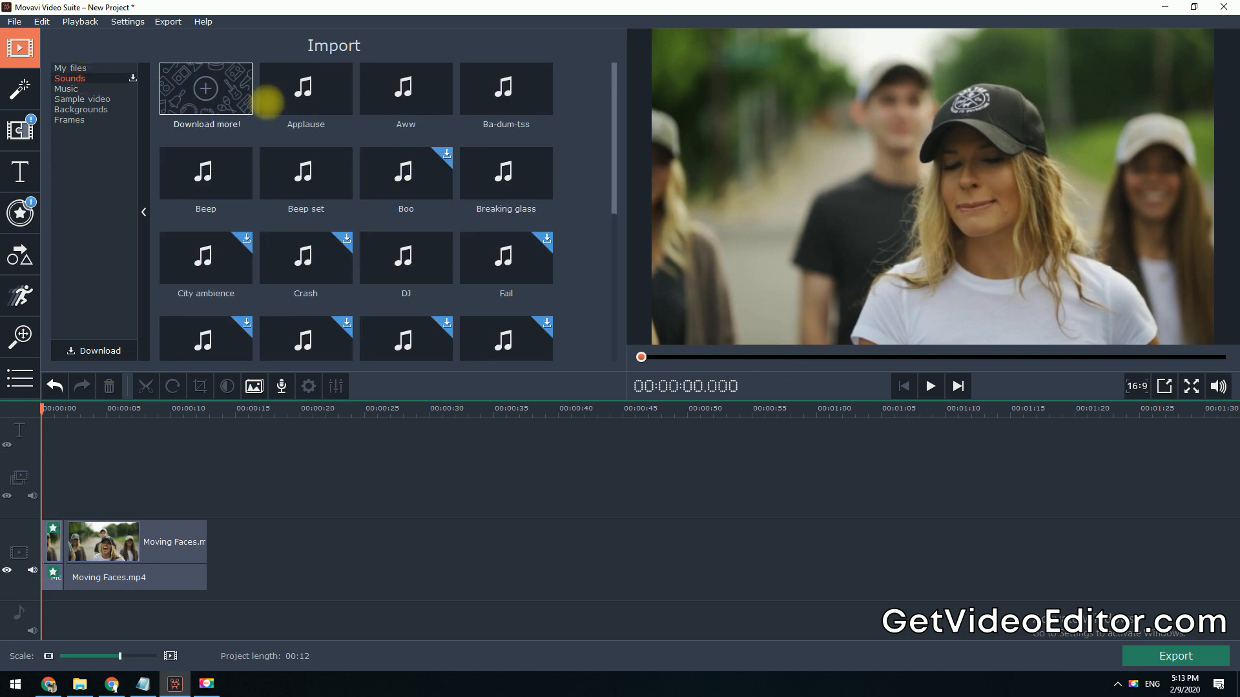
mouse_move(64, 616)
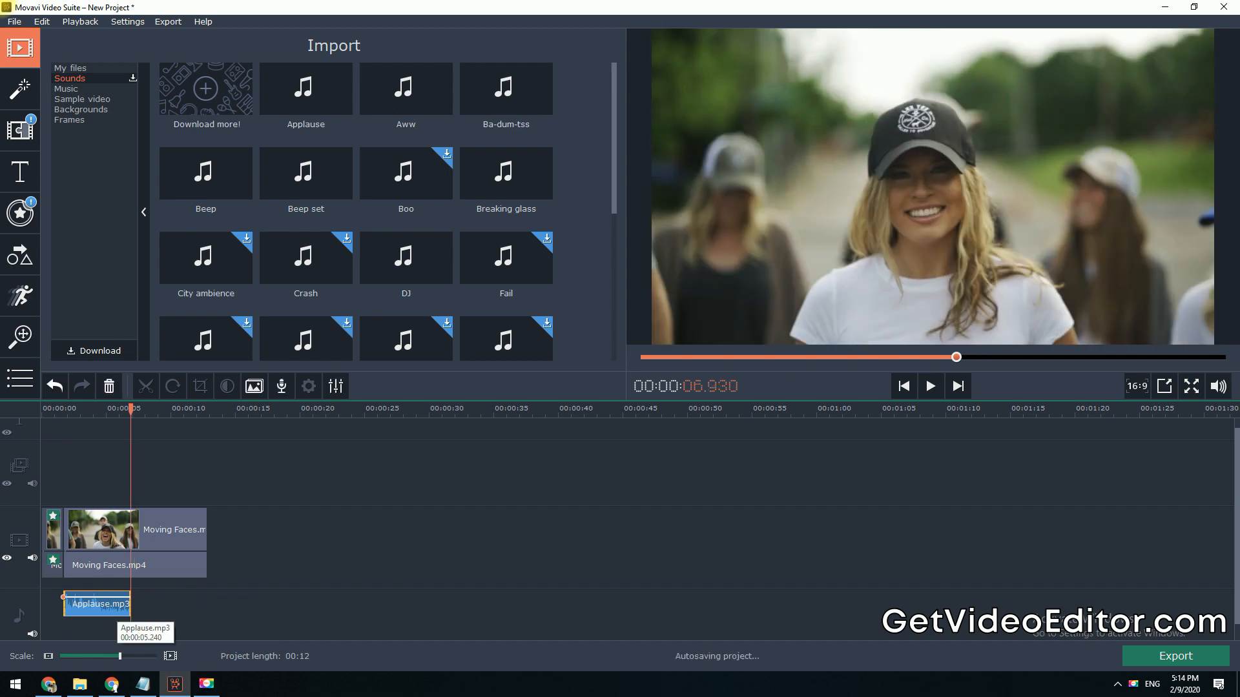
Step: Raise the Applause clip's volume to 153% and add the Baby music track
click(309, 387)
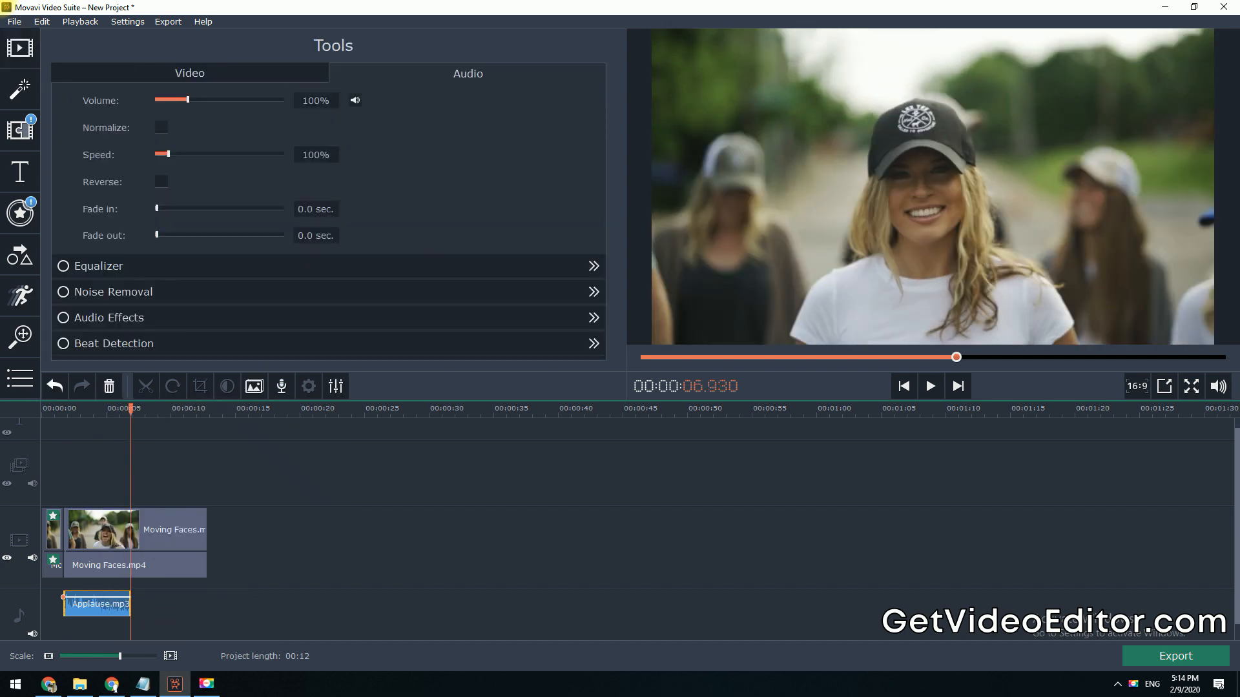
drag(188, 100, 202, 100)
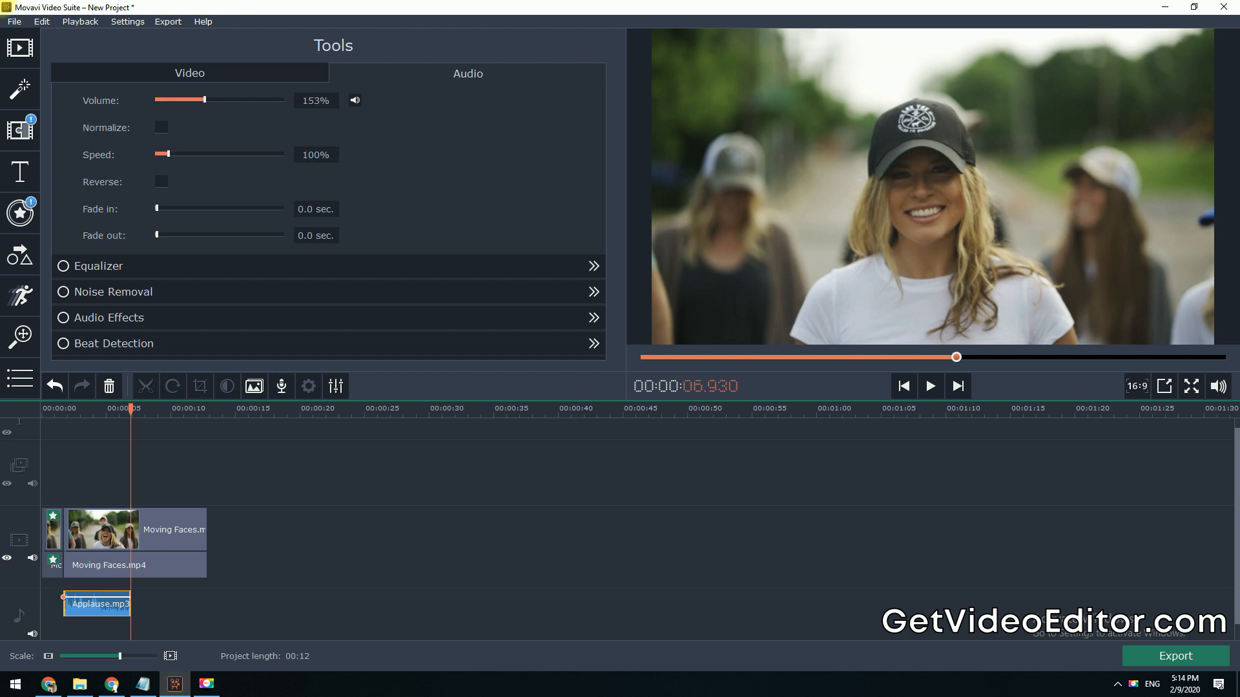
click(20, 47)
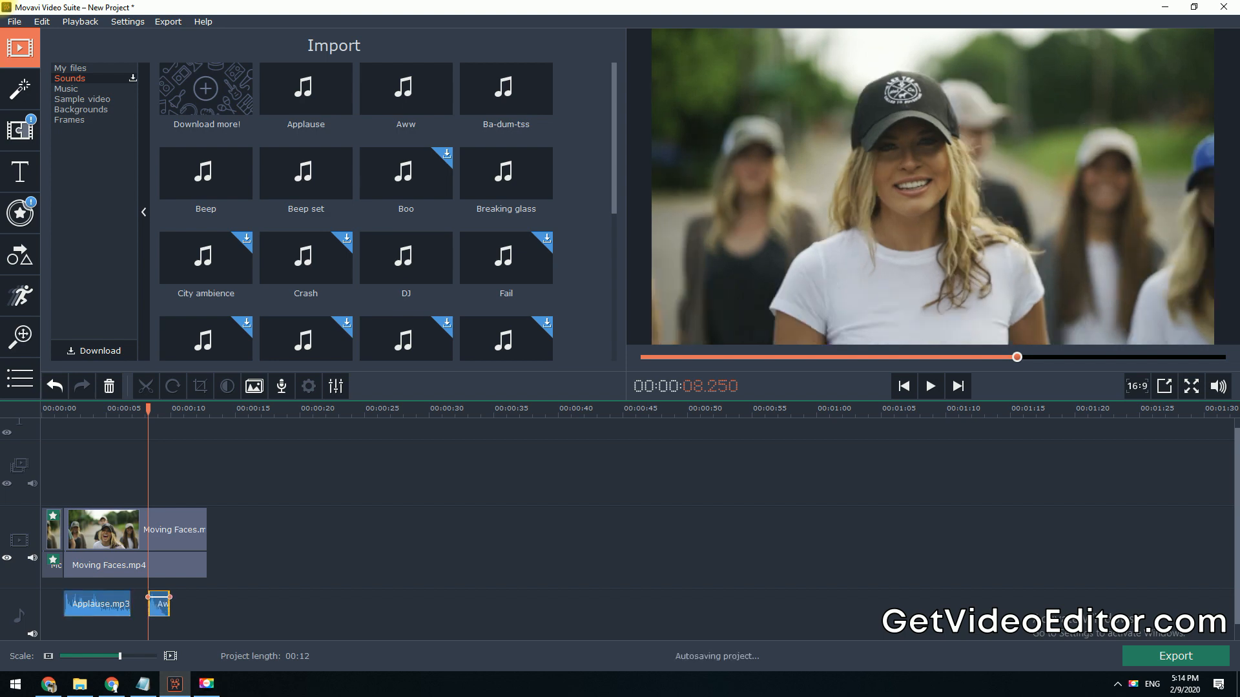
click(67, 89)
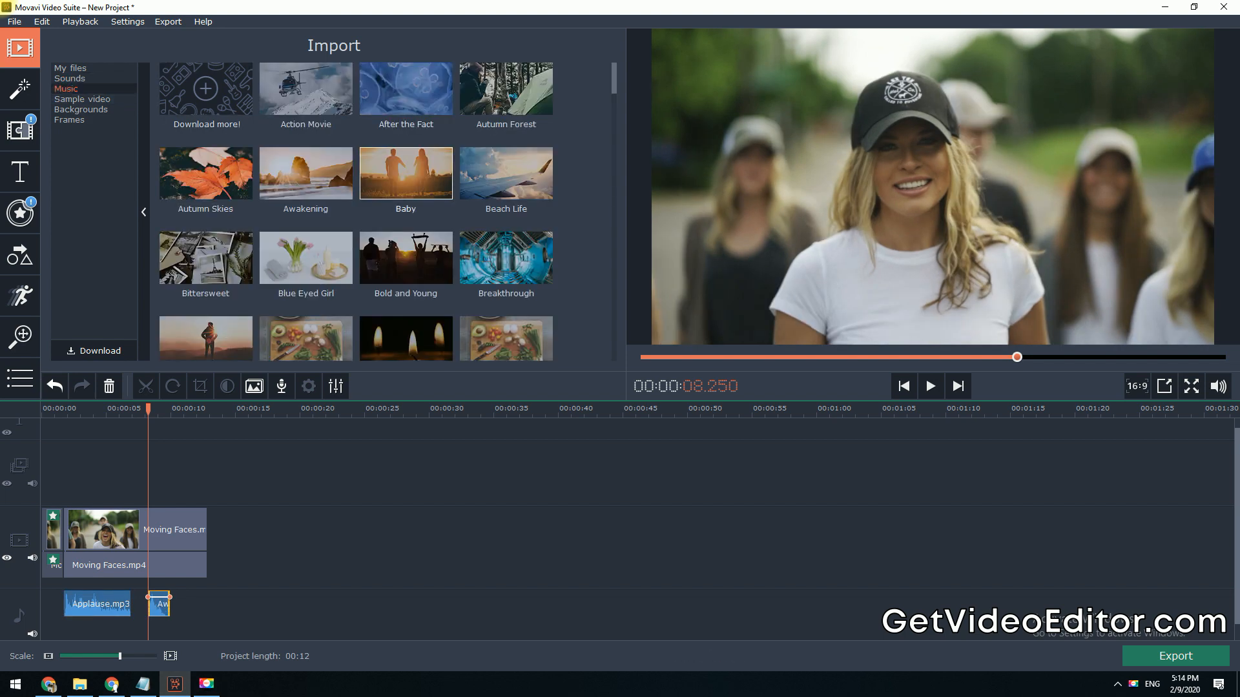
click(902, 387)
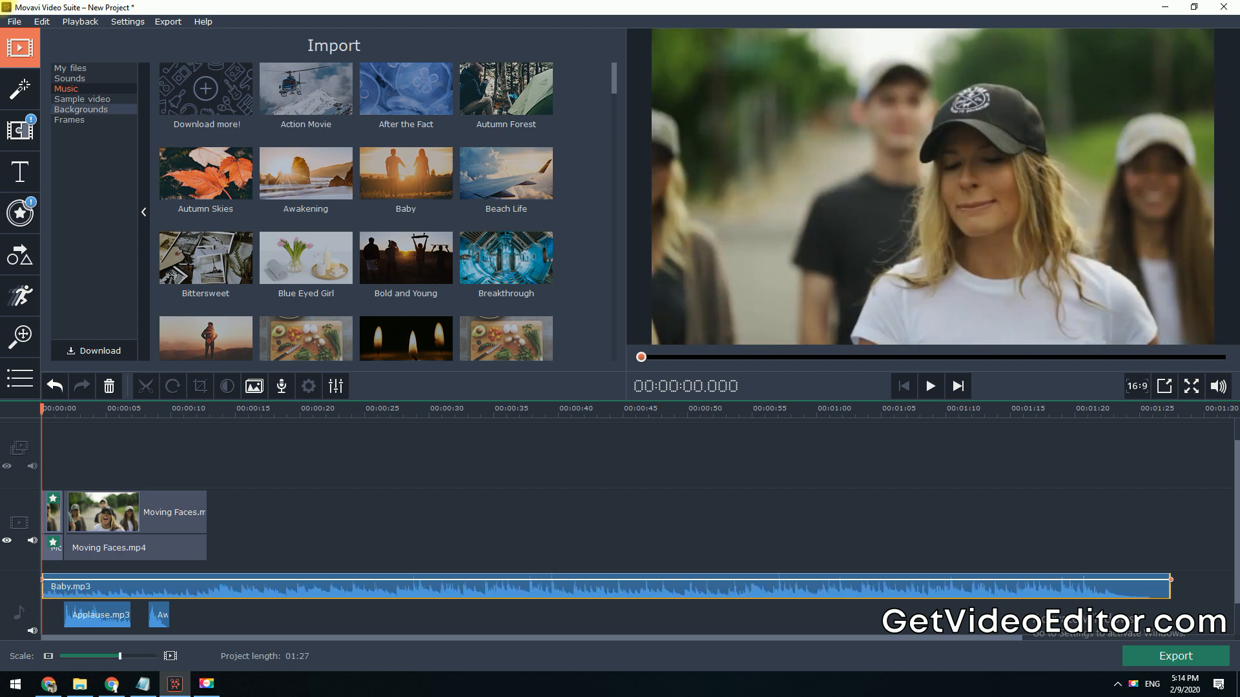
Step: Browse the Sample video library, scrolling down to the My diary background clip
click(82, 99)
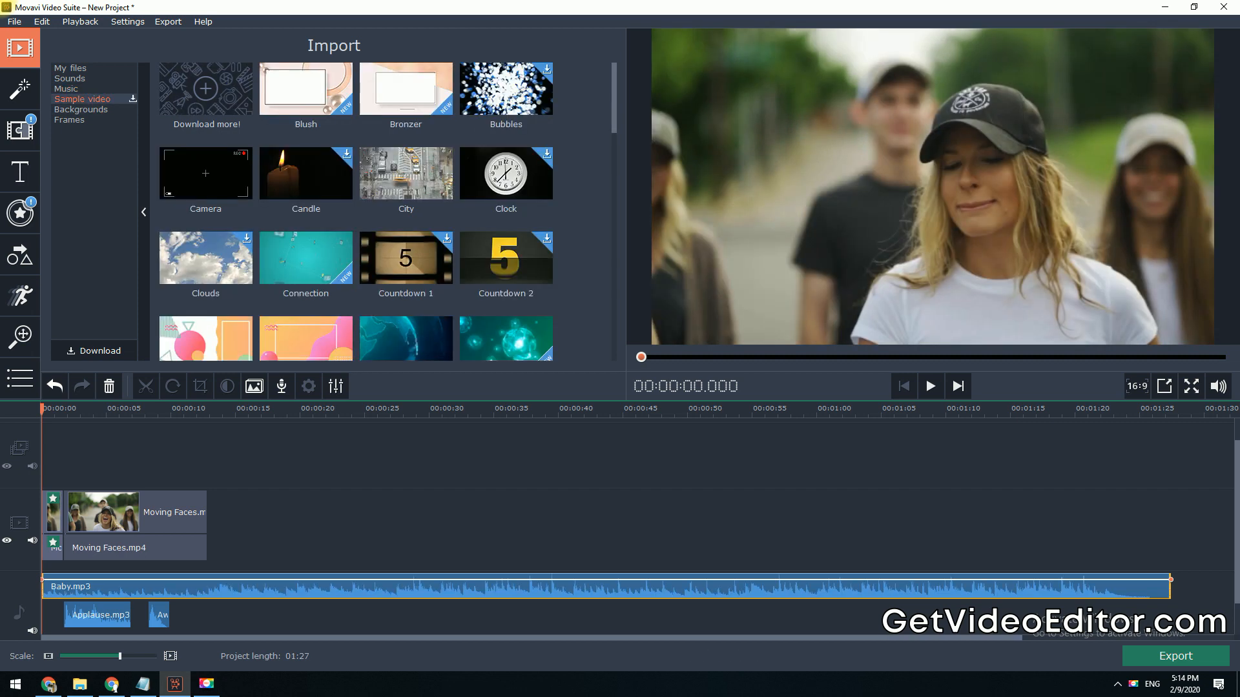
scroll(down, 3)
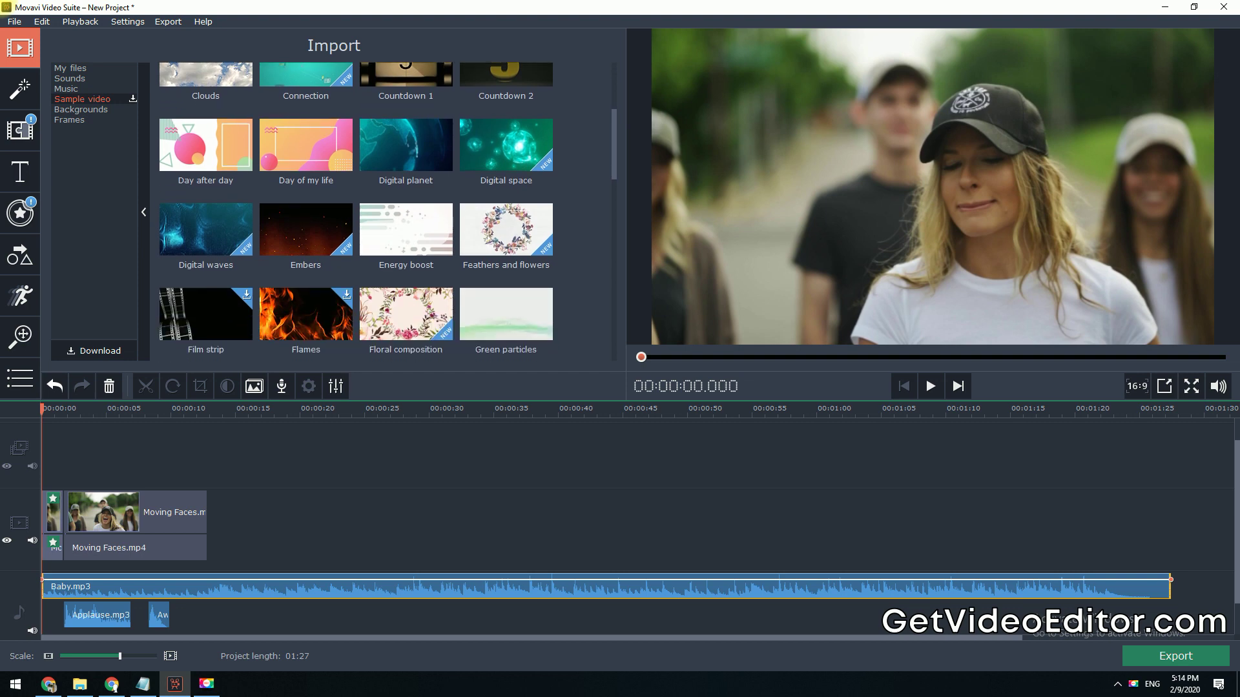
scroll(down, 3)
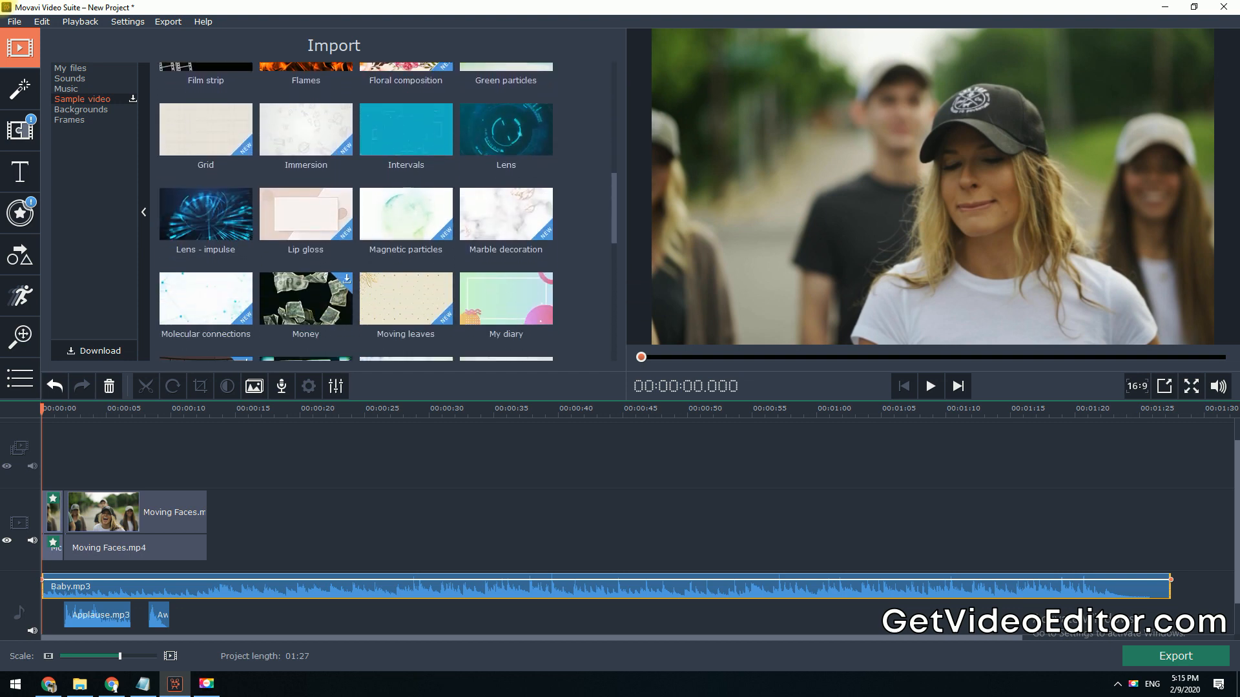
scroll(down, 3)
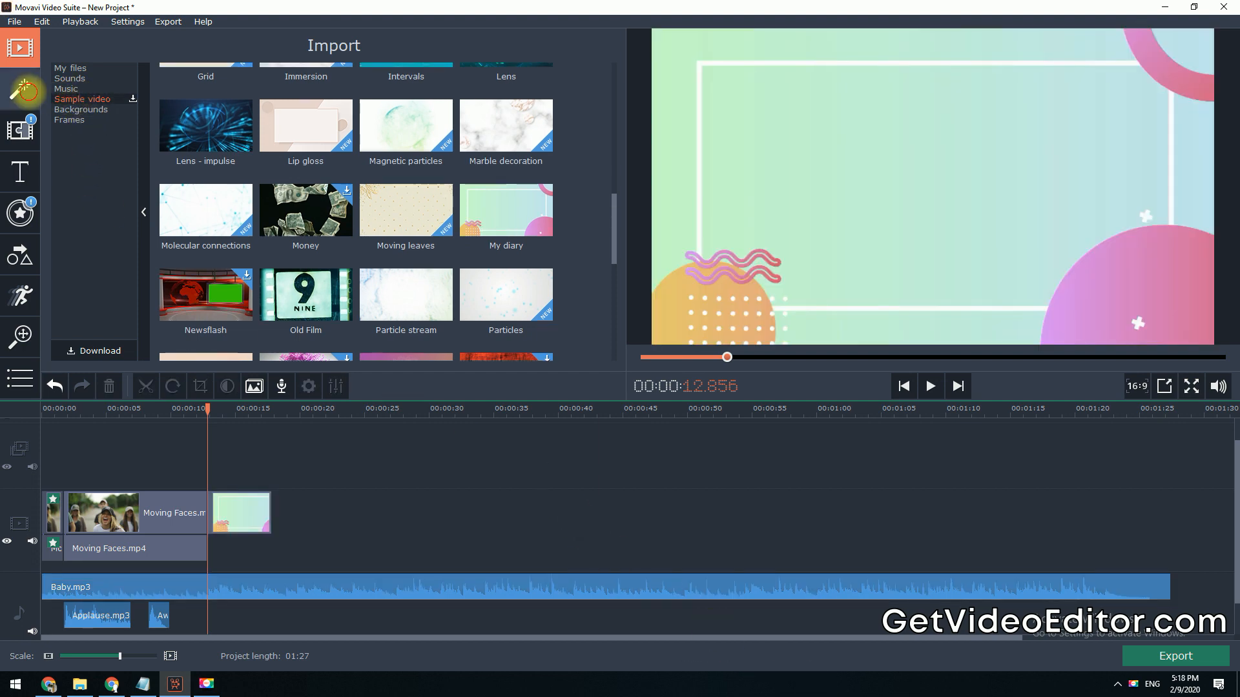
Step: Open the video filters and narrow the list to the Artistic category
click(20, 89)
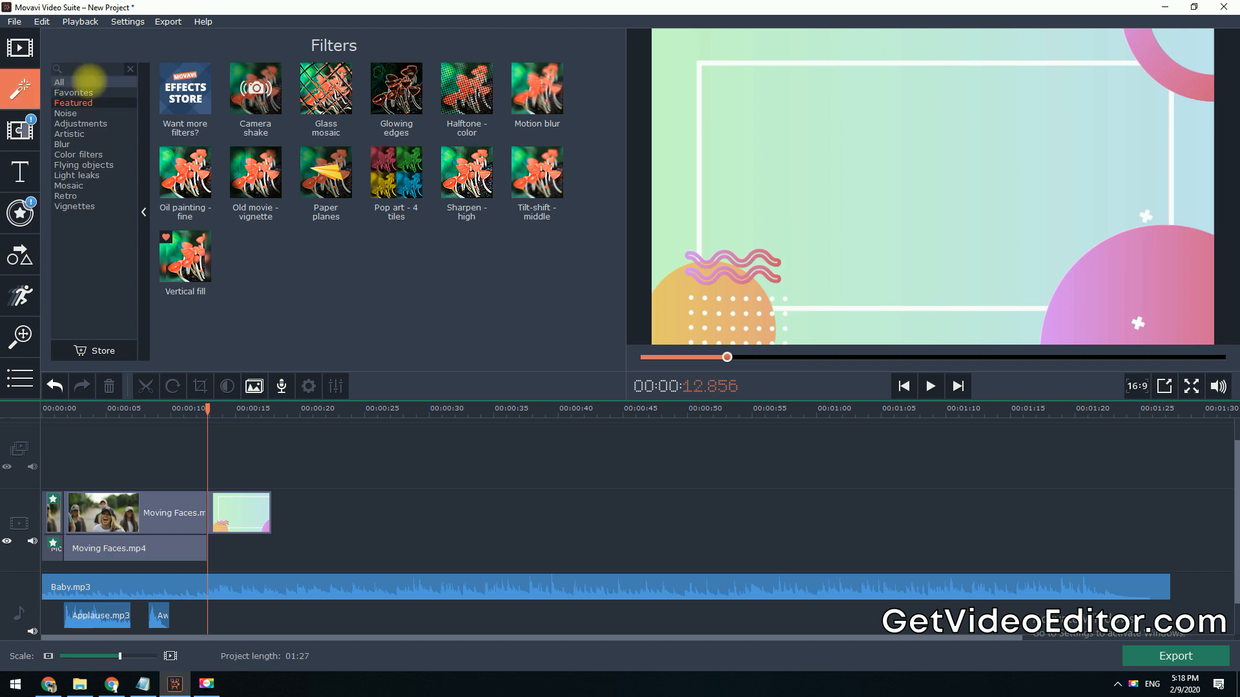
click(59, 82)
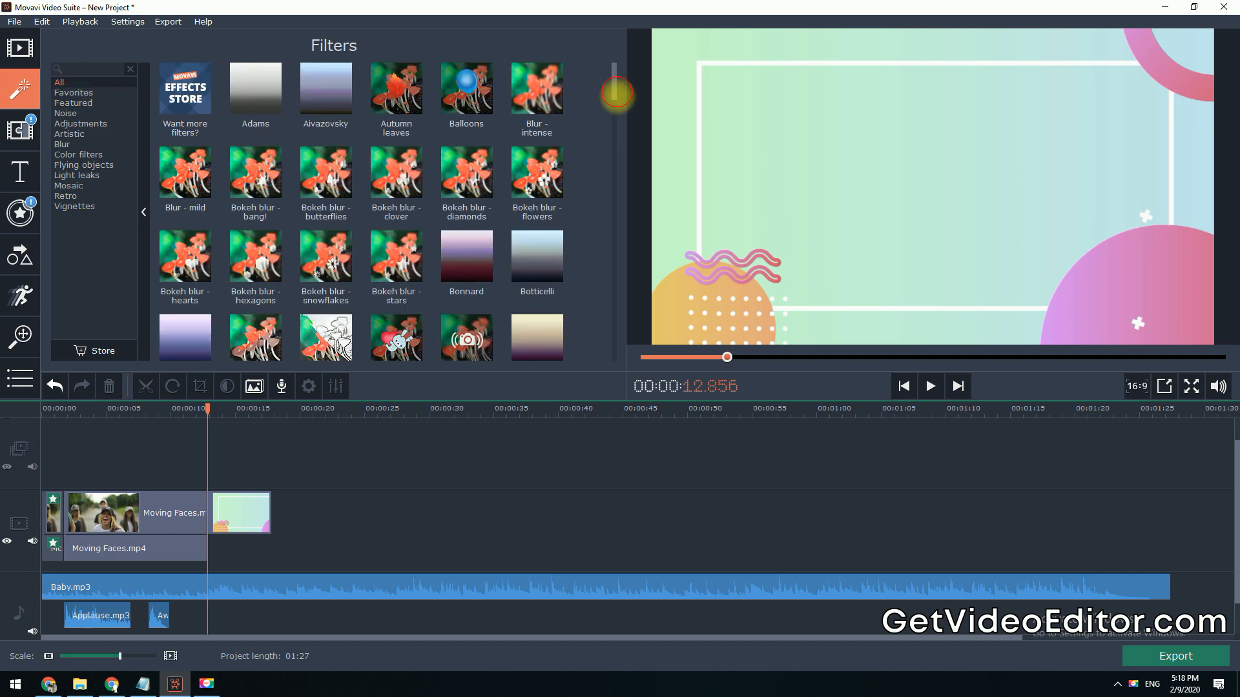
scroll(down, 3)
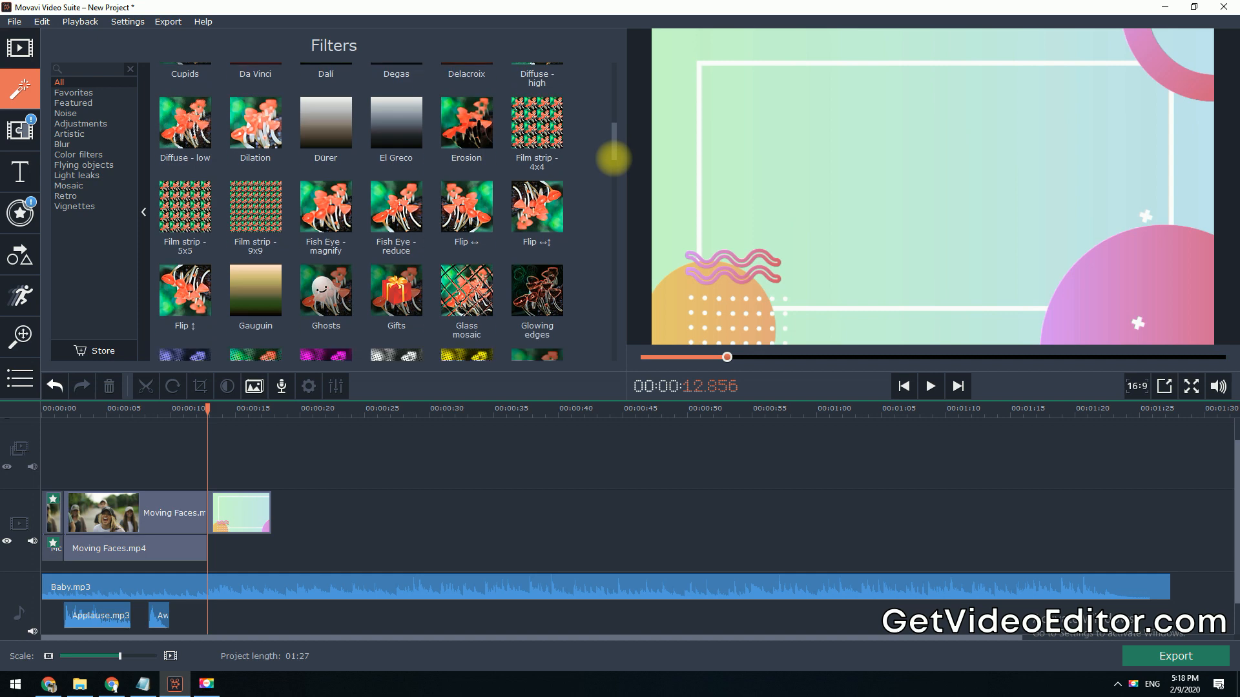
mouse_move(65, 113)
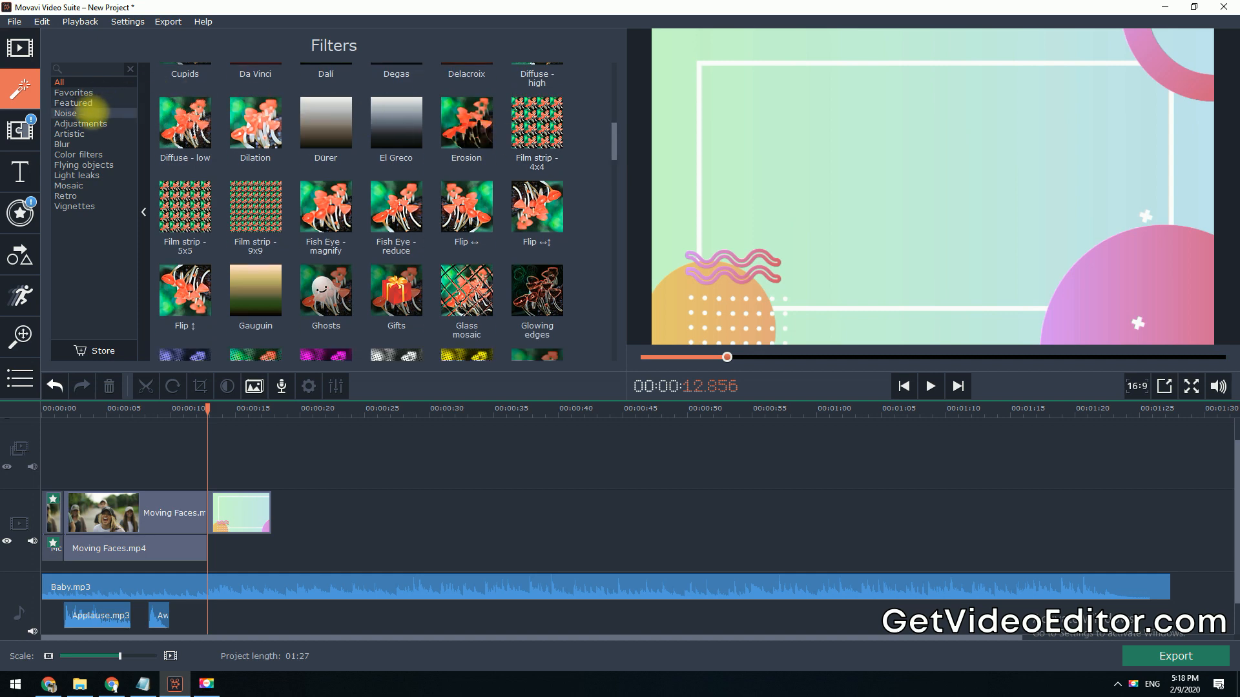
click(70, 134)
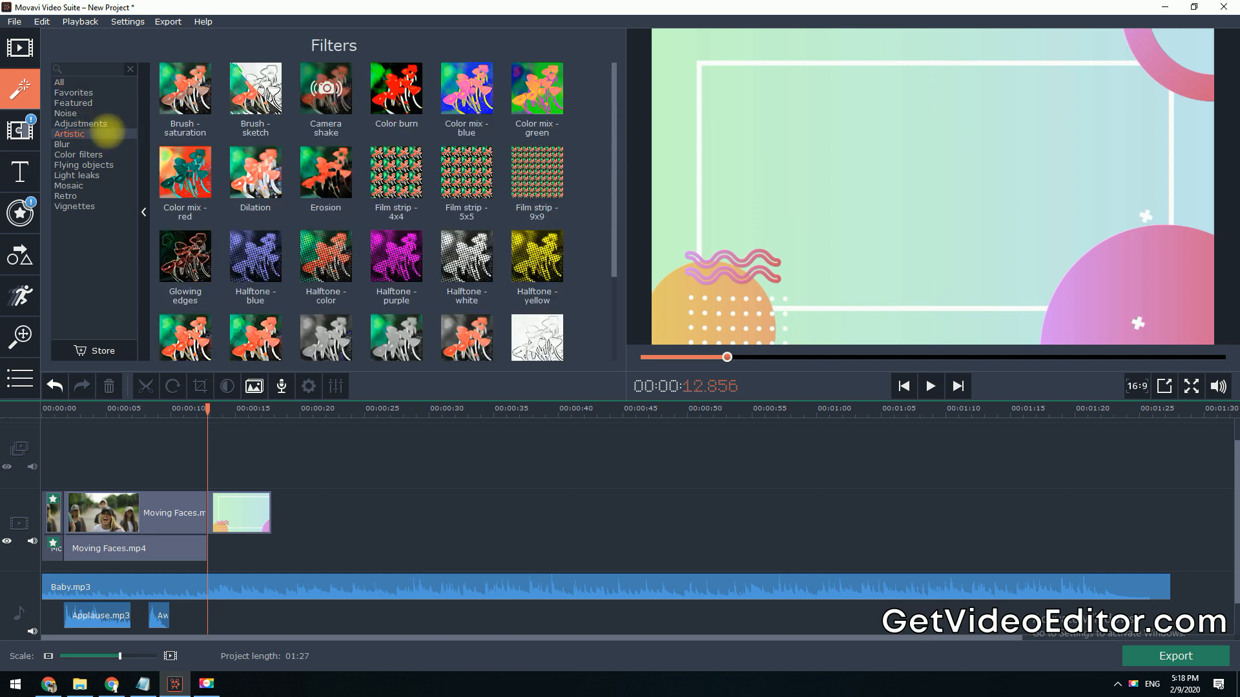
mouse_move(325, 88)
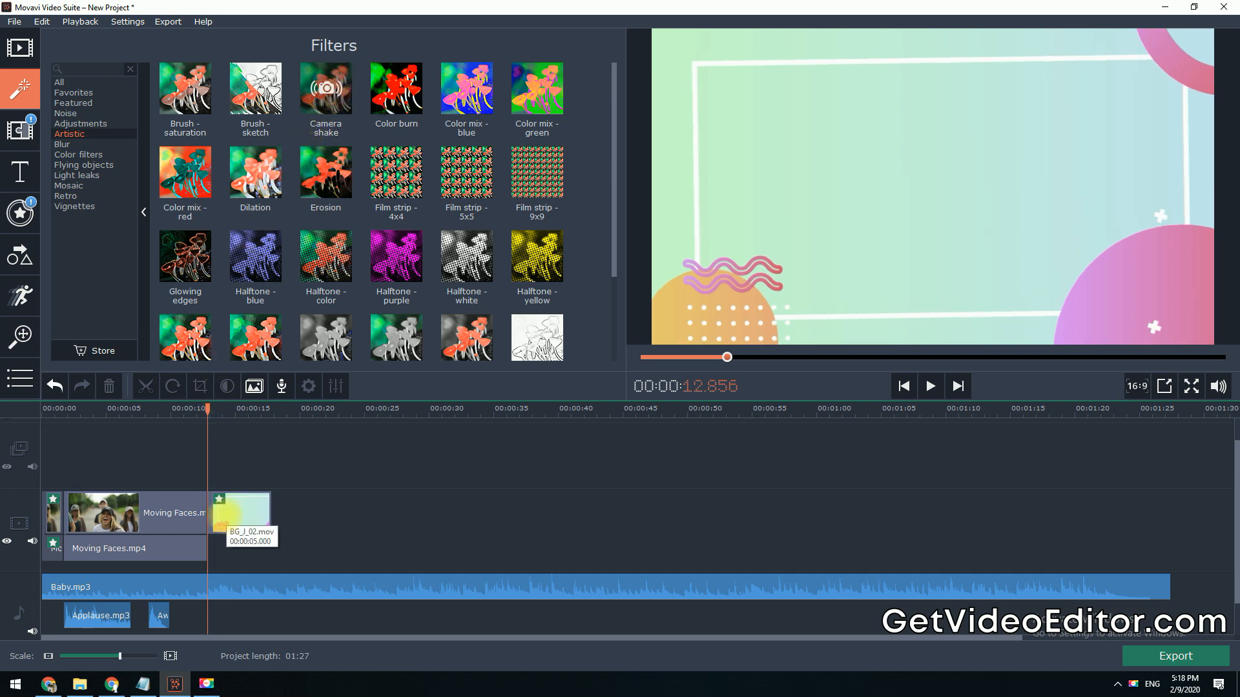
Step: Apply an Artistic filter to the background clip, undo it, then apply and preview another
click(930, 387)
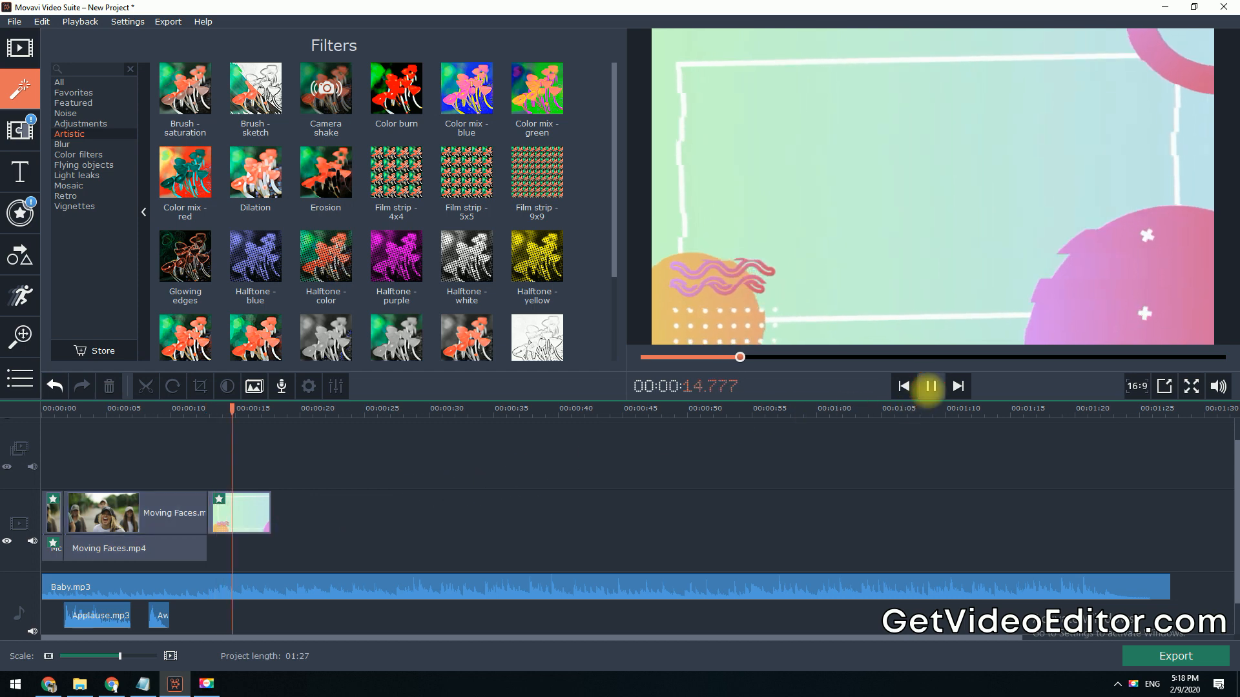
click(930, 387)
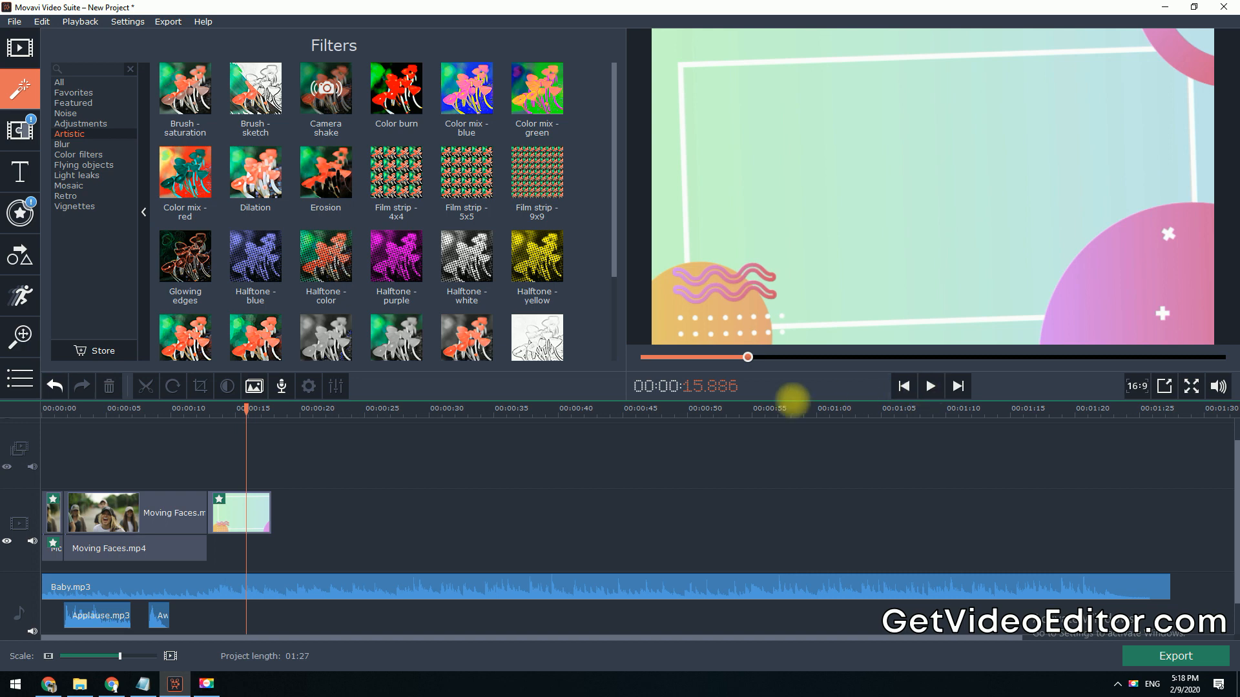
mouse_move(55, 387)
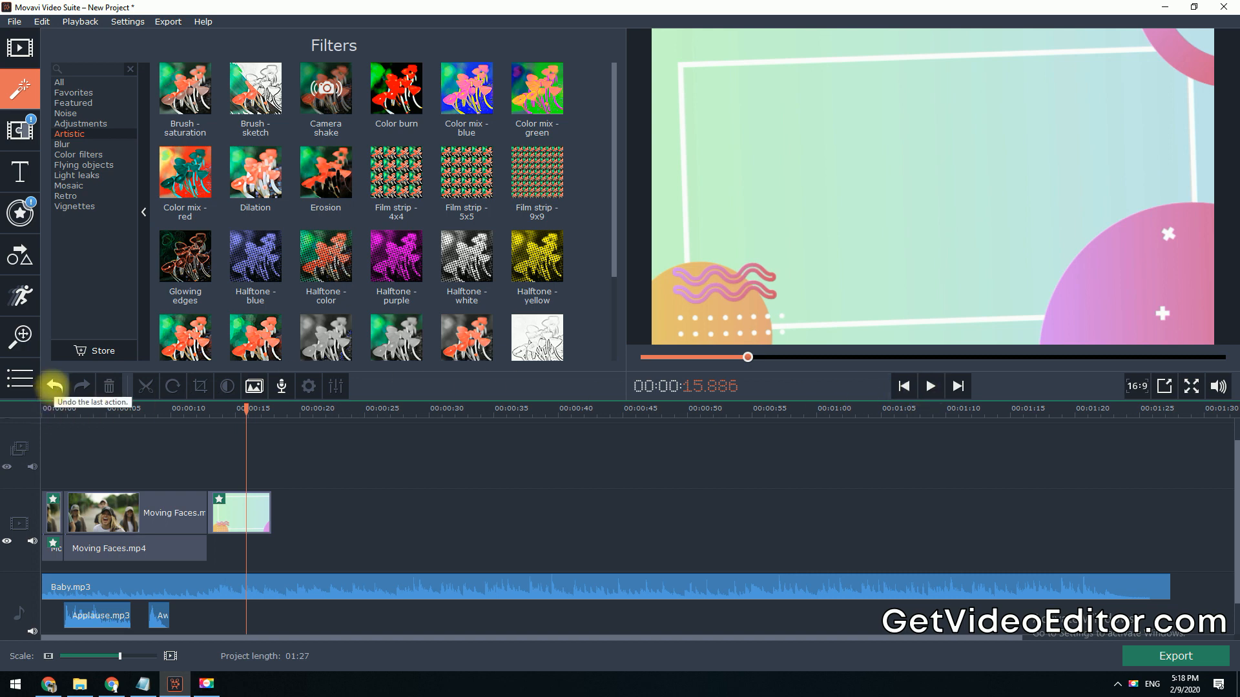
click(53, 387)
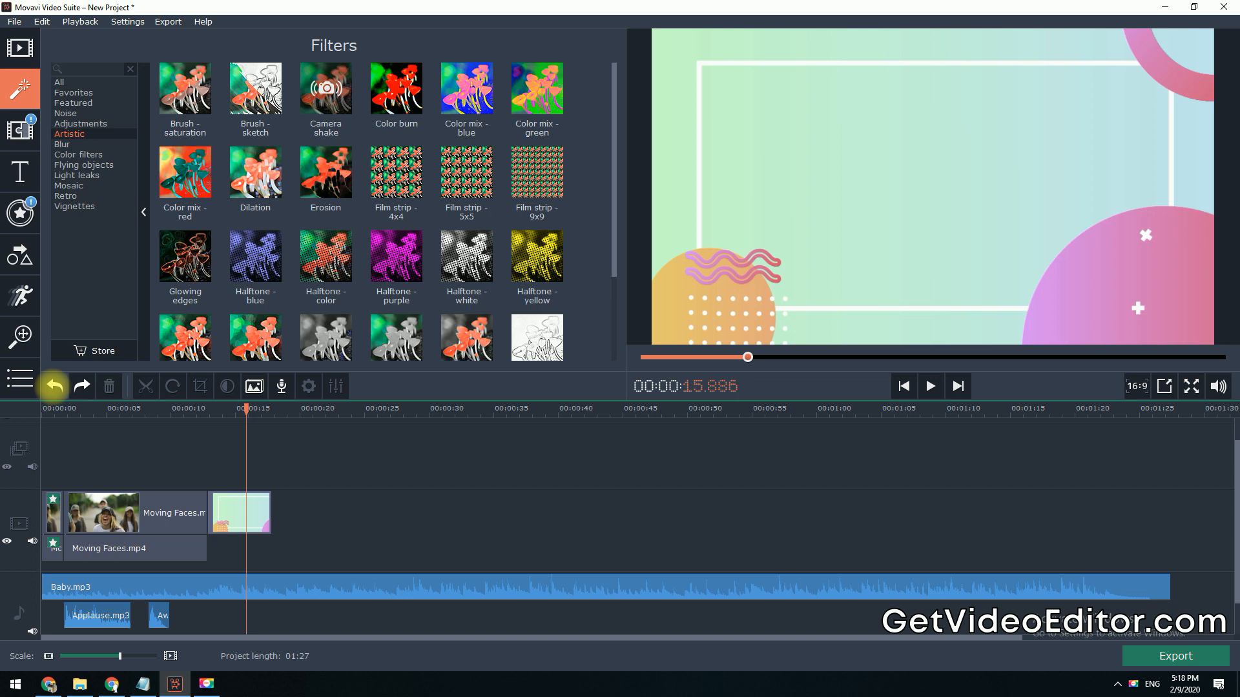
mouse_move(395, 87)
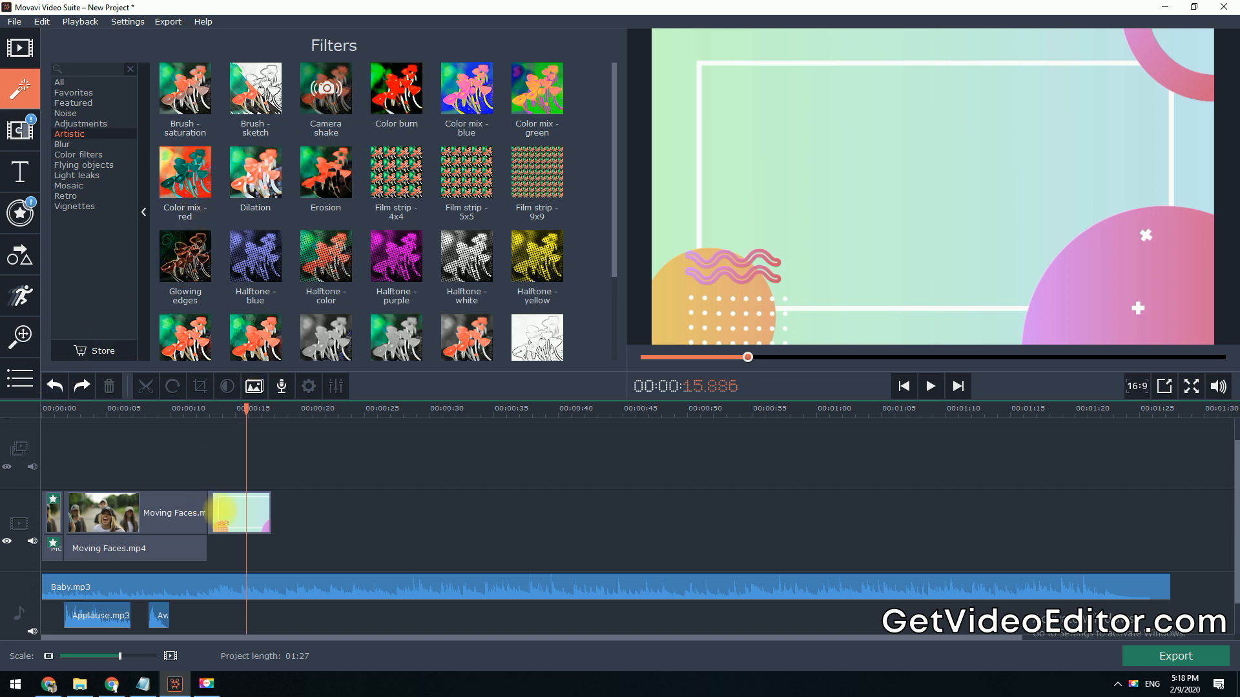
click(218, 497)
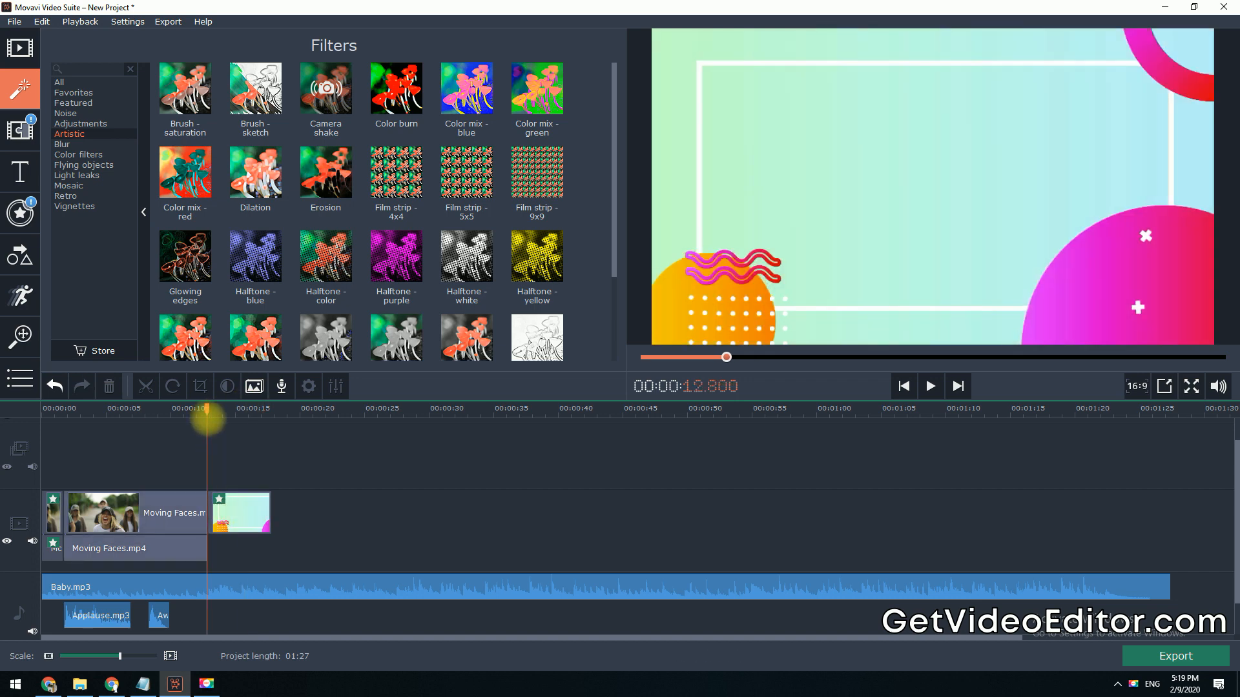
click(930, 386)
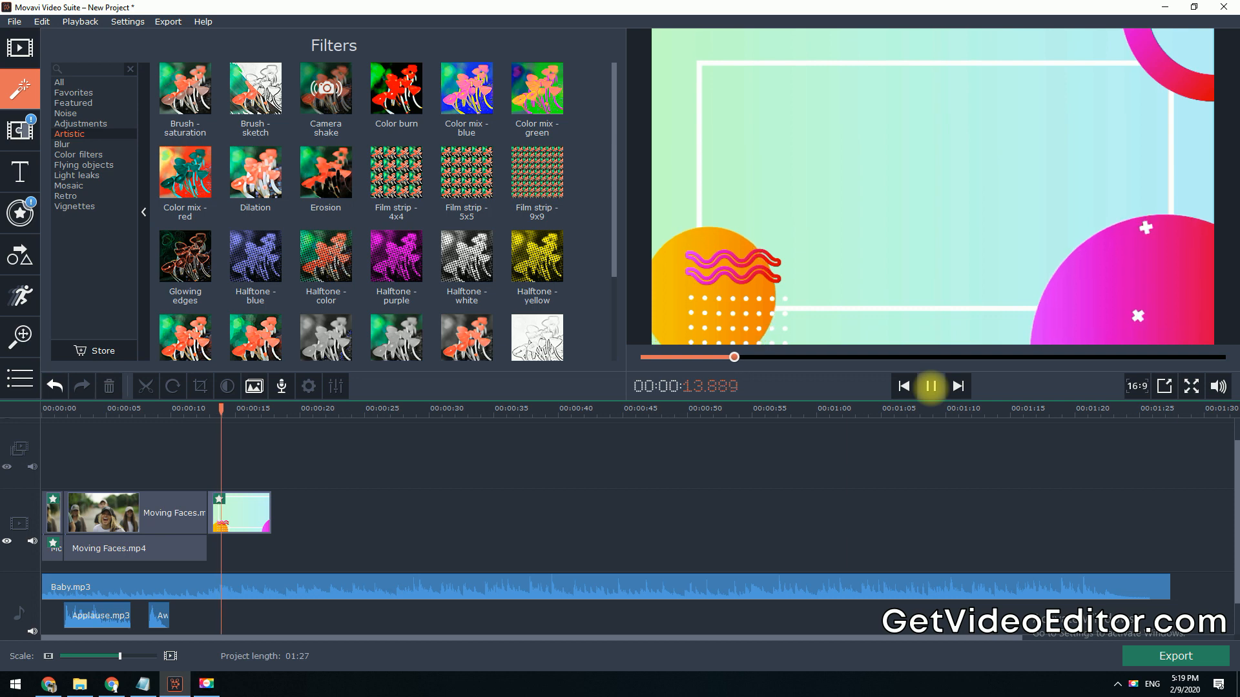
click(930, 387)
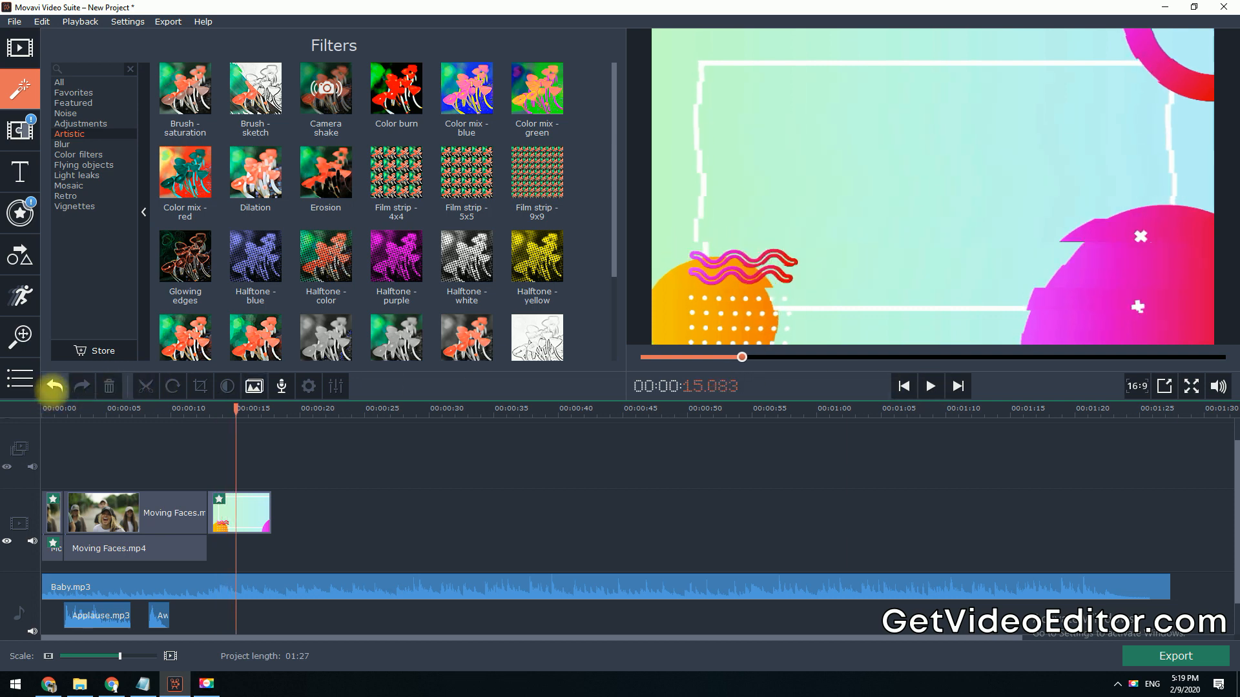
mouse_move(80, 386)
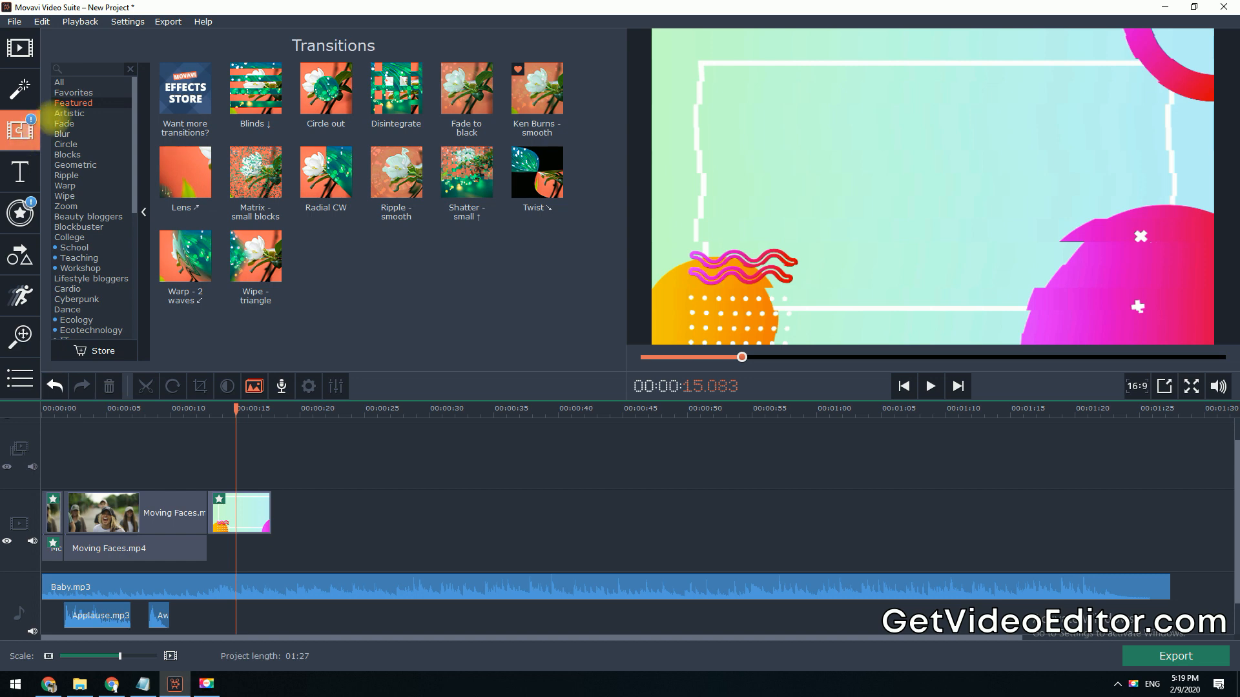
Step: Add the Artistic Disintegrate transition between the clips and open its settings
click(59, 81)
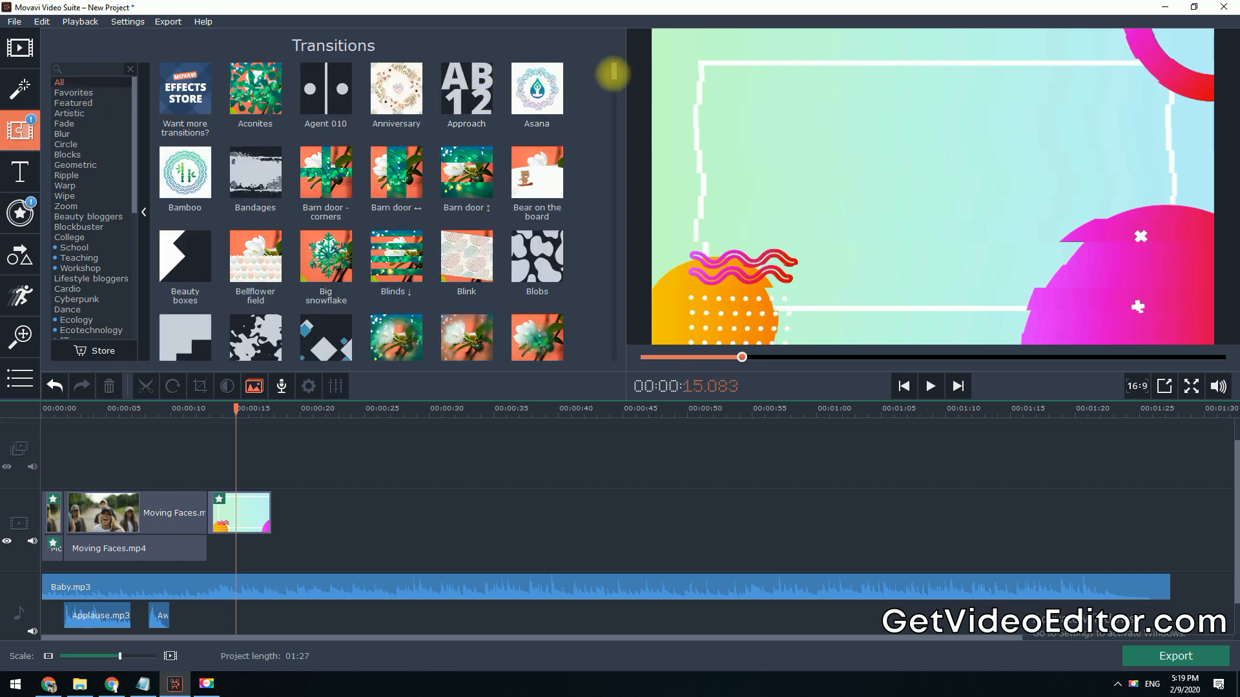
scroll(down, 3)
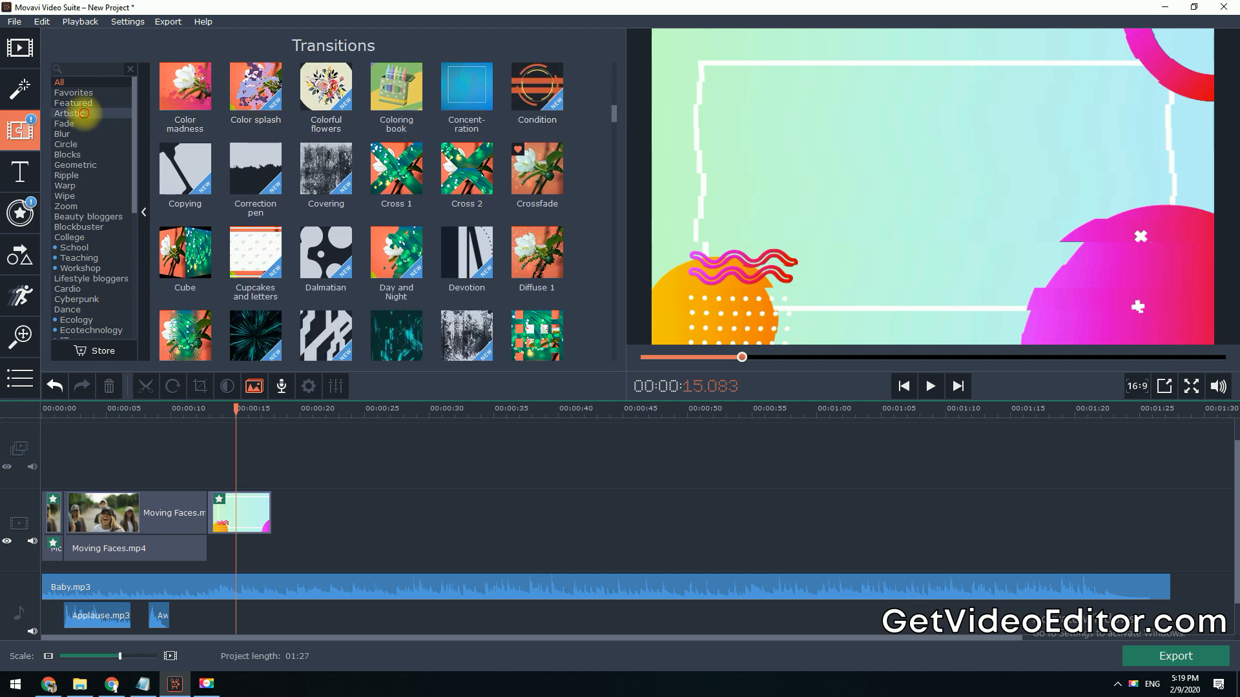
click(70, 113)
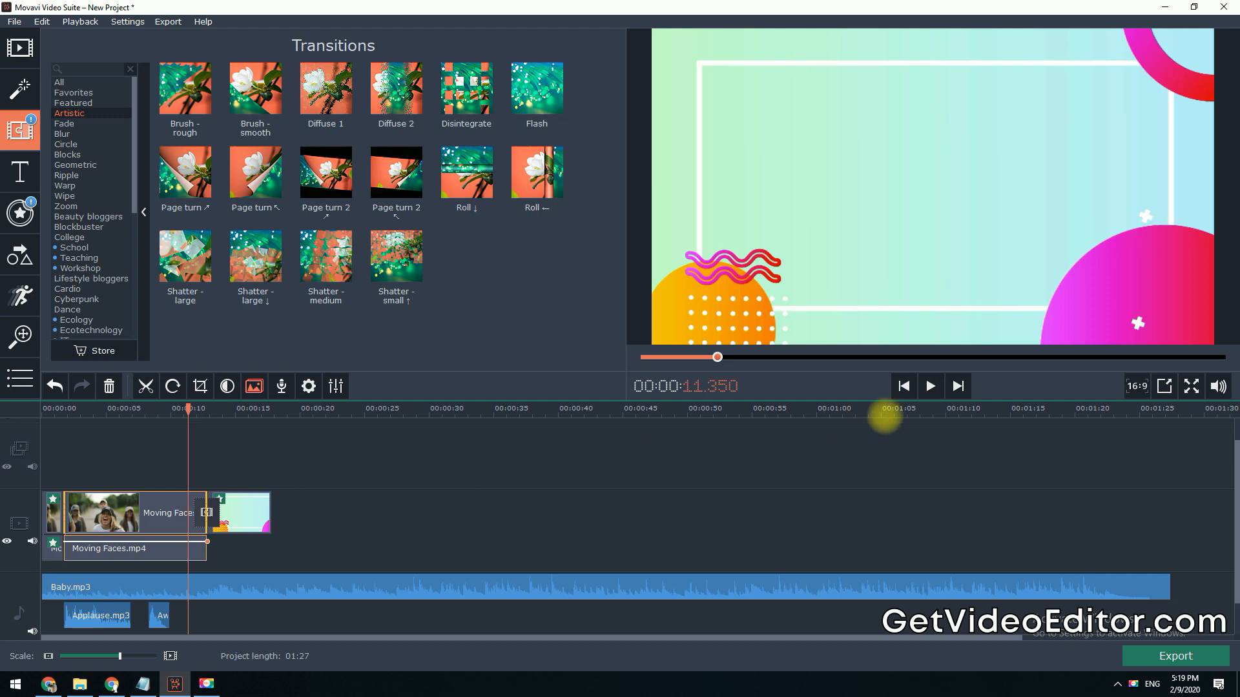
click(931, 387)
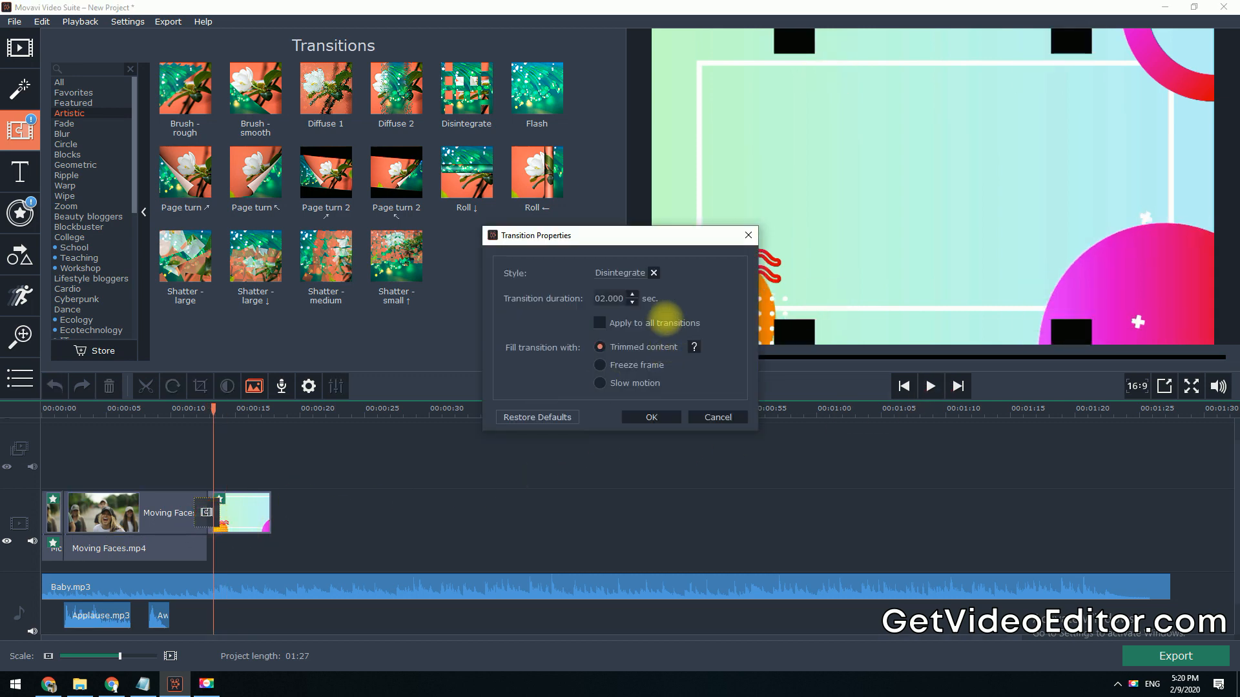
Step: Set the Disintegrate transition duration to 01.000 sec and confirm with OK
triple_click(609, 298)
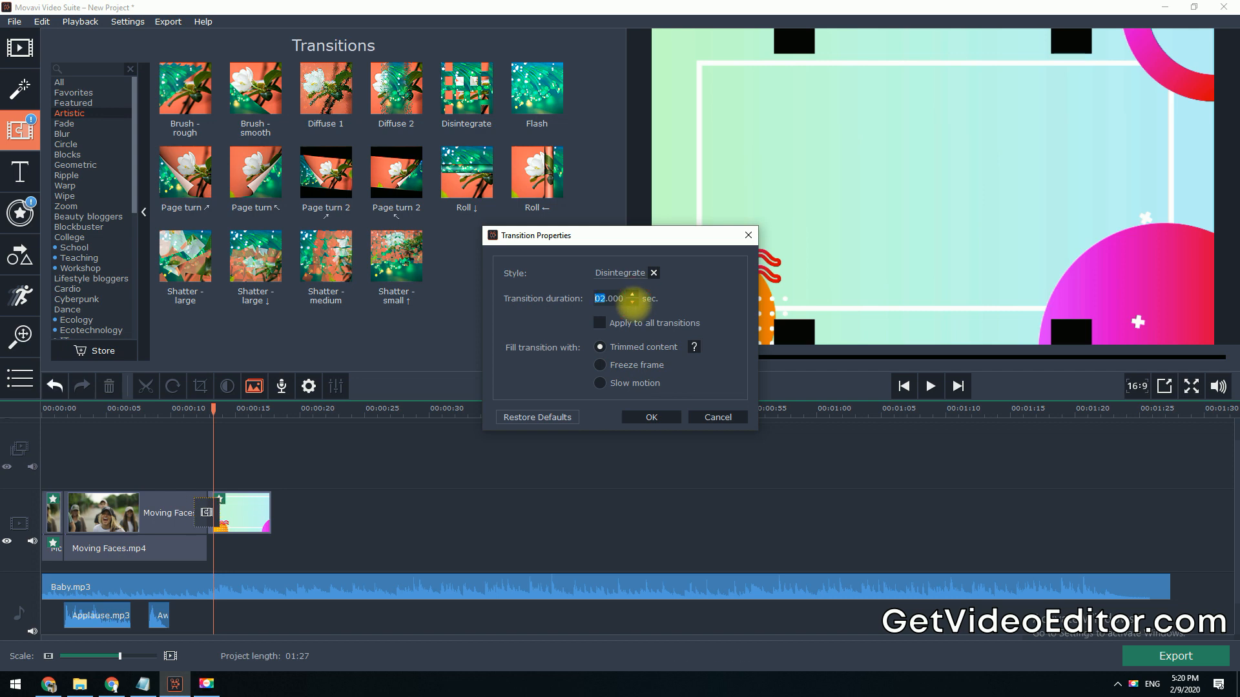
click(622, 302)
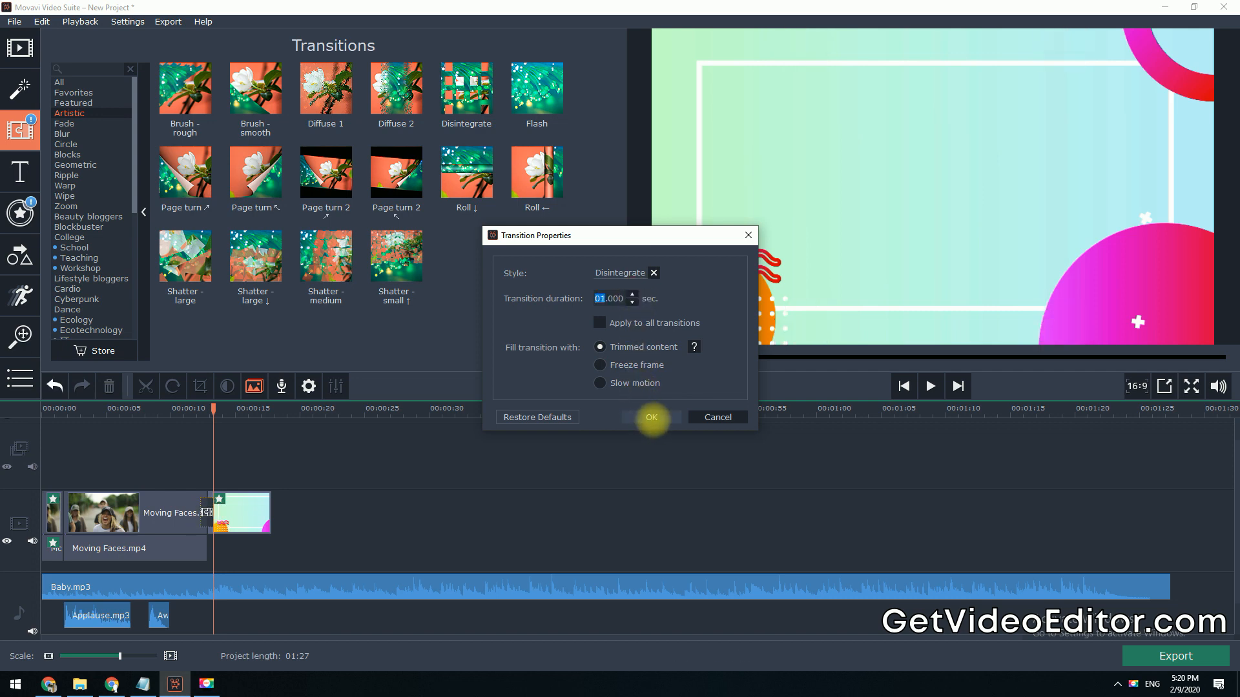
click(651, 416)
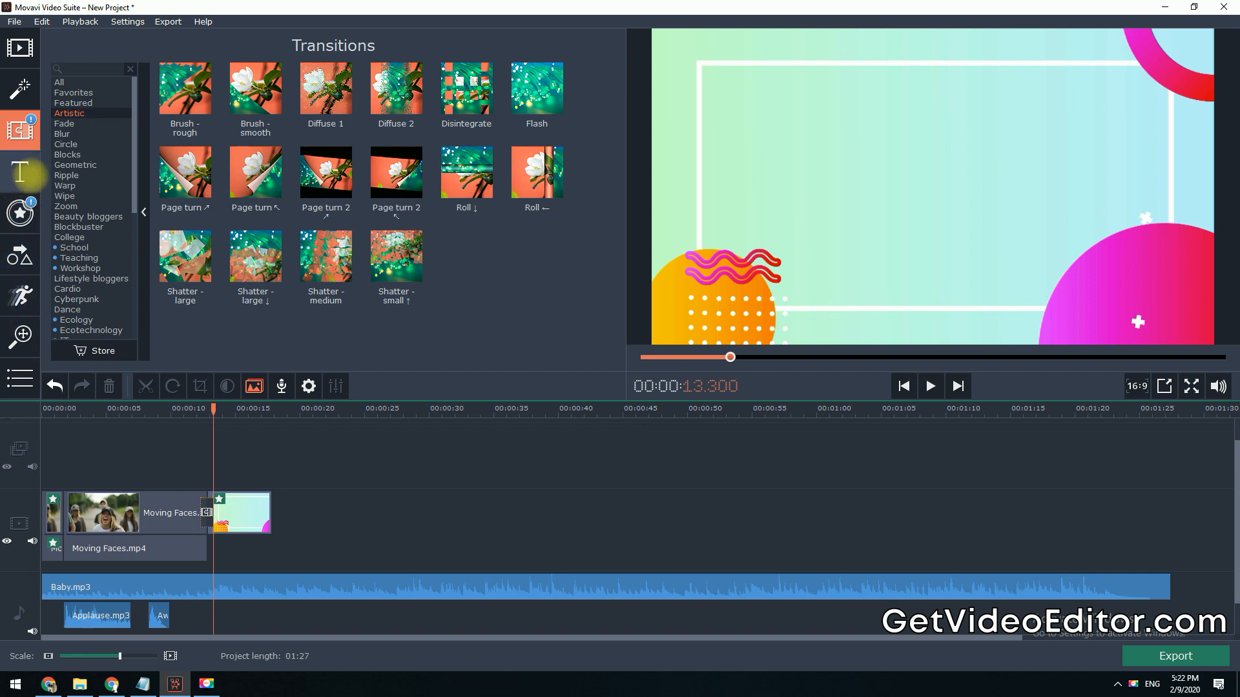
Step: Add the Artistic Clean circle title at the start of the timeline
click(19, 171)
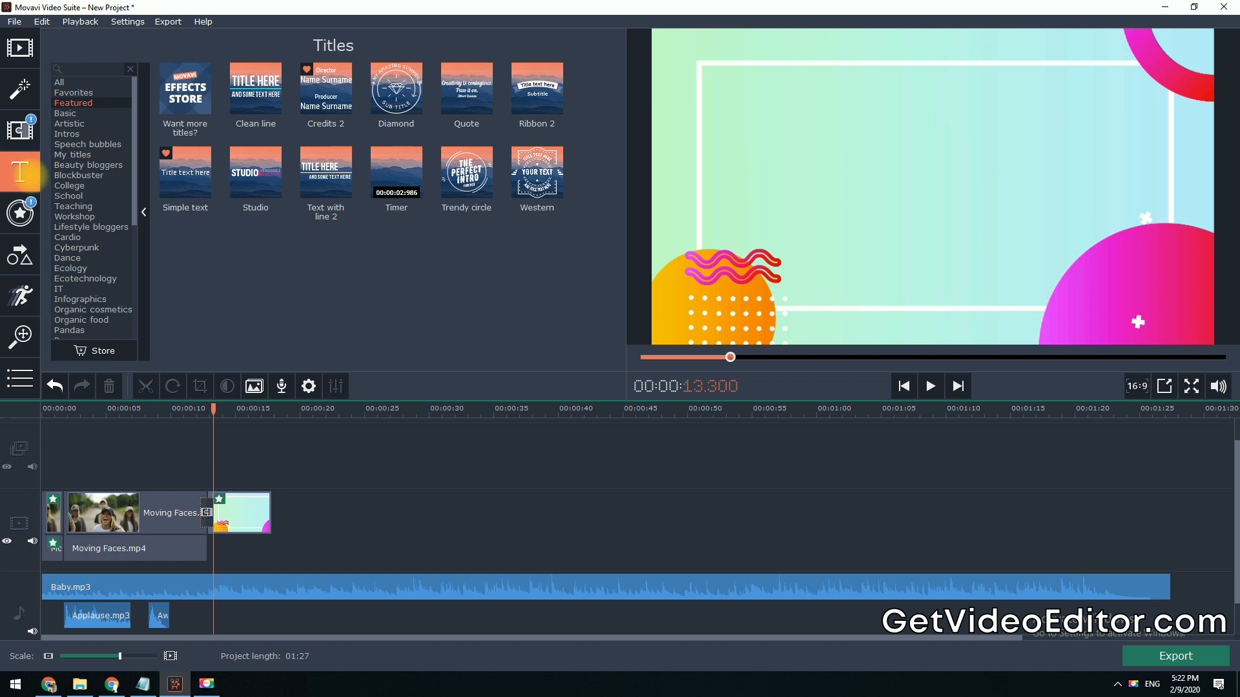
click(70, 123)
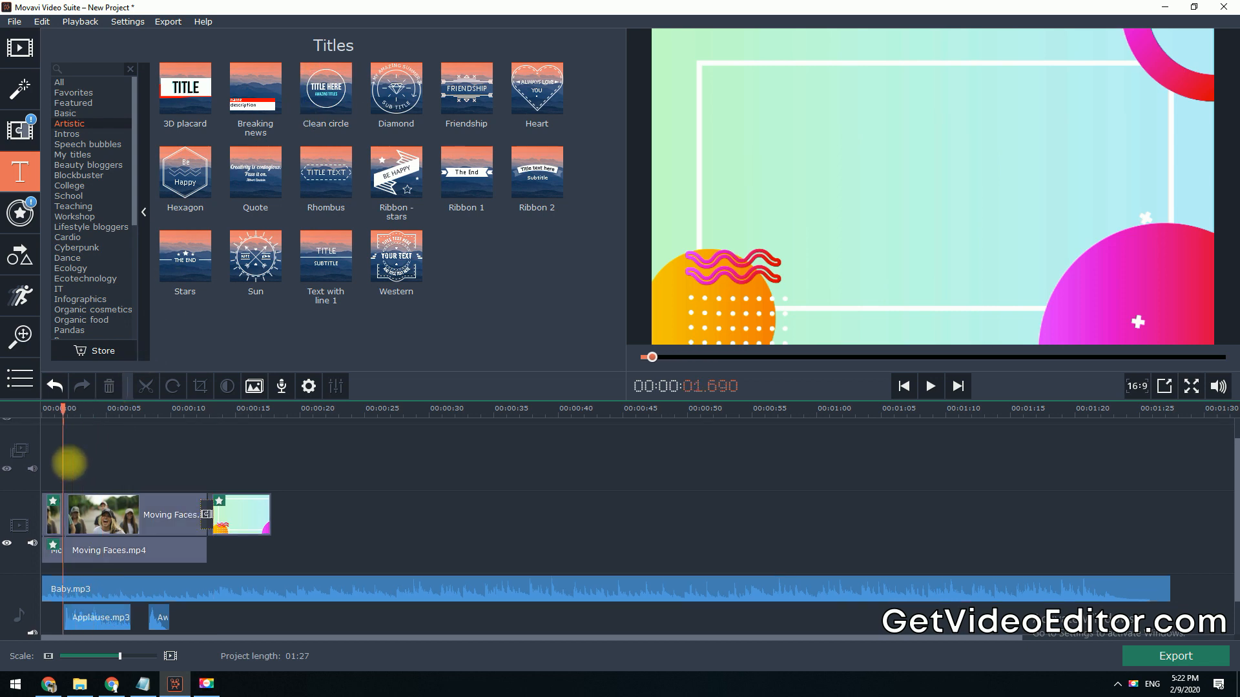
double_click(324, 89)
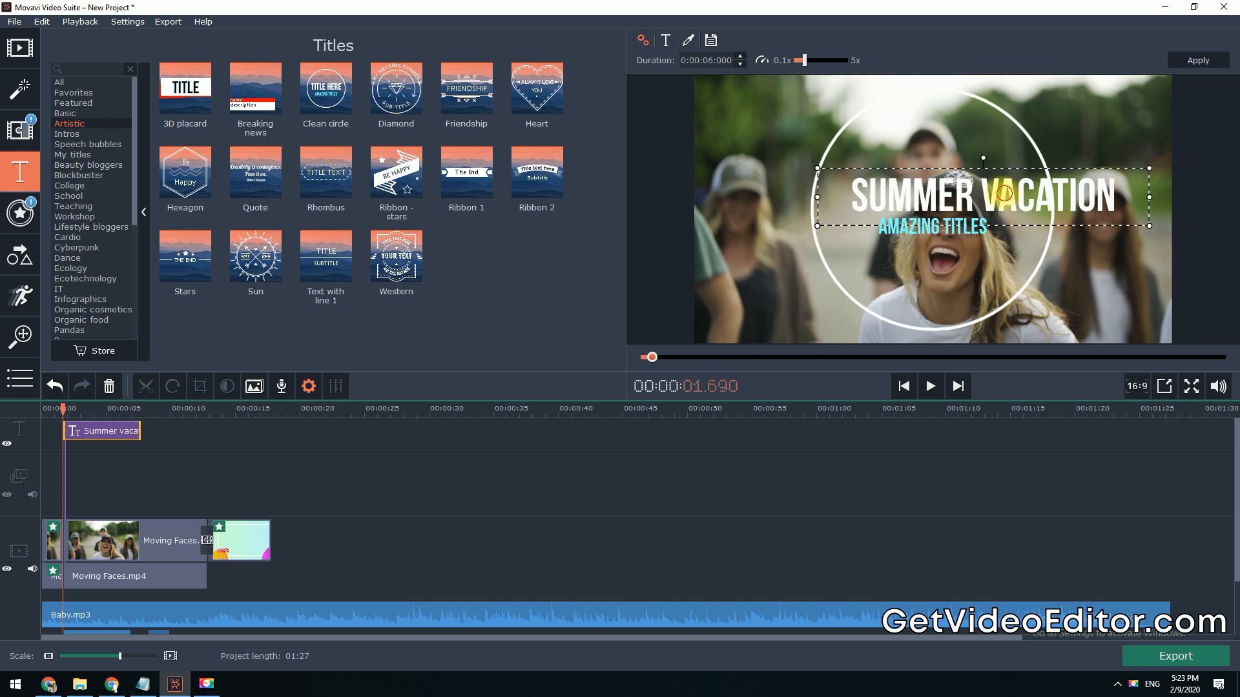
Step: Change the title text to Summer Vacation and preview the video
click(665, 39)
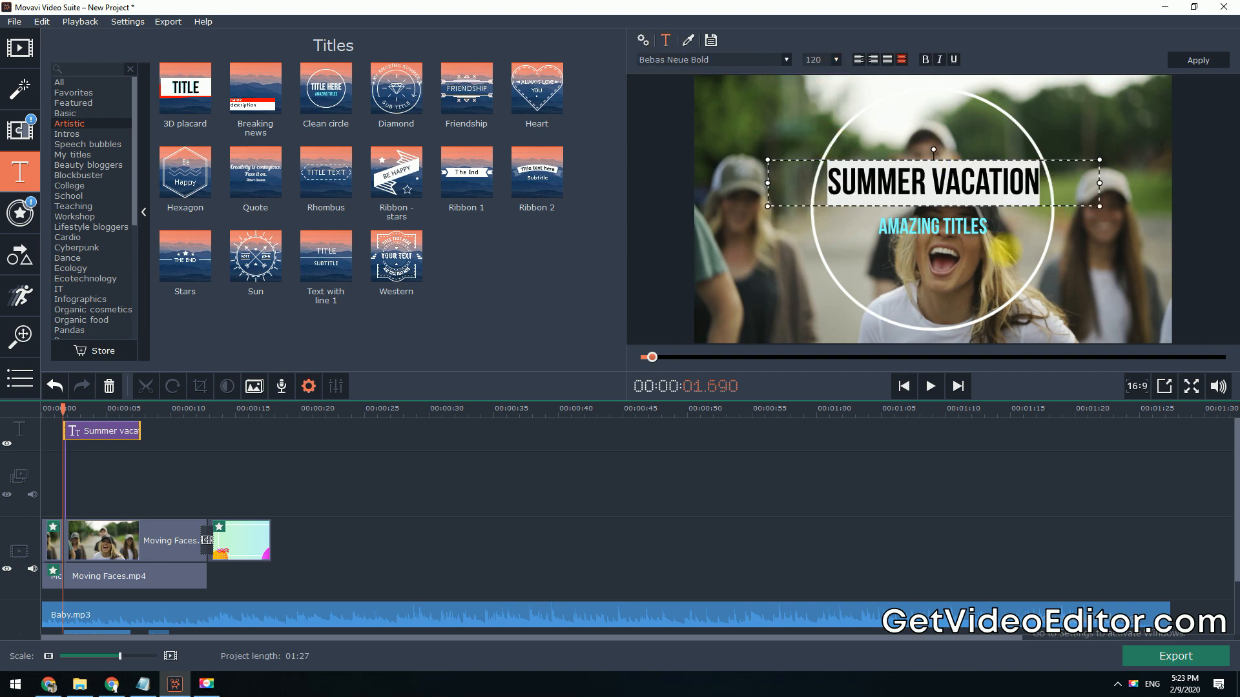
click(641, 39)
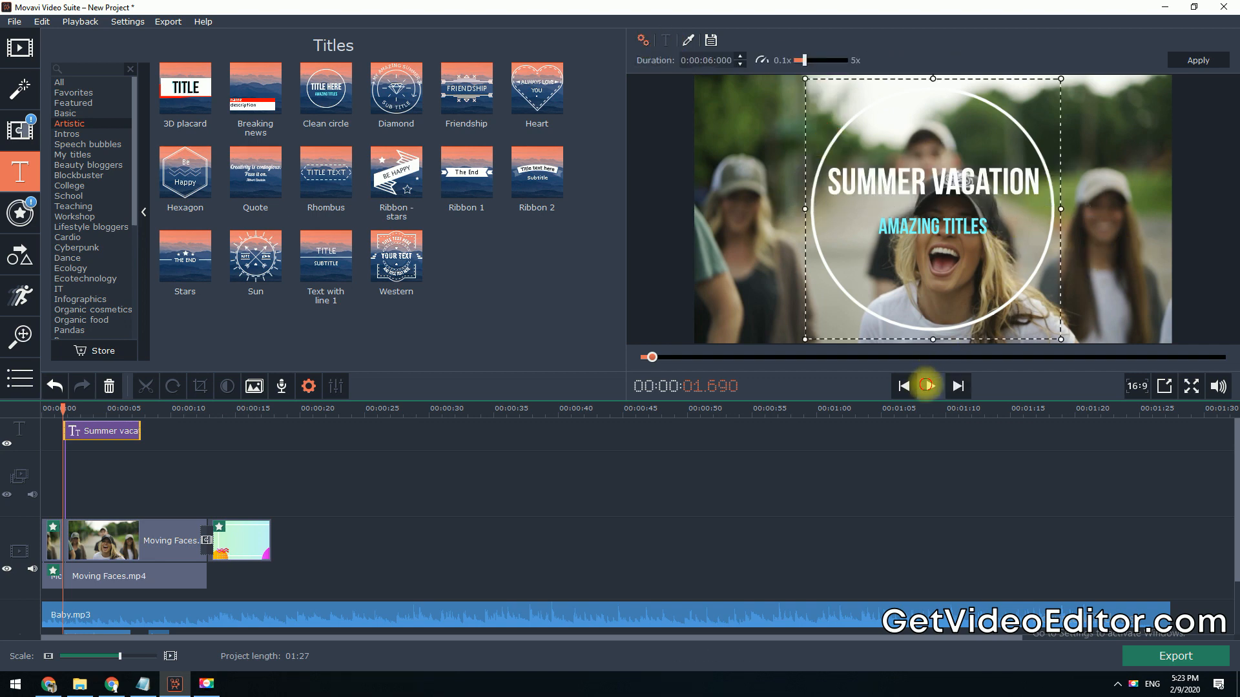
click(931, 387)
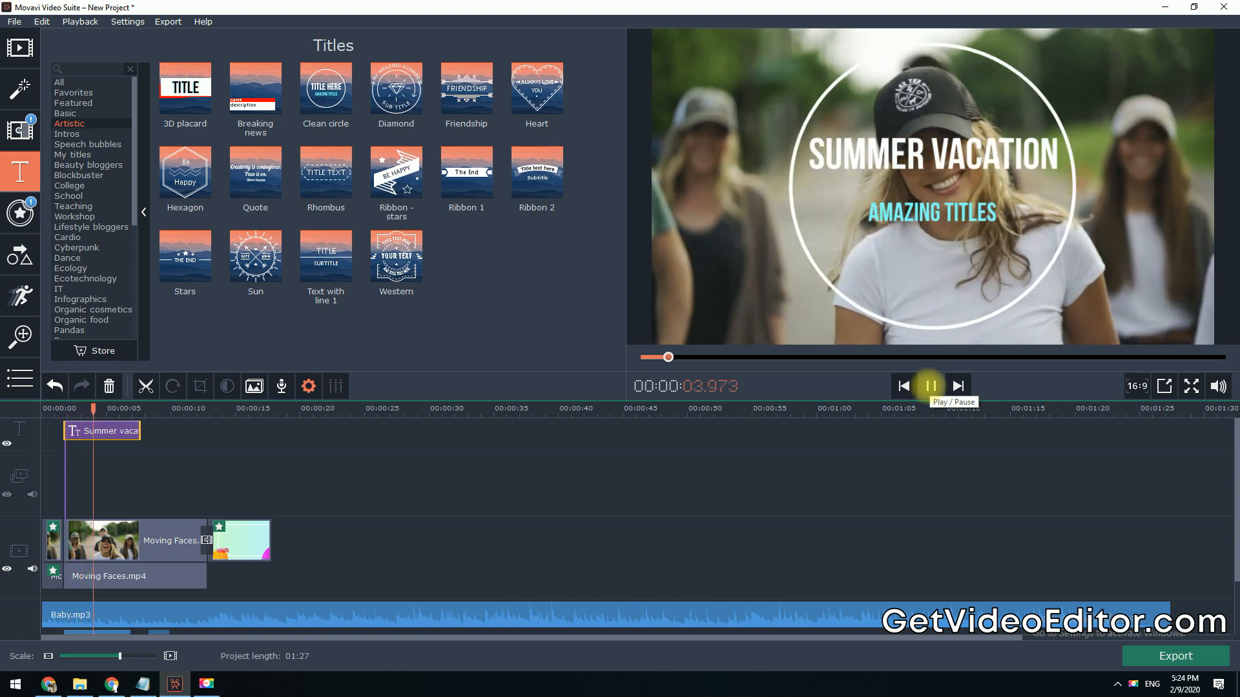
click(930, 387)
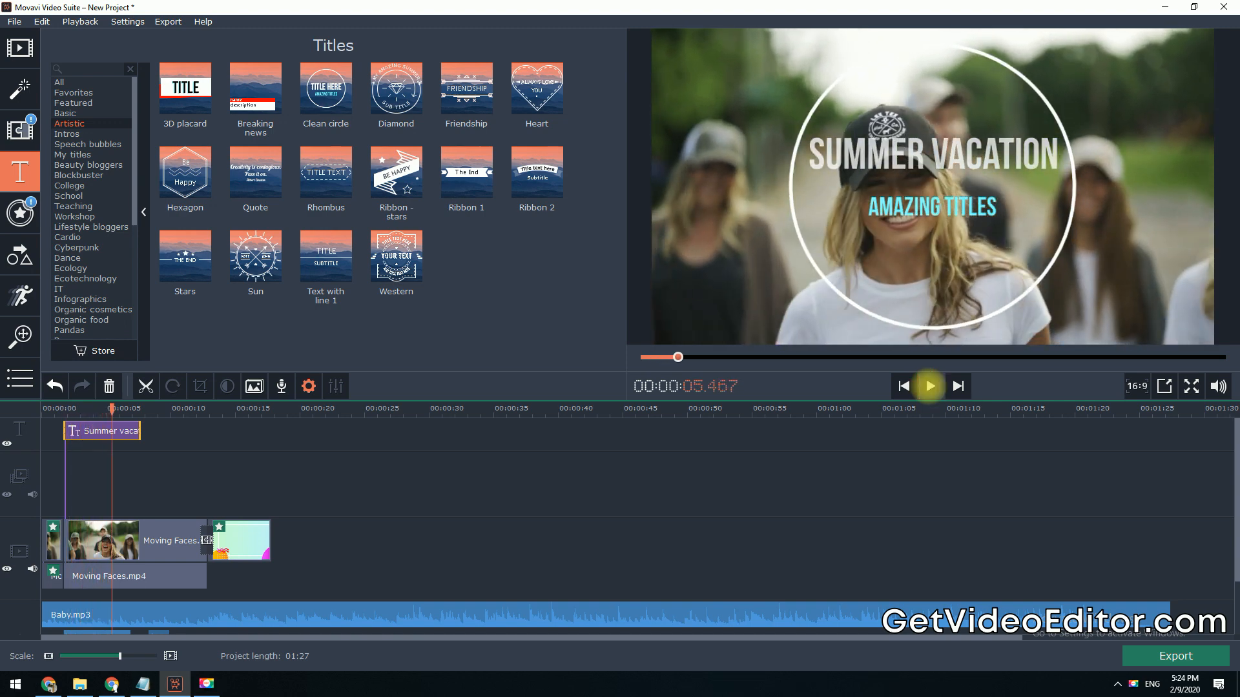
mouse_move(20, 334)
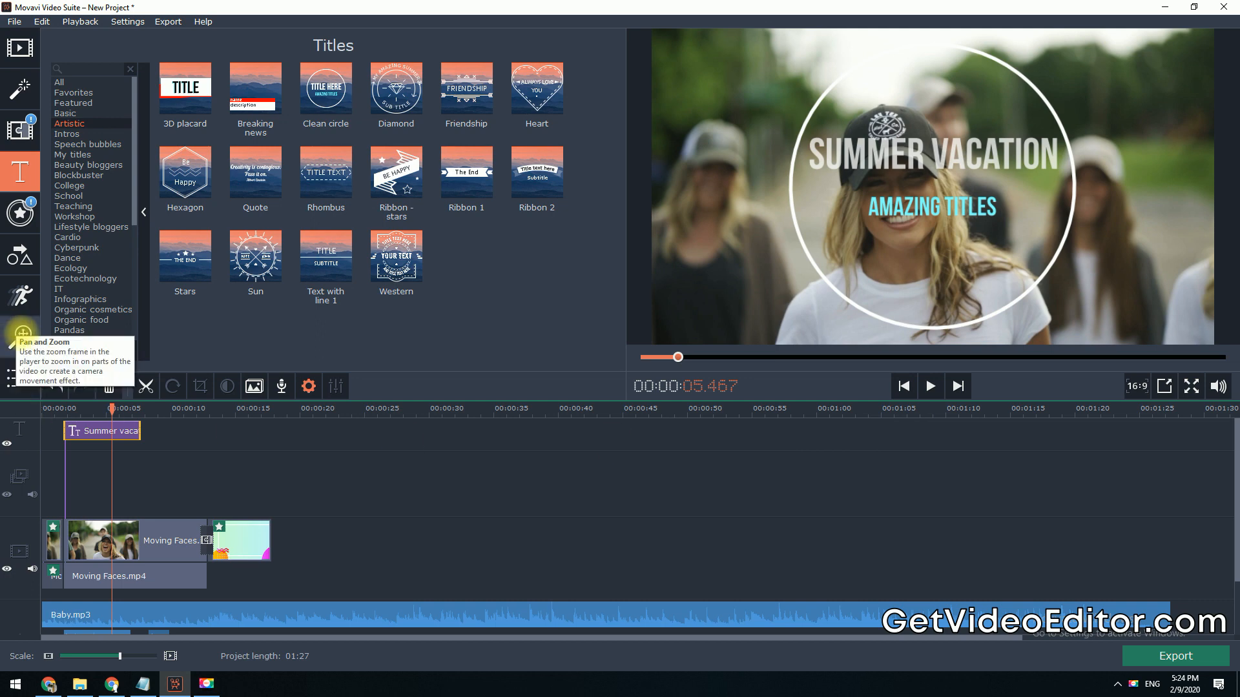
Step: Apply a Pan and Zoom pan movement to the Moving Faces clip and preview it
click(20, 335)
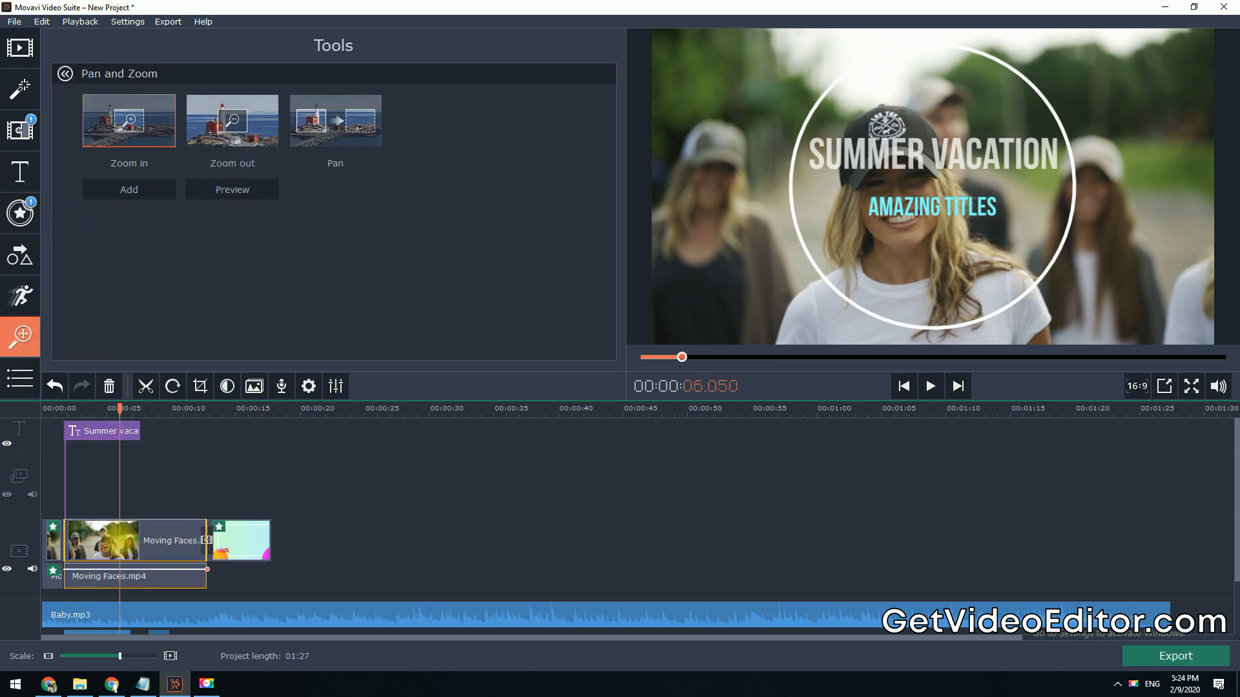
click(232, 120)
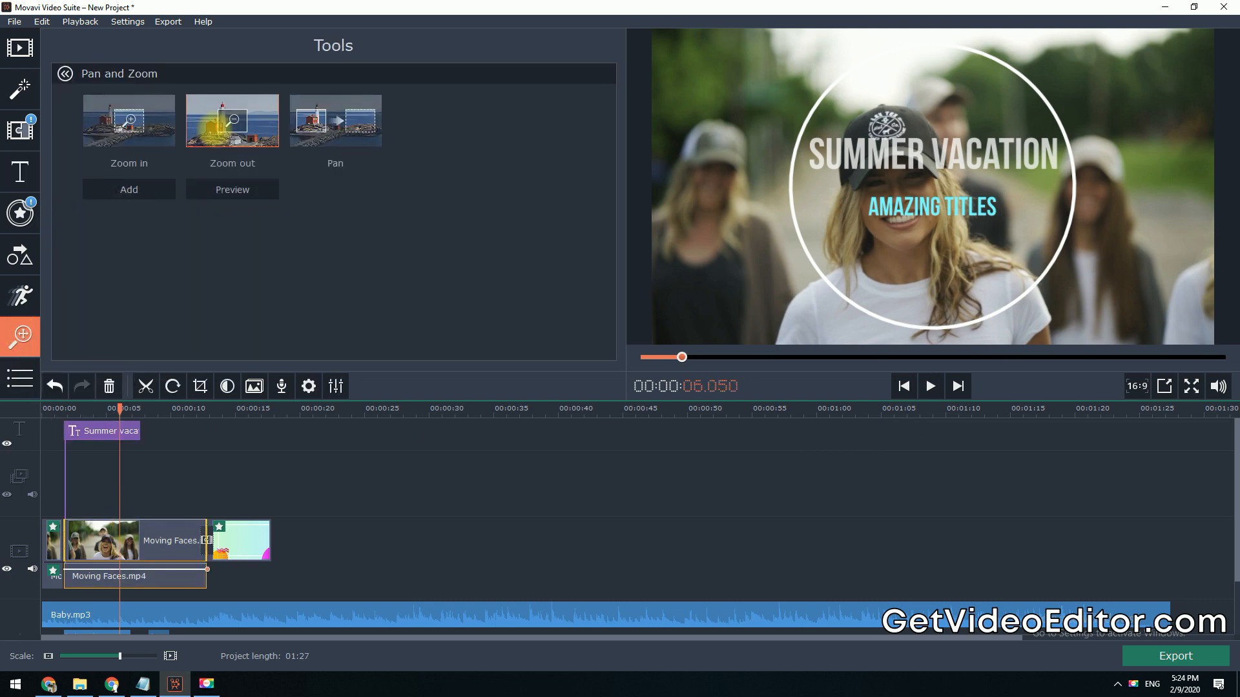
click(334, 120)
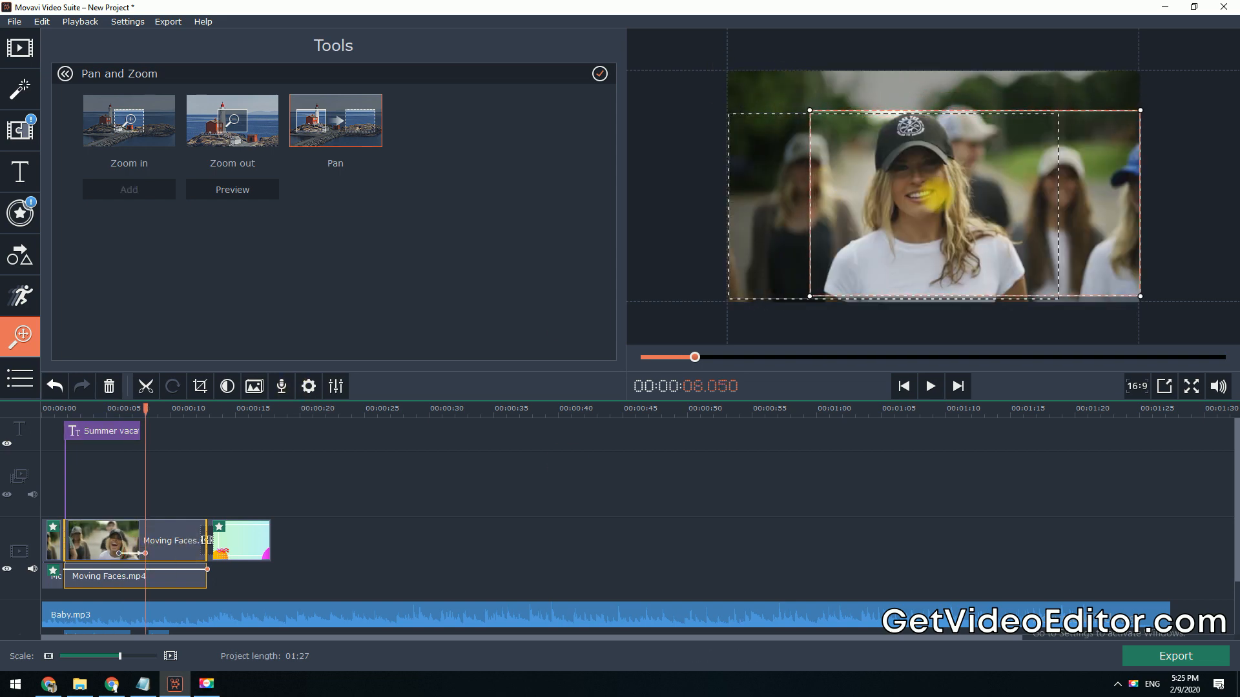
click(930, 387)
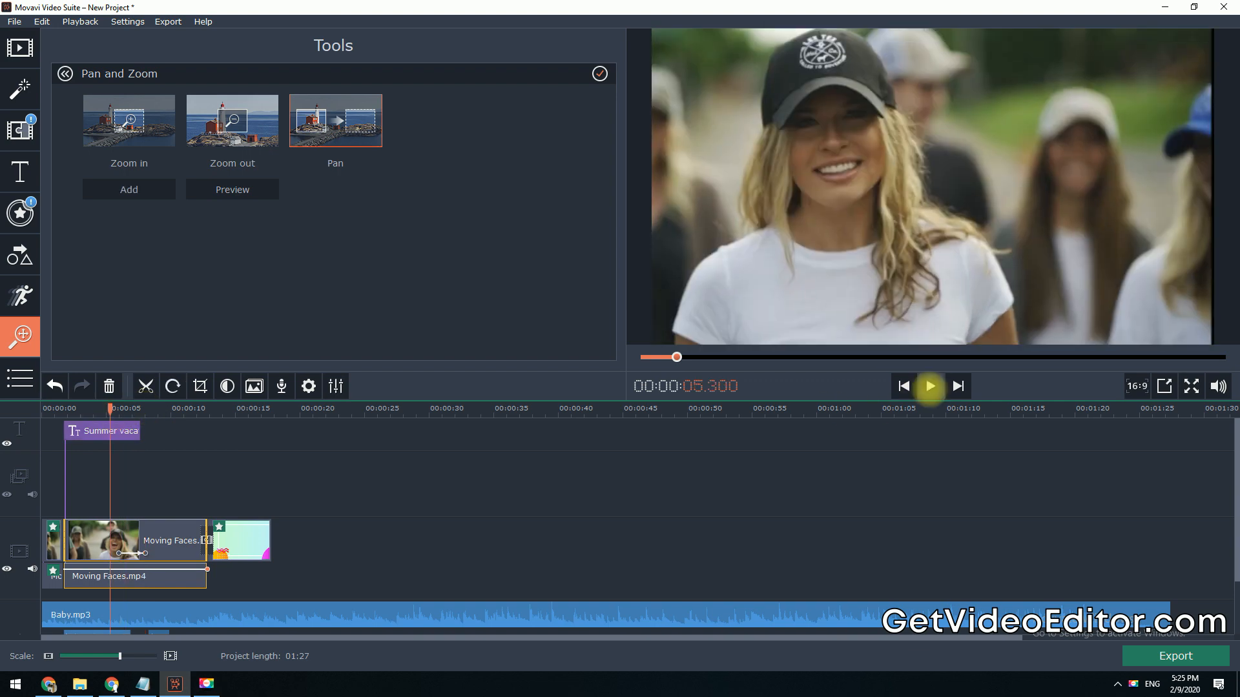
click(928, 387)
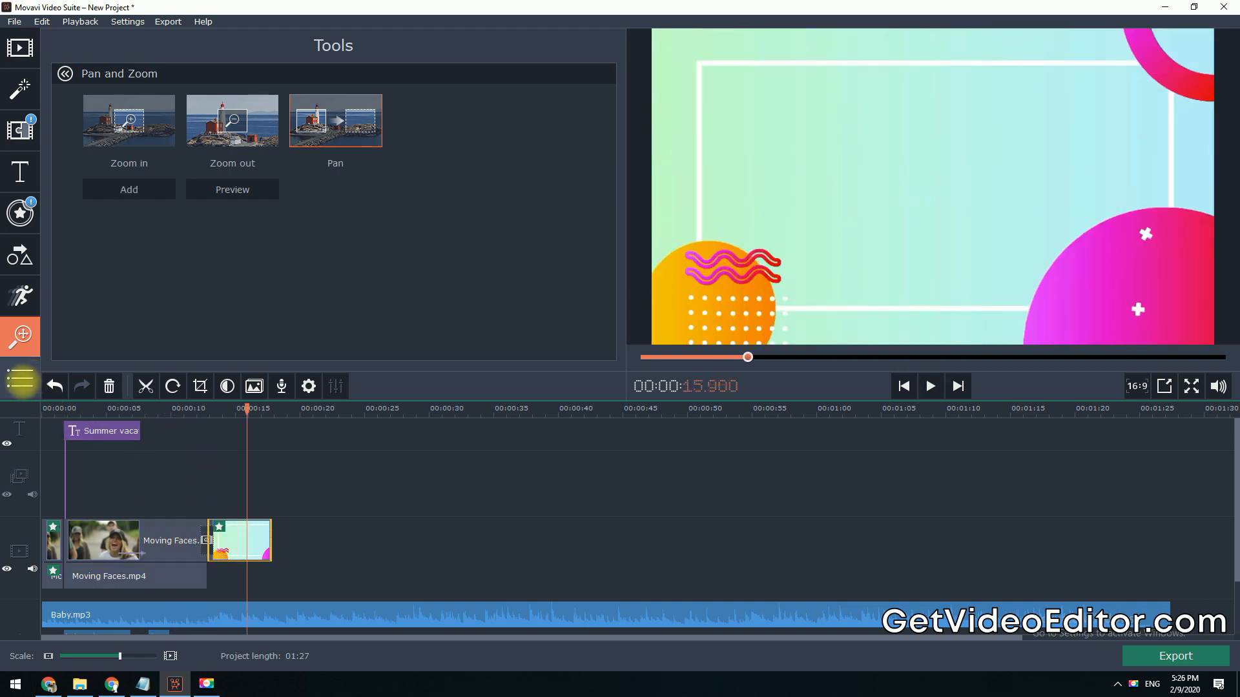
Step: Run Stabilization on the pastel background clip and apply the result
click(20, 384)
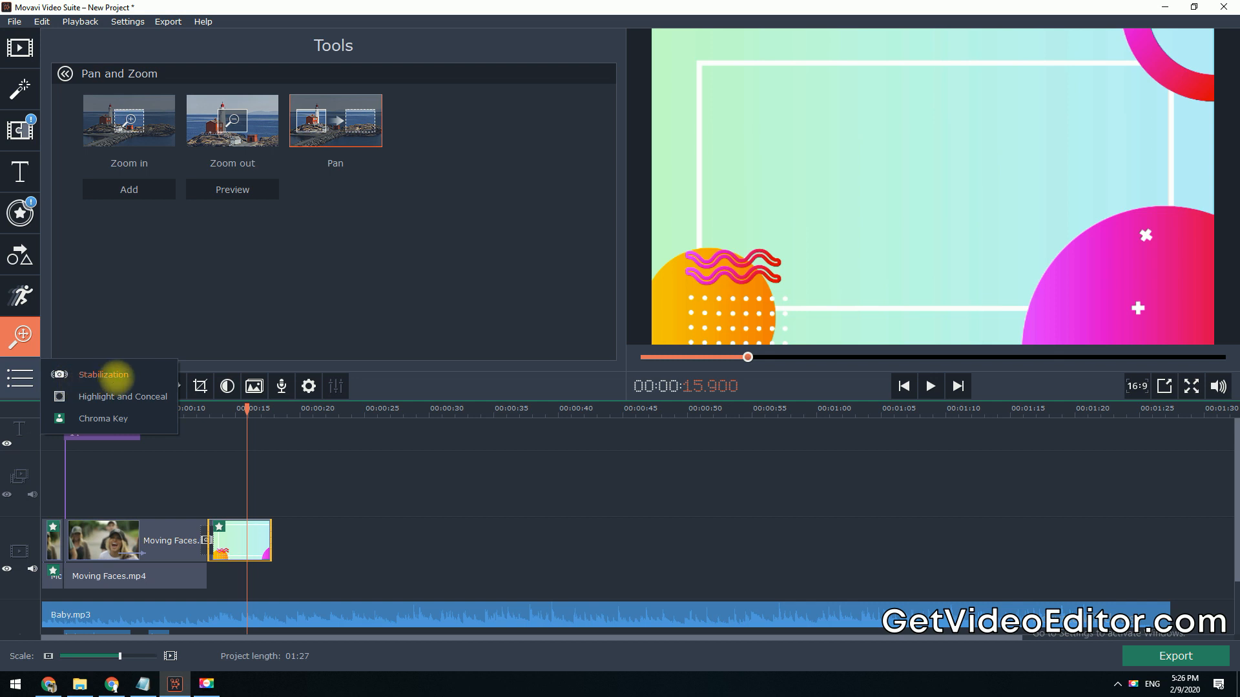
click(103, 373)
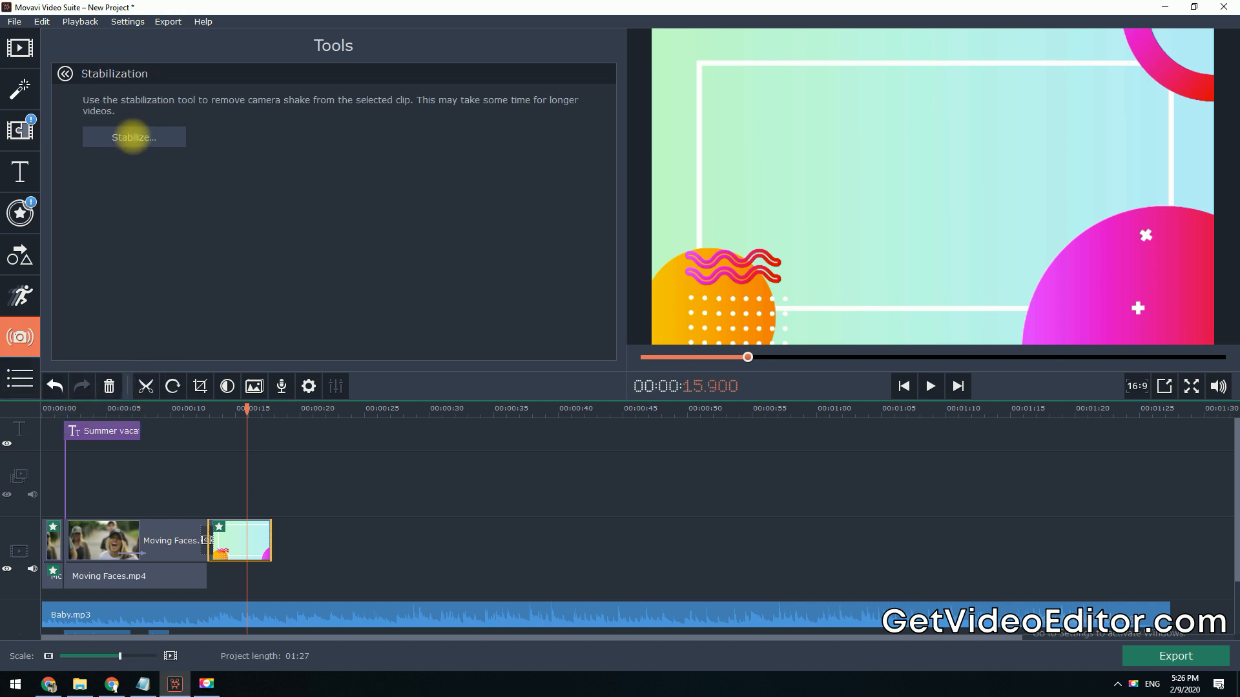
click(133, 137)
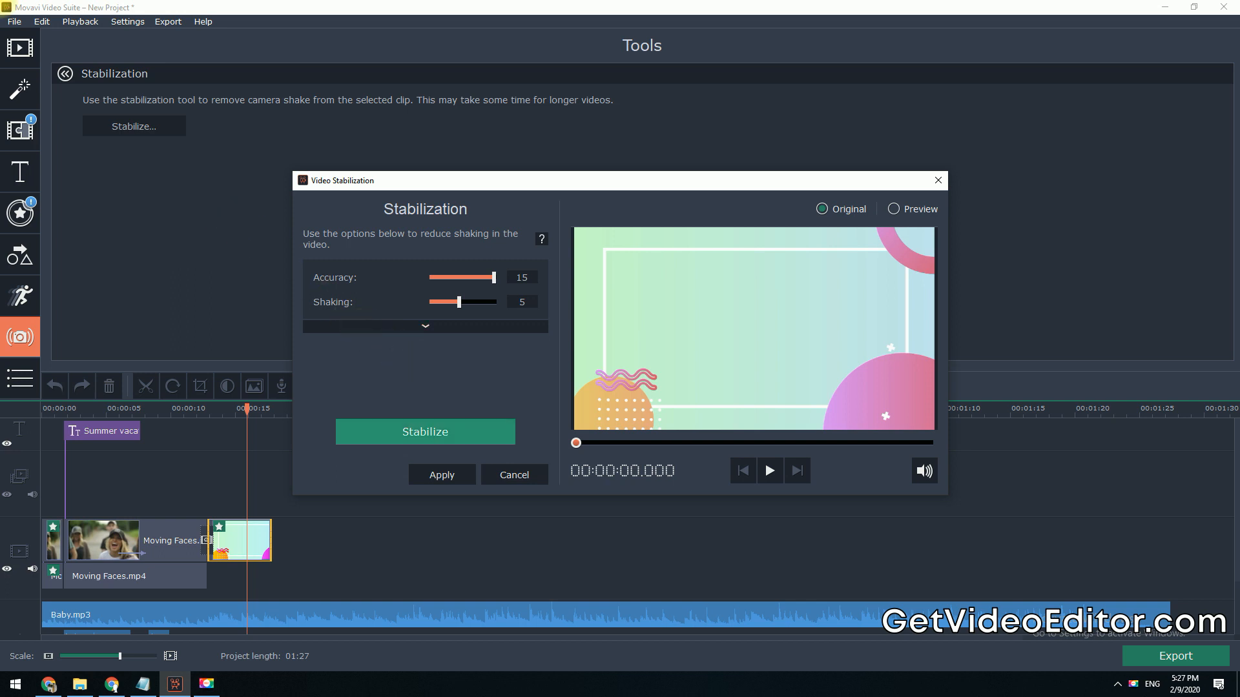
click(425, 432)
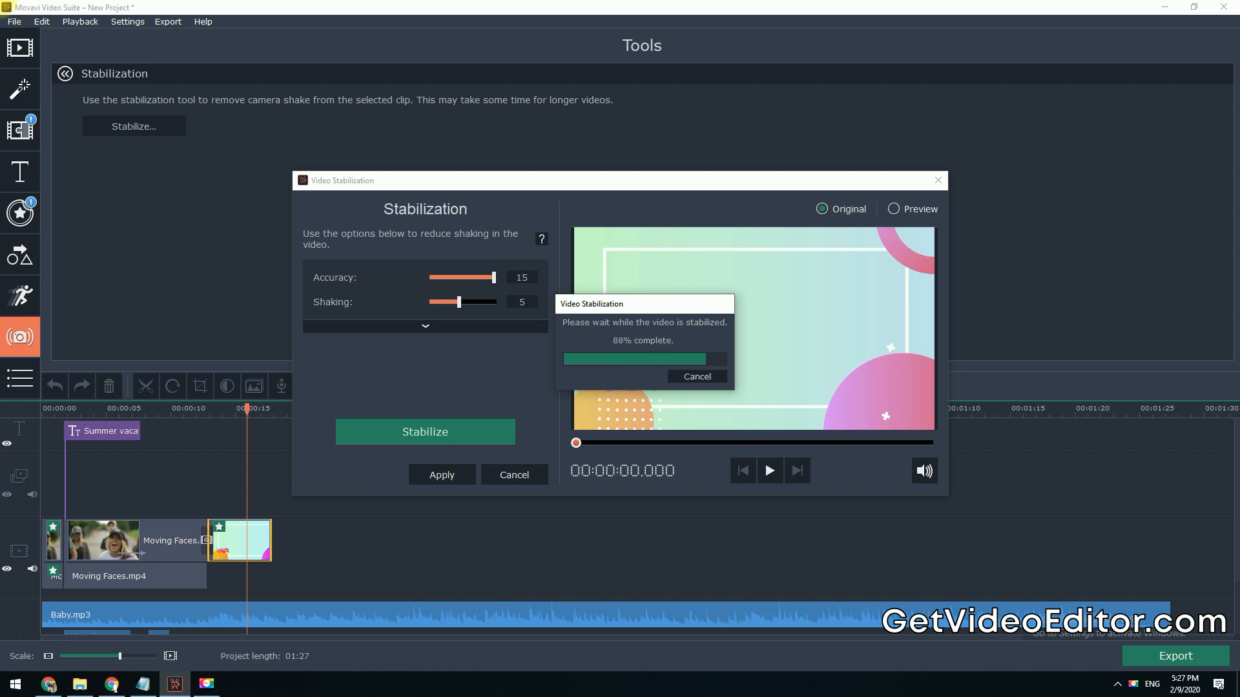
click(695, 376)
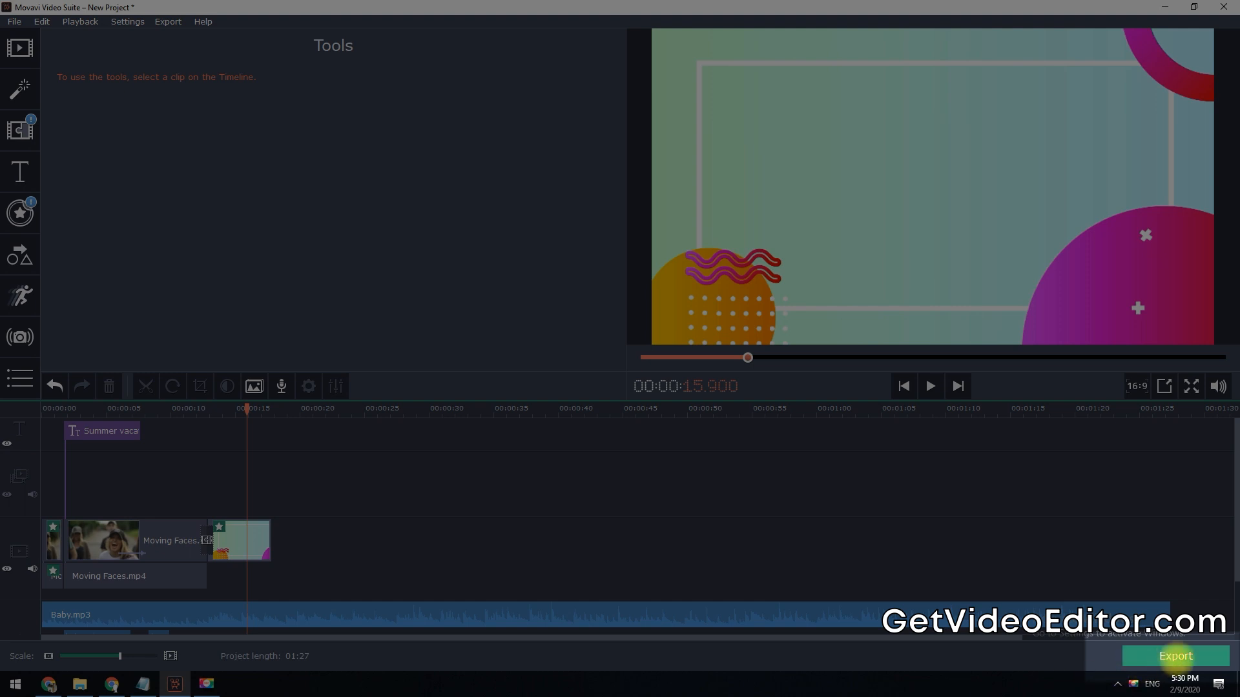
Step: Export the project as a High quality MP4 named 'My video' and start saving
click(1174, 656)
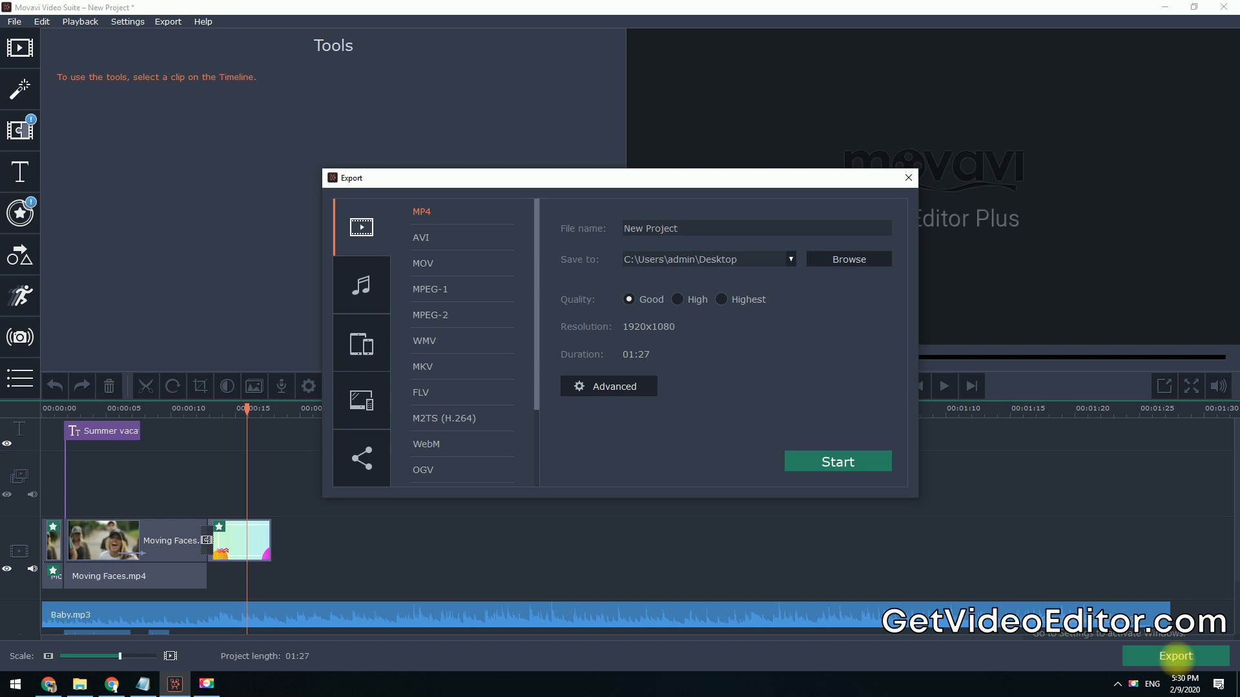
mouse_move(998, 510)
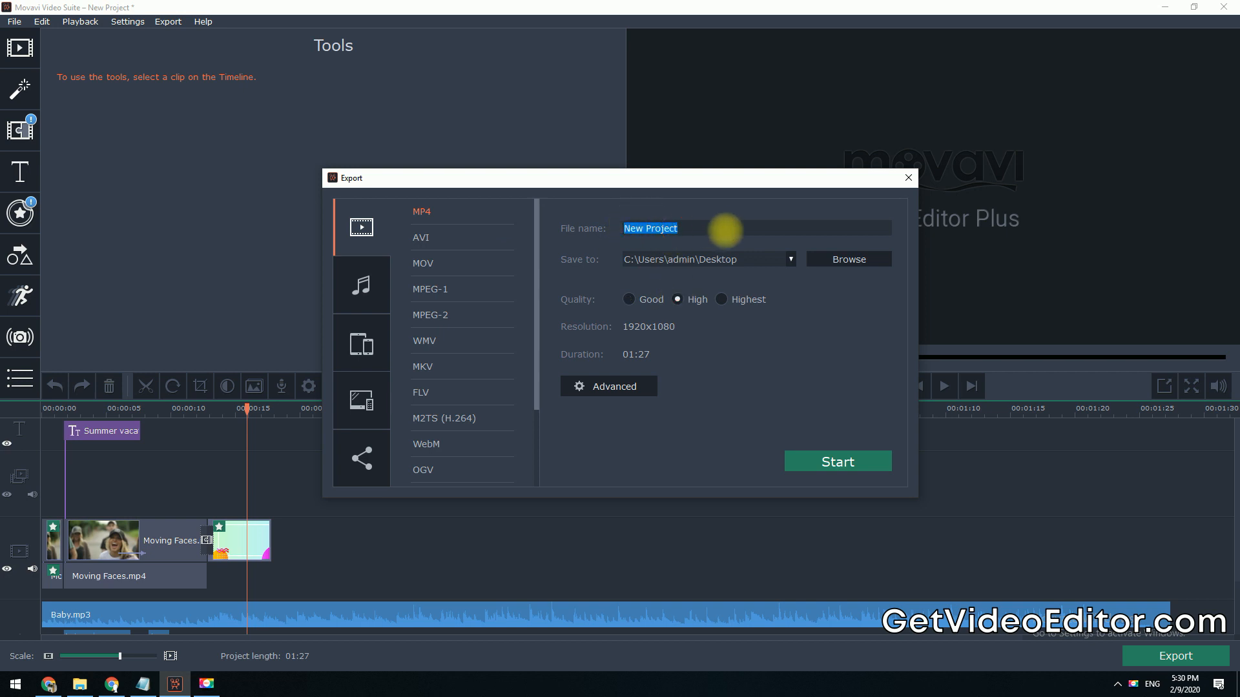
text(My v)
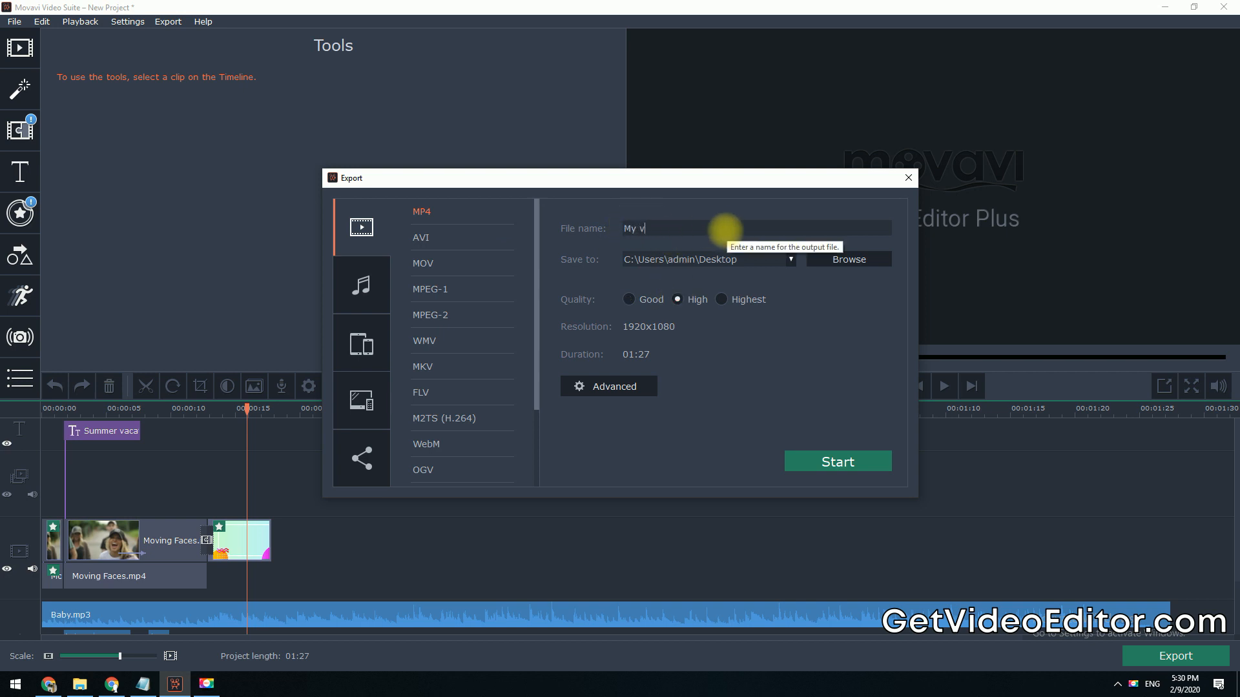
text(ideo)
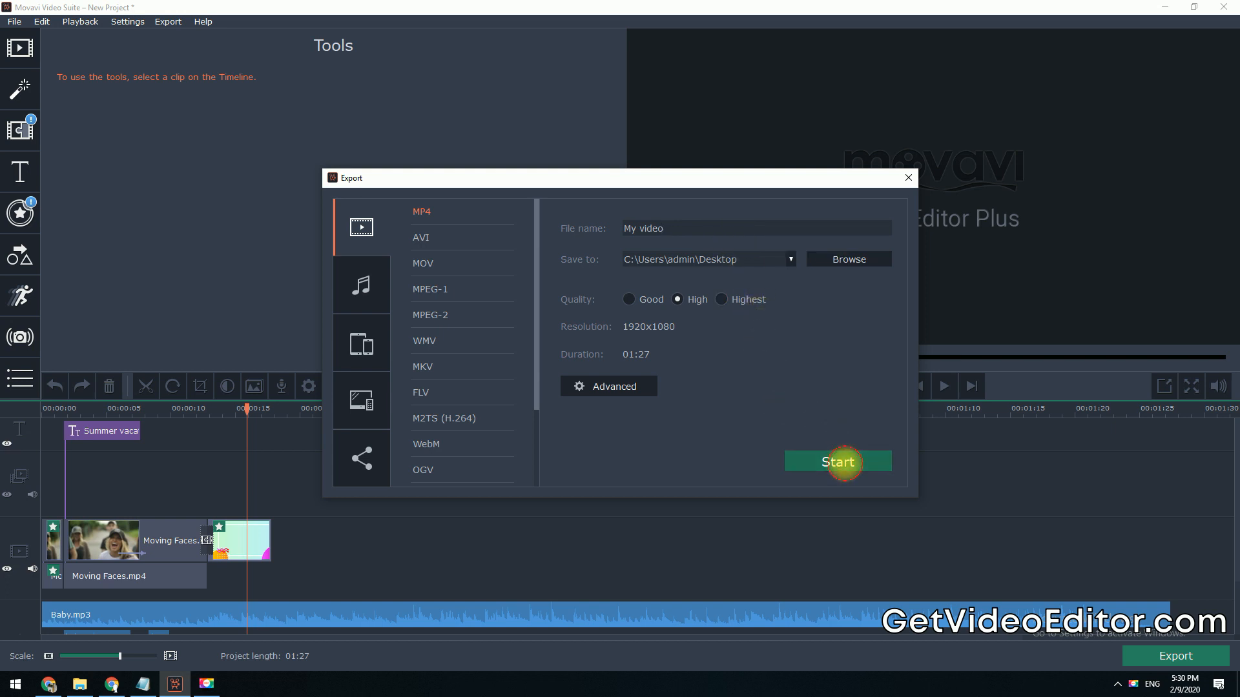
click(837, 461)
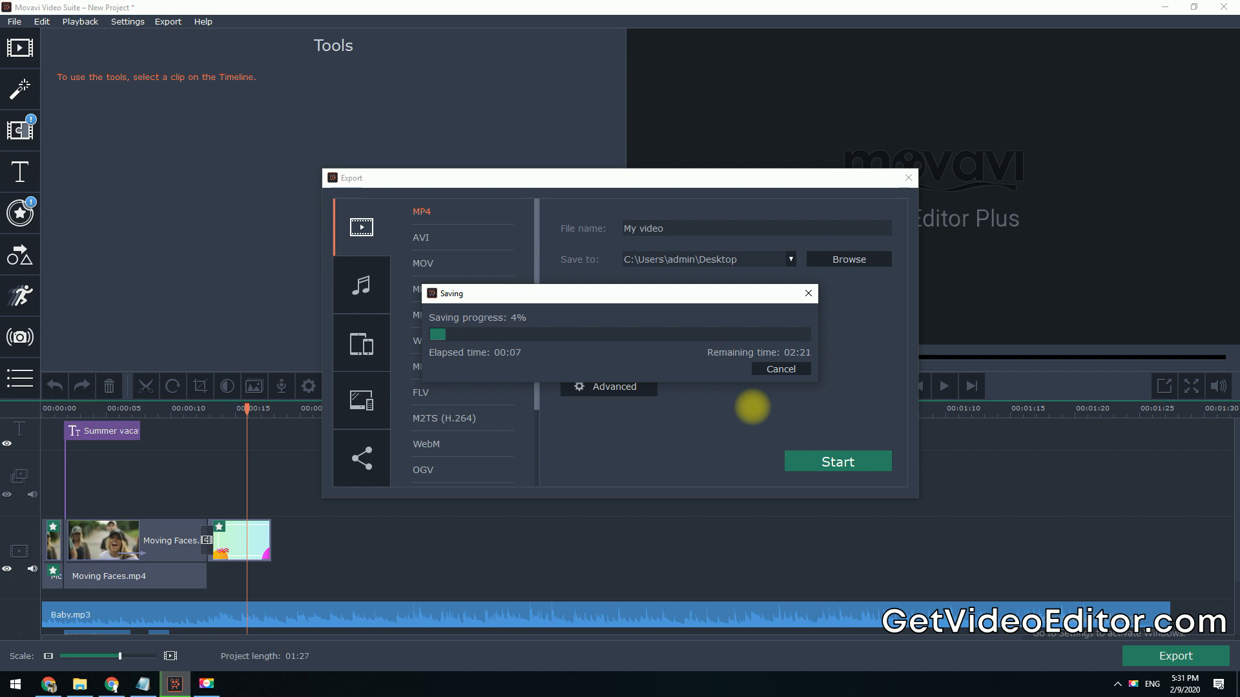